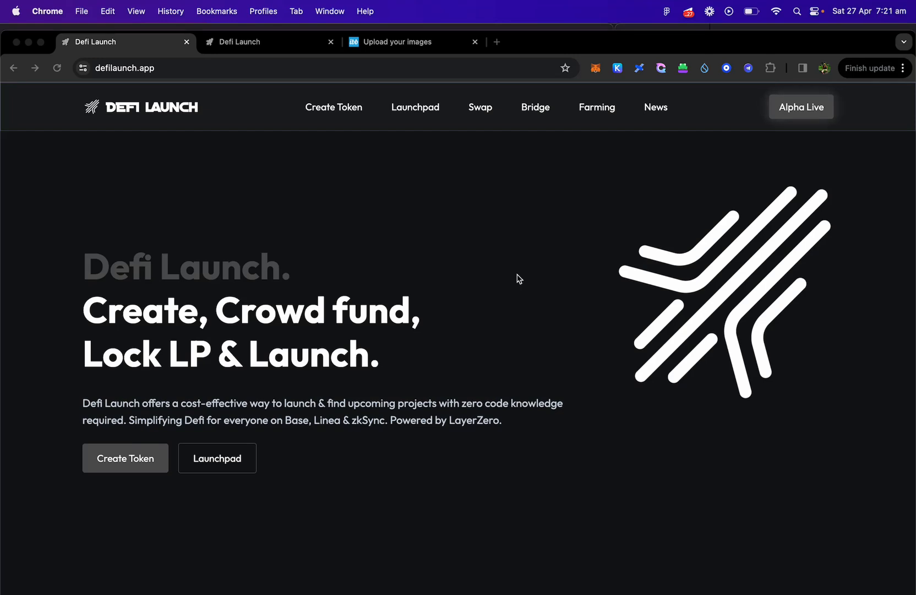
mouse_move(388, 176)
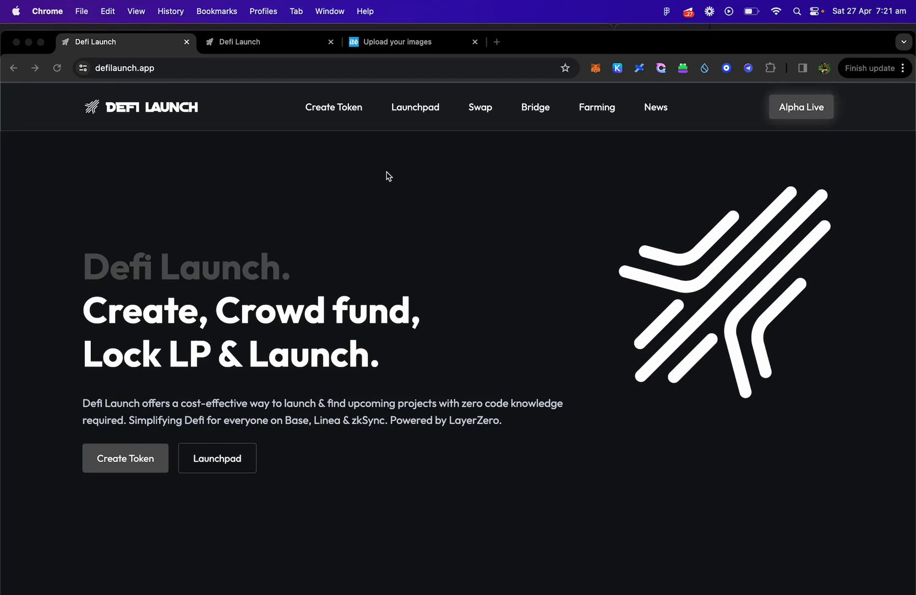
mouse_move(338, 120)
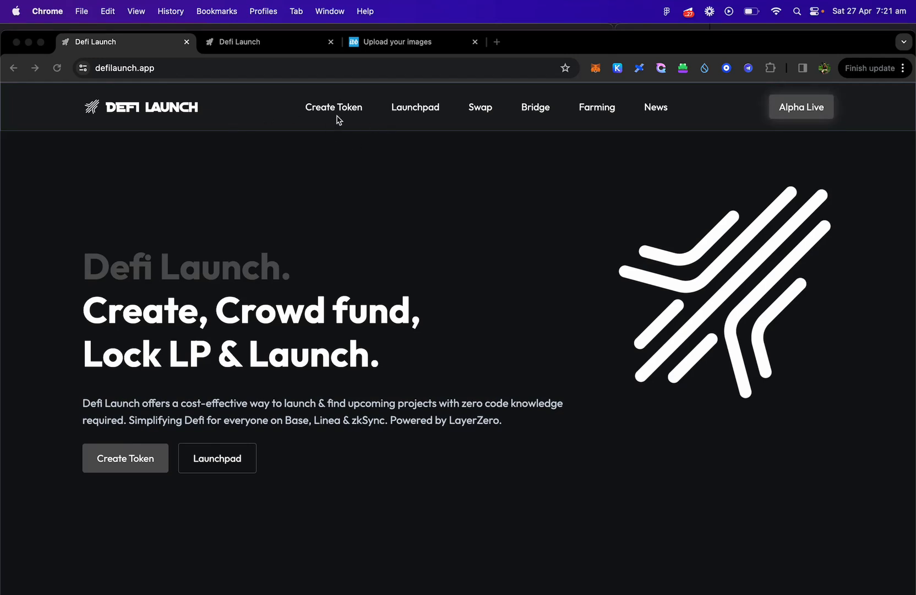
mouse_move(321, 112)
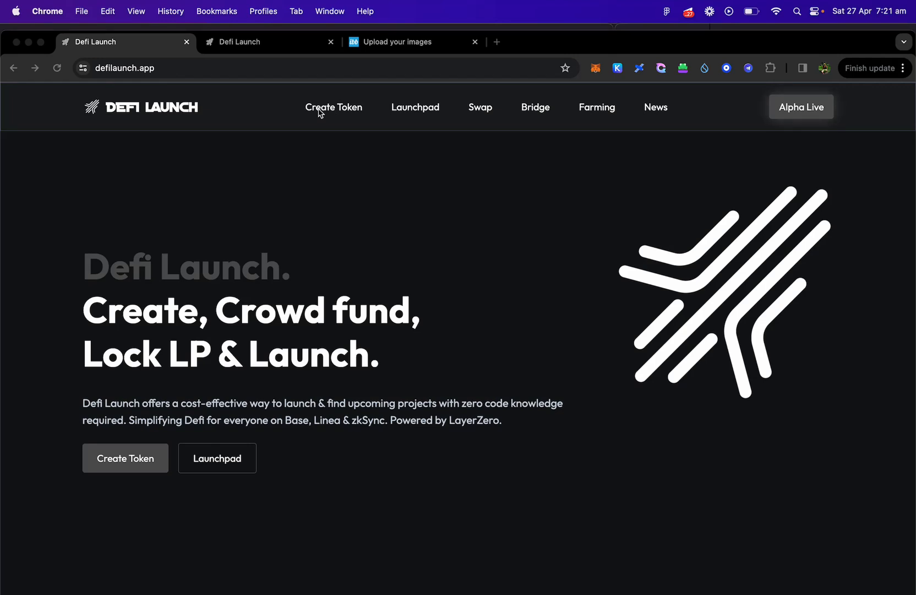
mouse_move(350, 111)
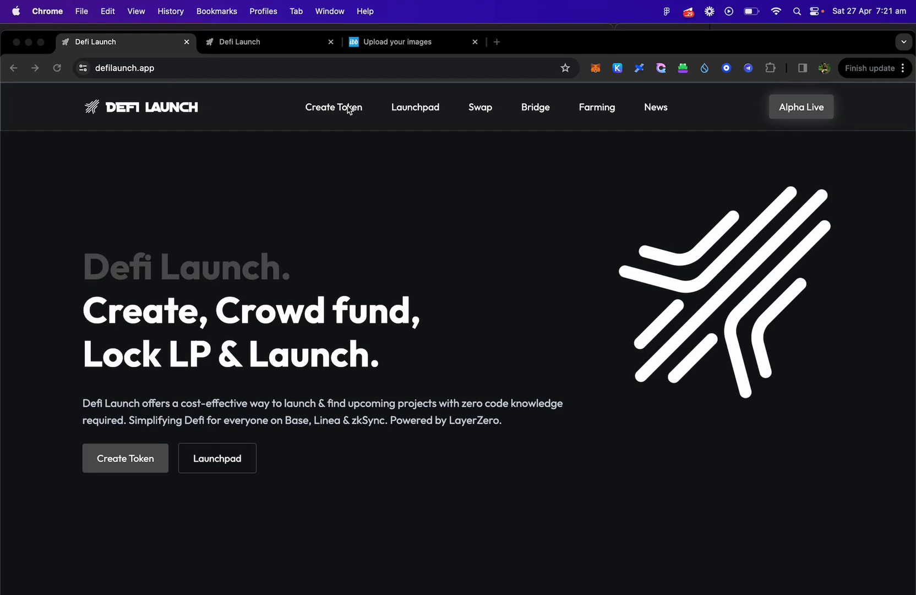
mouse_move(432, 126)
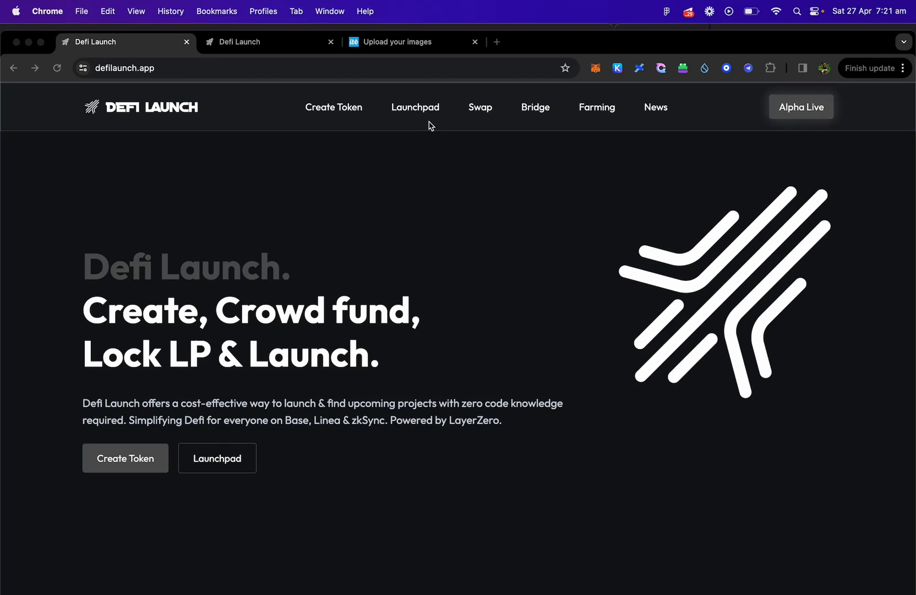
mouse_move(328, 117)
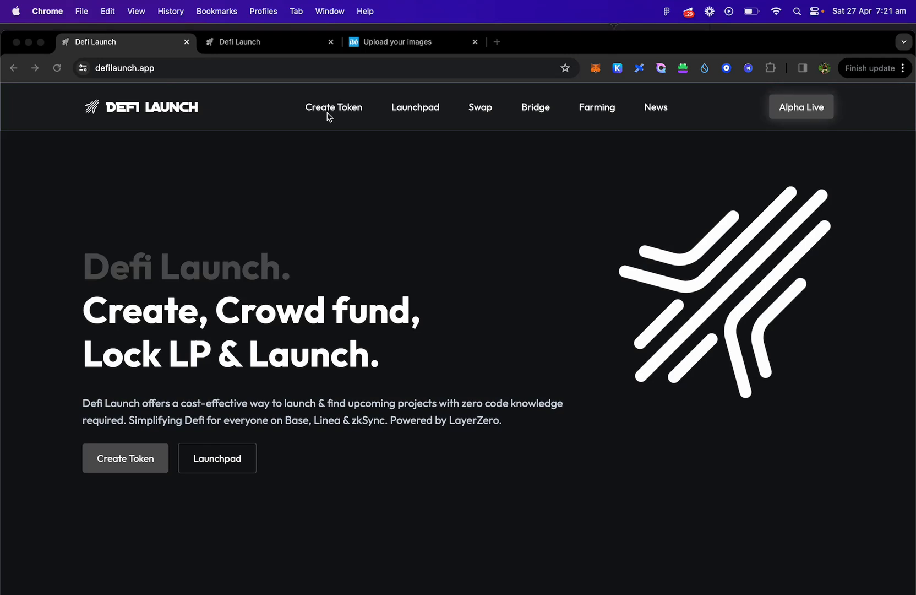
mouse_move(430, 114)
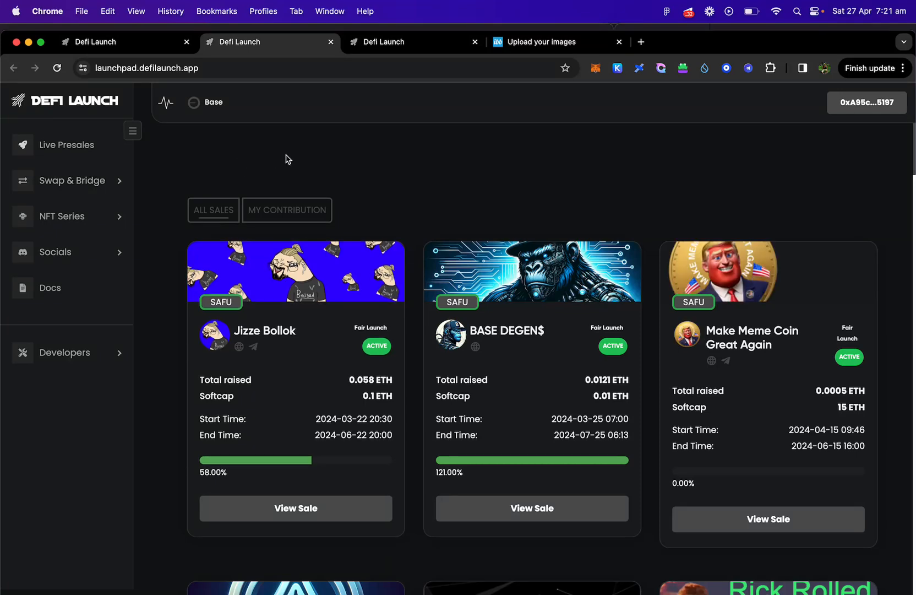
mouse_move(423, 213)
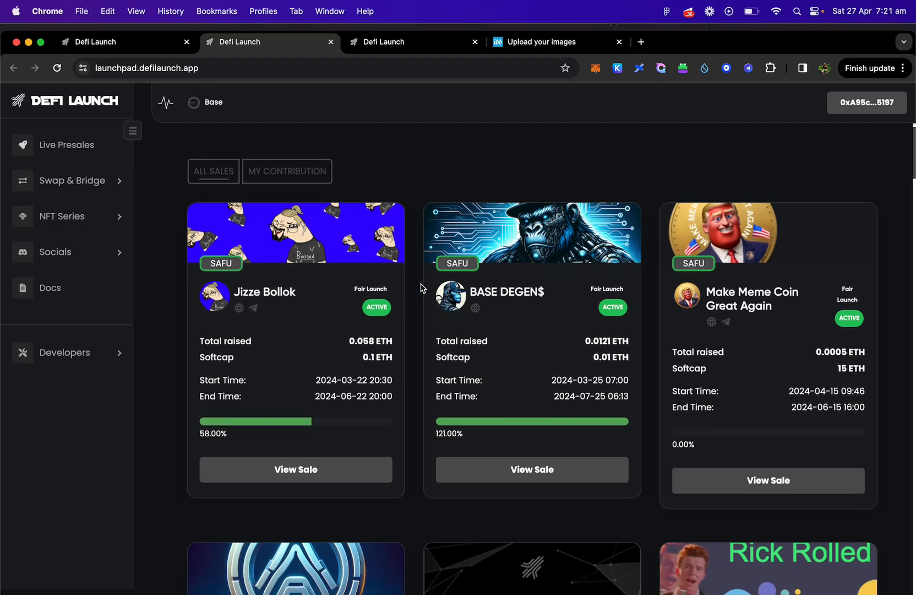
- Browse the All Sales cards and expand the Developers menu in the sidebar
scroll("down", 3)
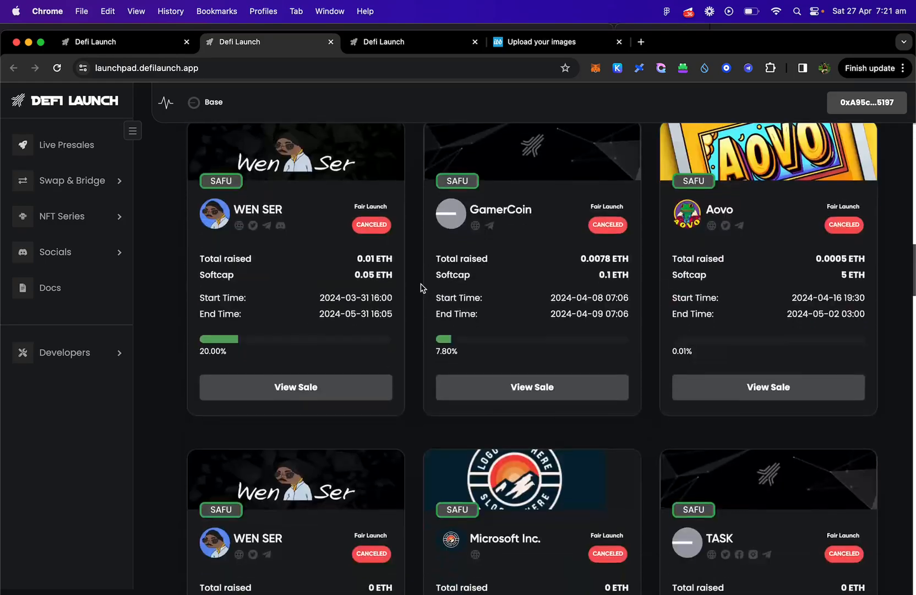
scroll("down", 3)
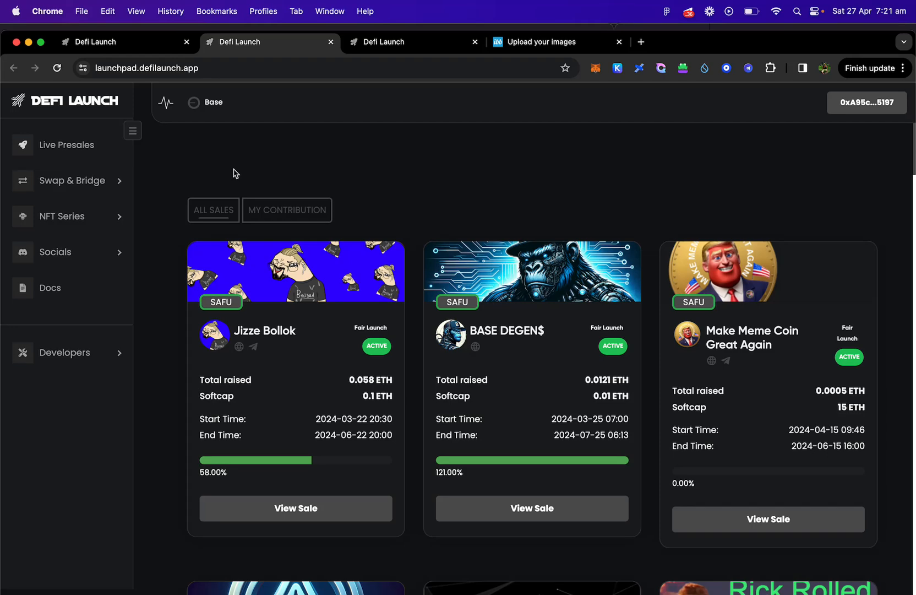
mouse_move(121, 355)
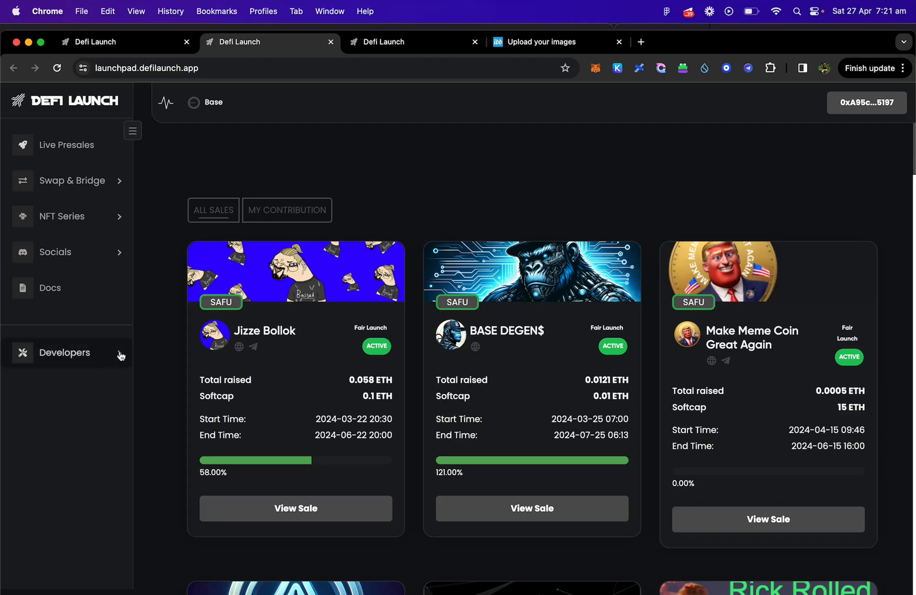
mouse_move(99, 360)
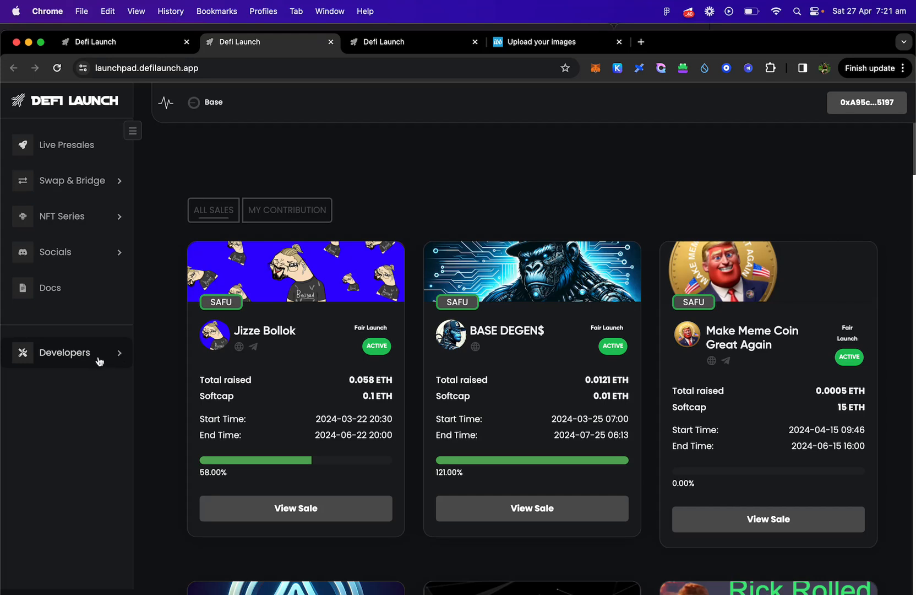
left_click(64, 352)
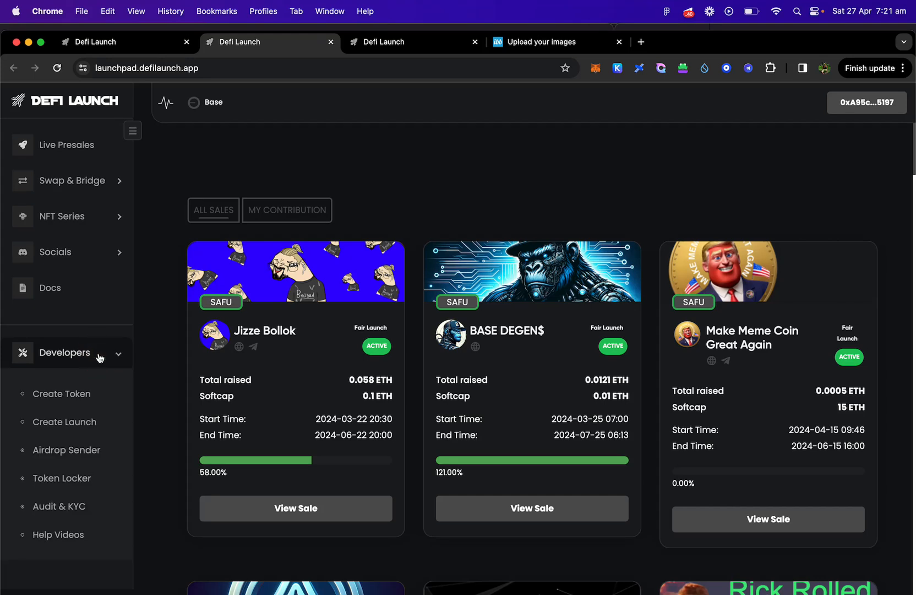
mouse_move(65, 421)
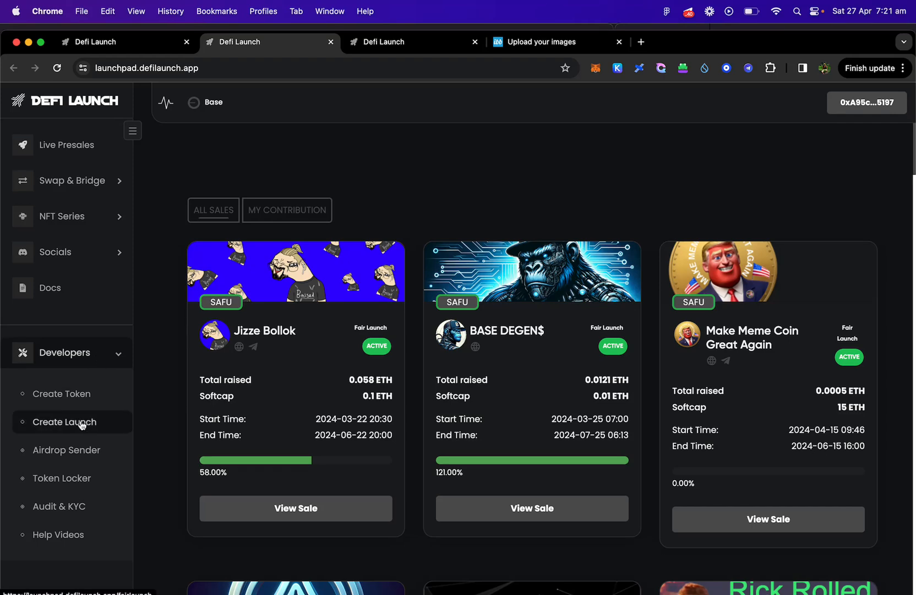
- Create a fair launch for token 0xa6c1B436A24C46EDF7A7D0e652A6B1c6D70cAEE9, verified as WEN SER (WENSER), 18 decimals
left_click(64, 420)
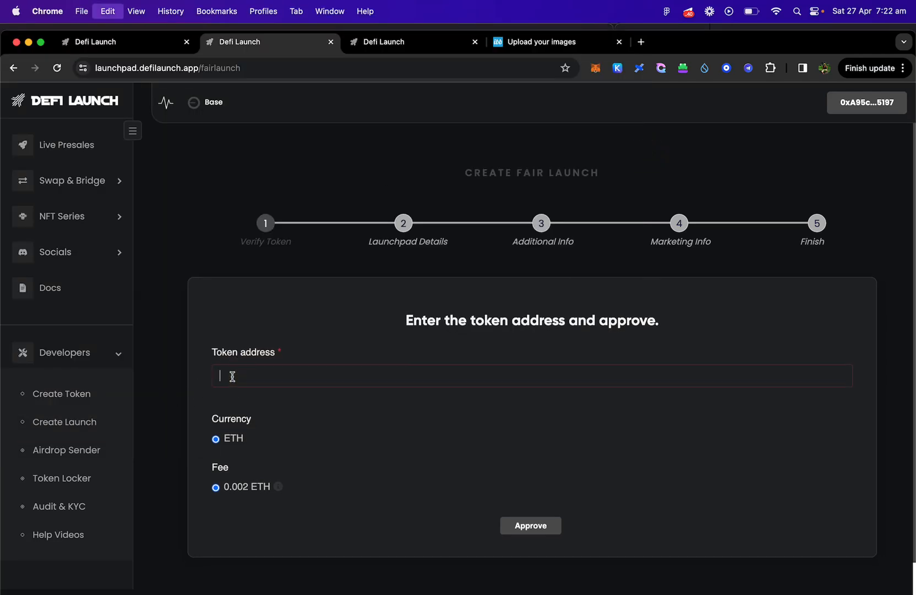
type("0xa6c1B436A24C46EDF7A7D0e652A6B1c6D70cAEE9")
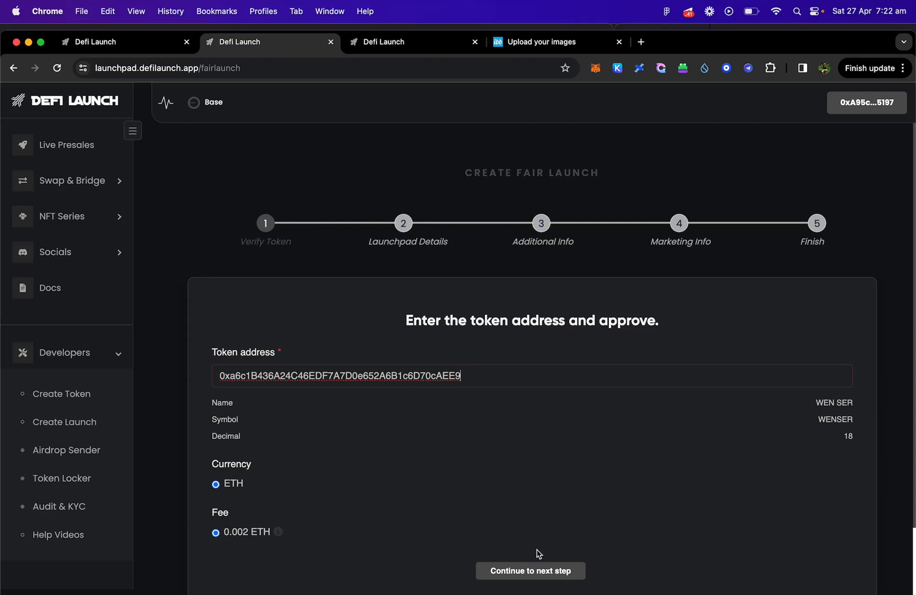
mouse_move(530, 570)
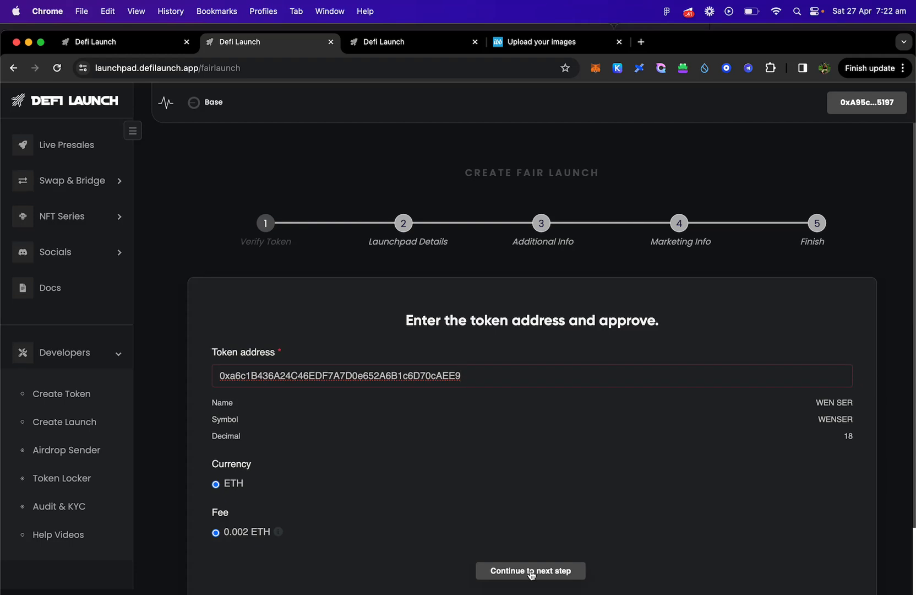
left_click(339, 375)
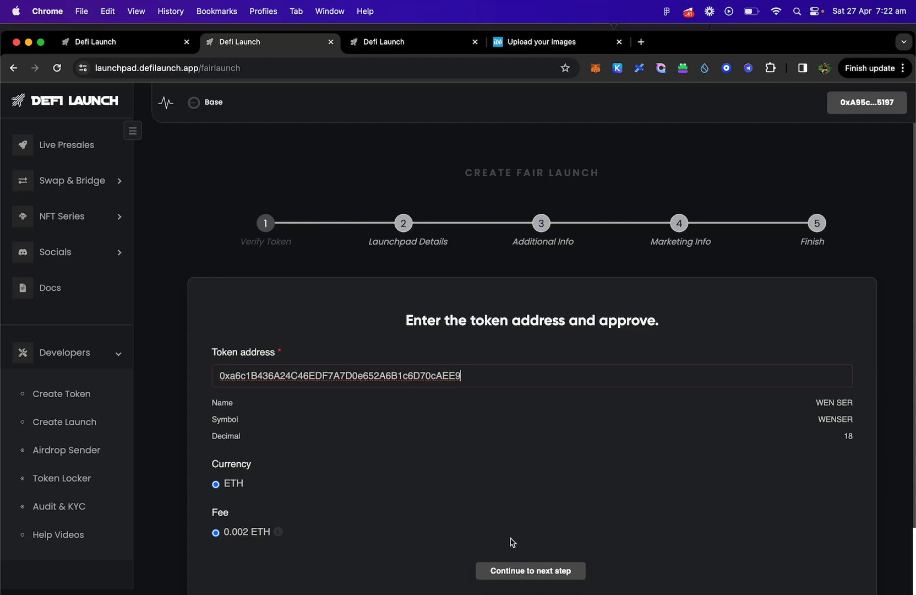
mouse_move(450, 466)
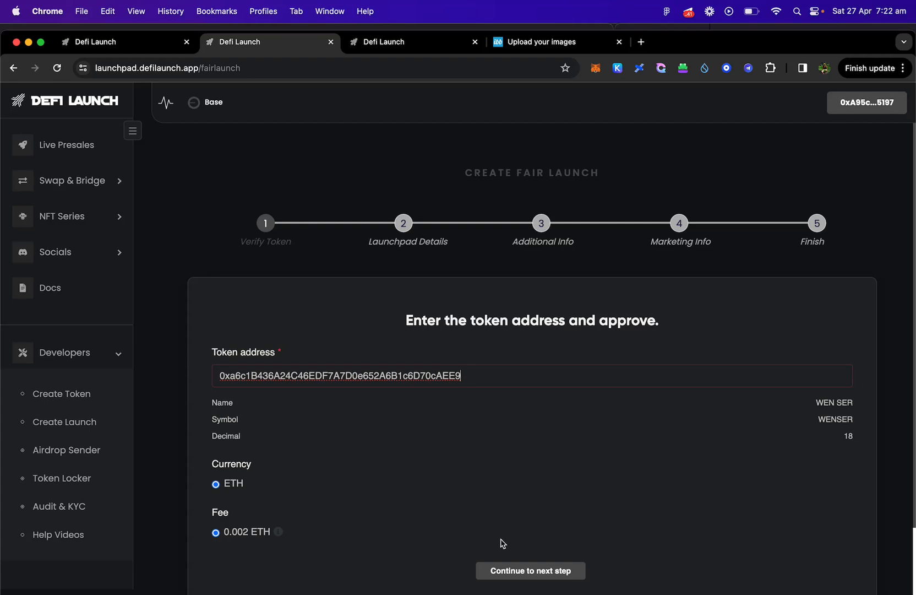
mouse_move(554, 570)
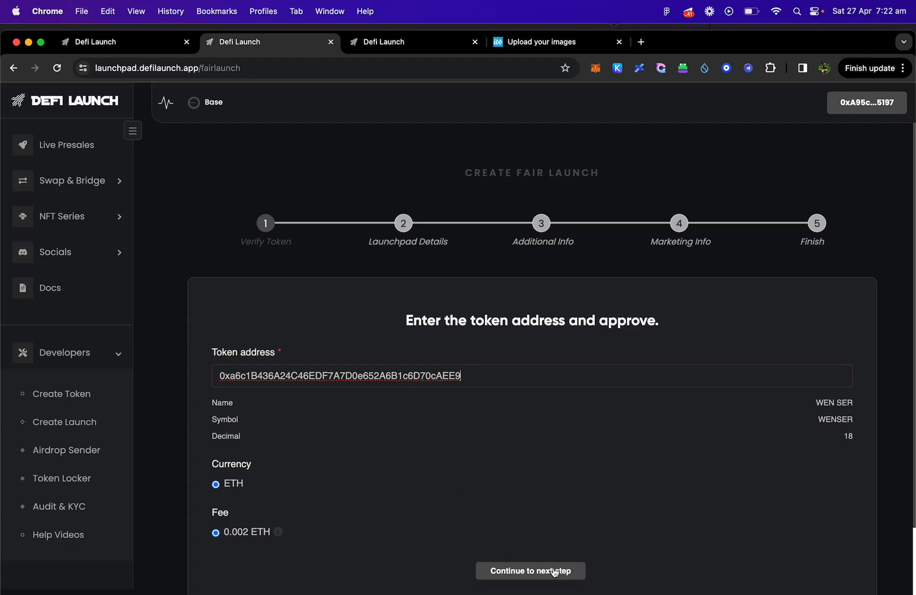
- Advance to Launchpad Details and set Softcap (ETH) to 0.0001
left_click(529, 570)
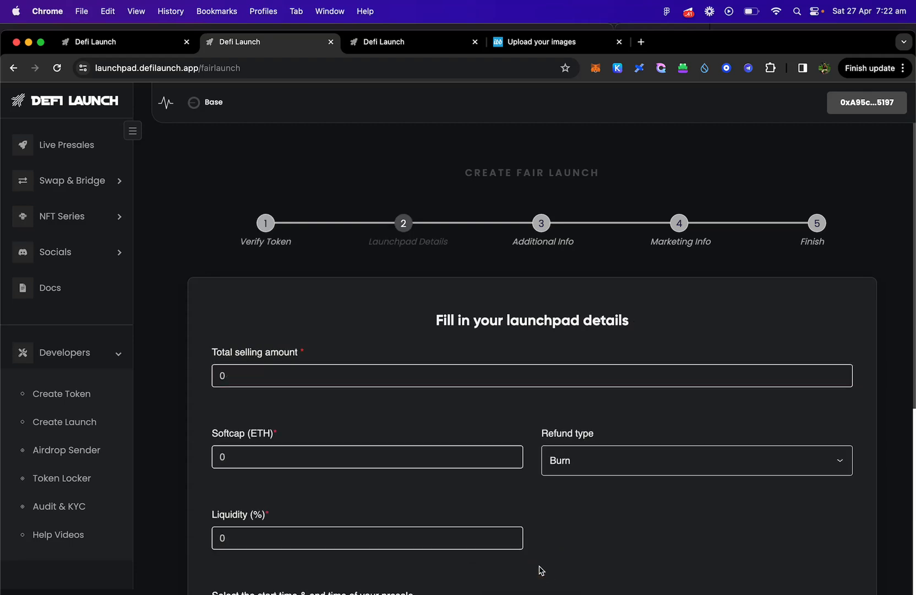
scroll("down", 3)
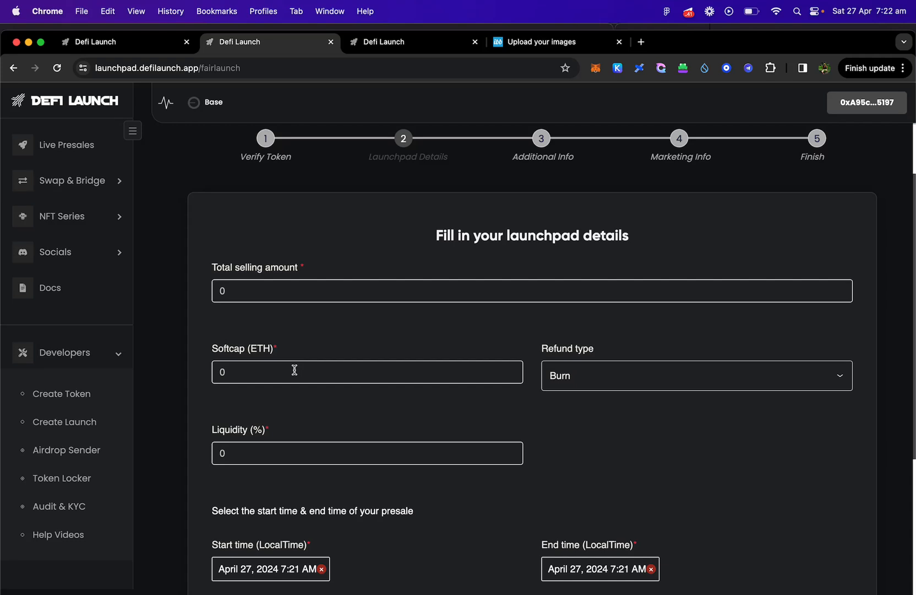
mouse_move(301, 289)
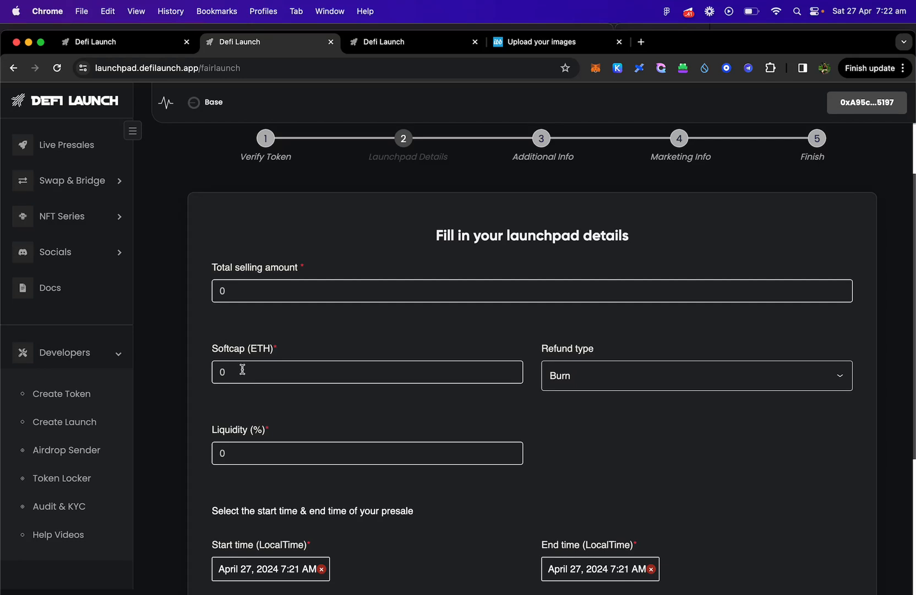
left_click(366, 371)
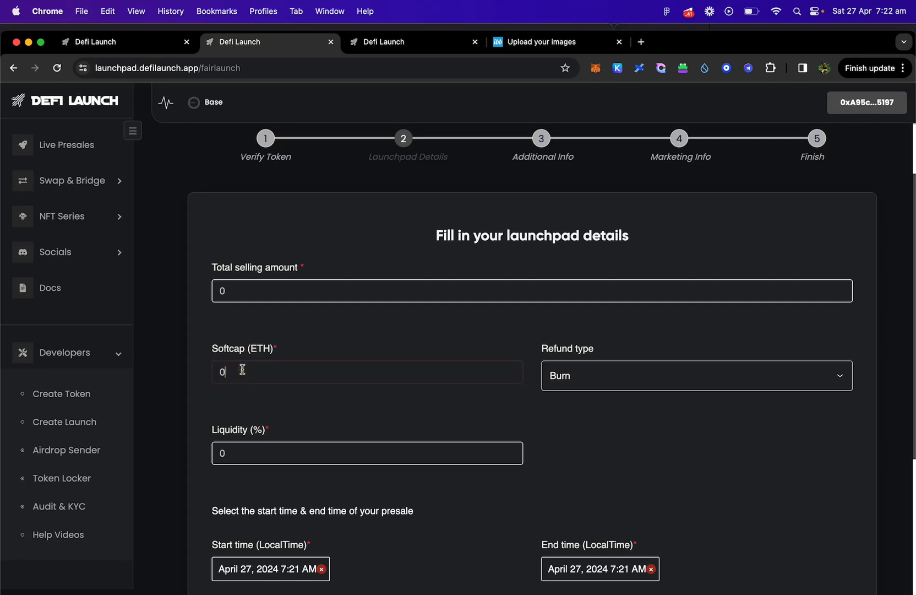
type("0.0001")
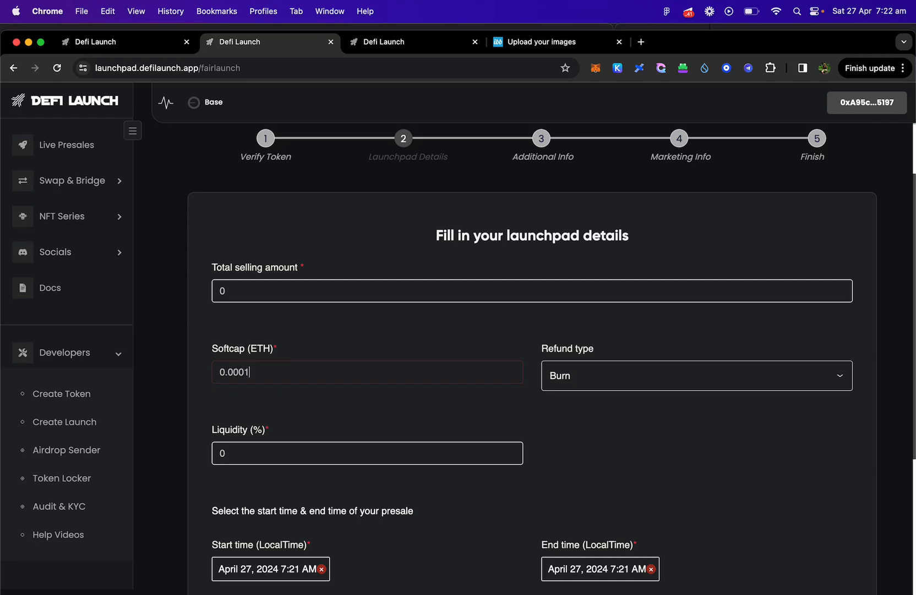
mouse_move(544, 376)
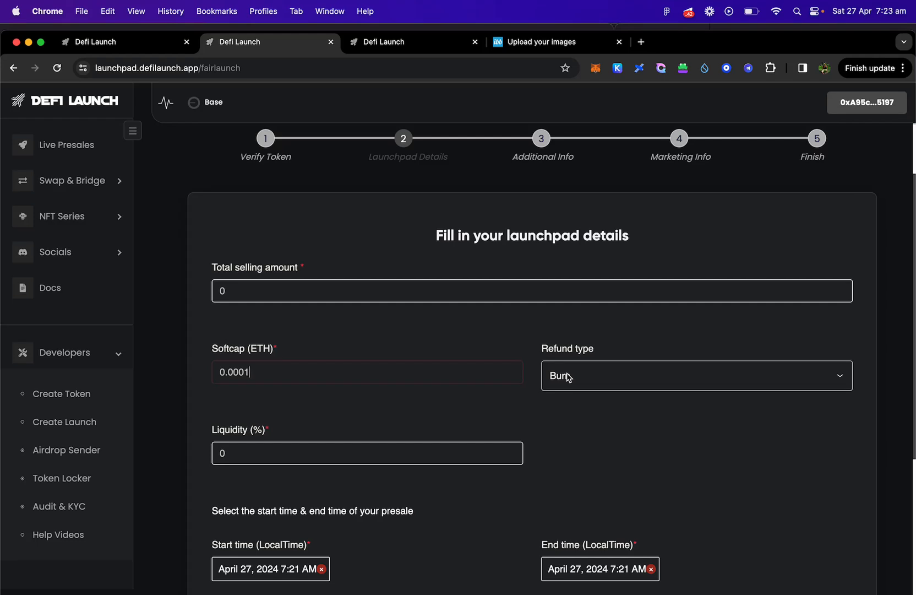
- Set the Refund type to Refund rather than Burn
left_click(695, 375)
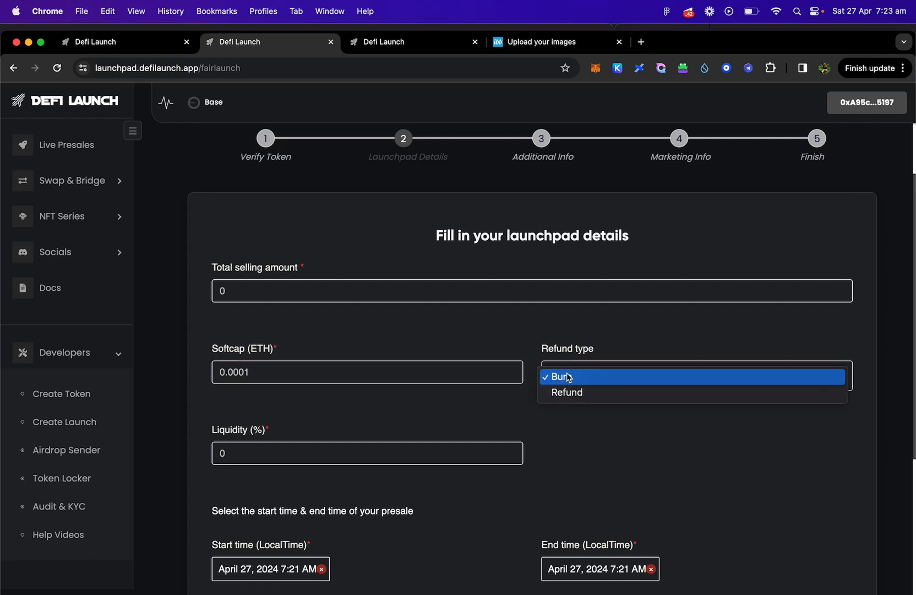
left_click(566, 392)
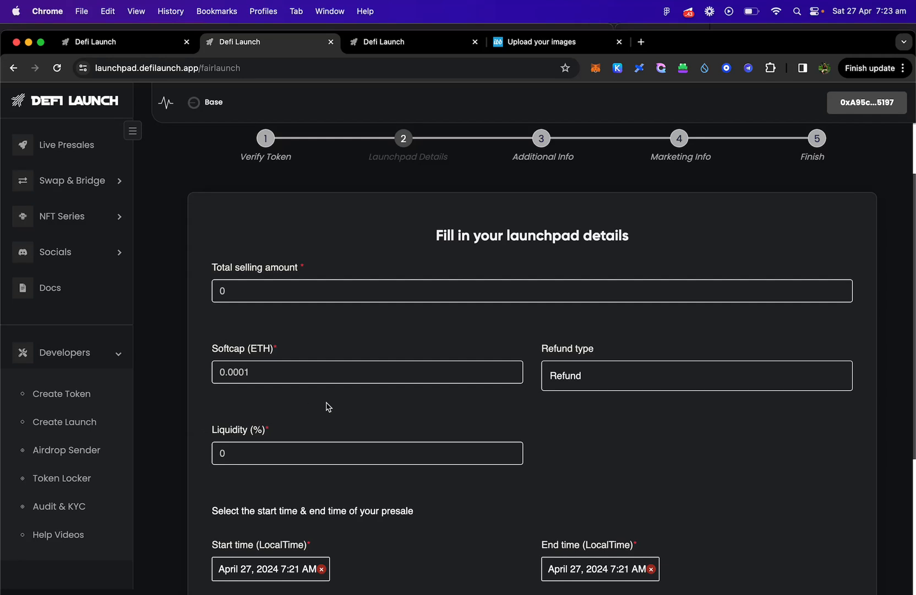
mouse_move(653, 387)
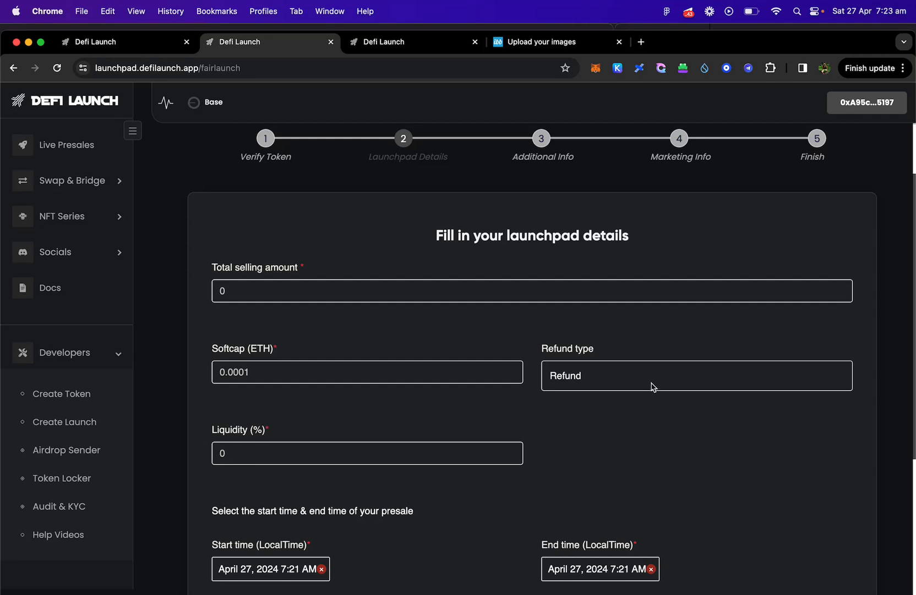
left_click(694, 375)
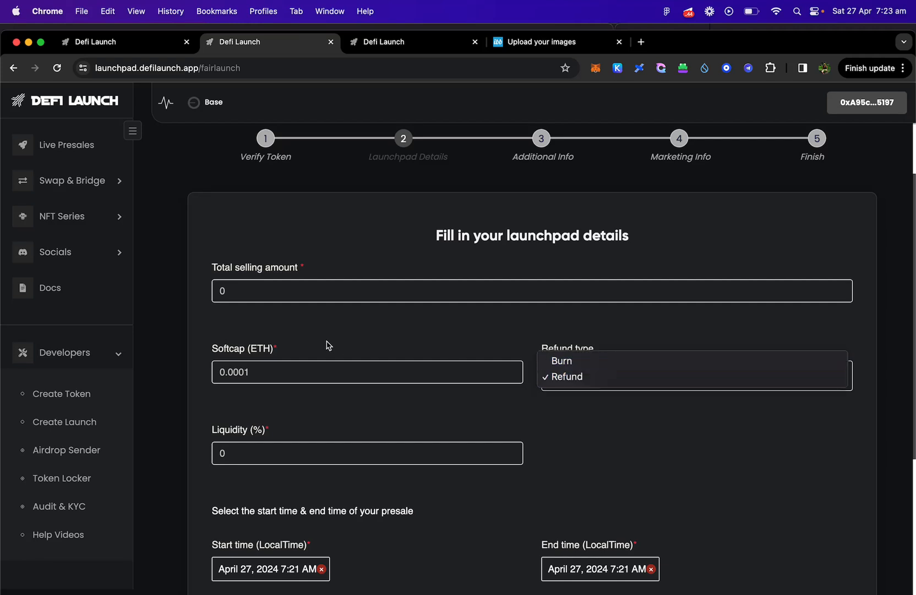
mouse_move(560, 360)
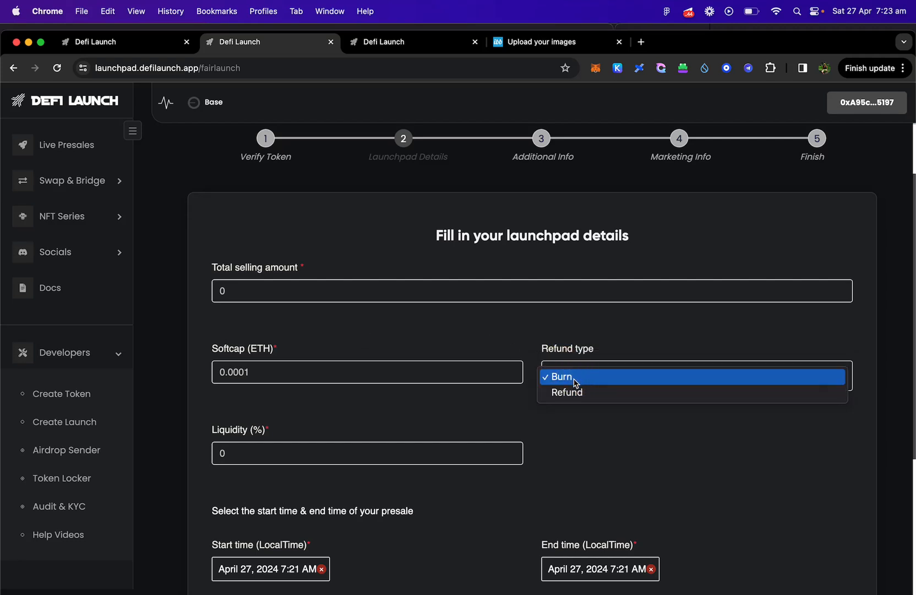
left_click(566, 391)
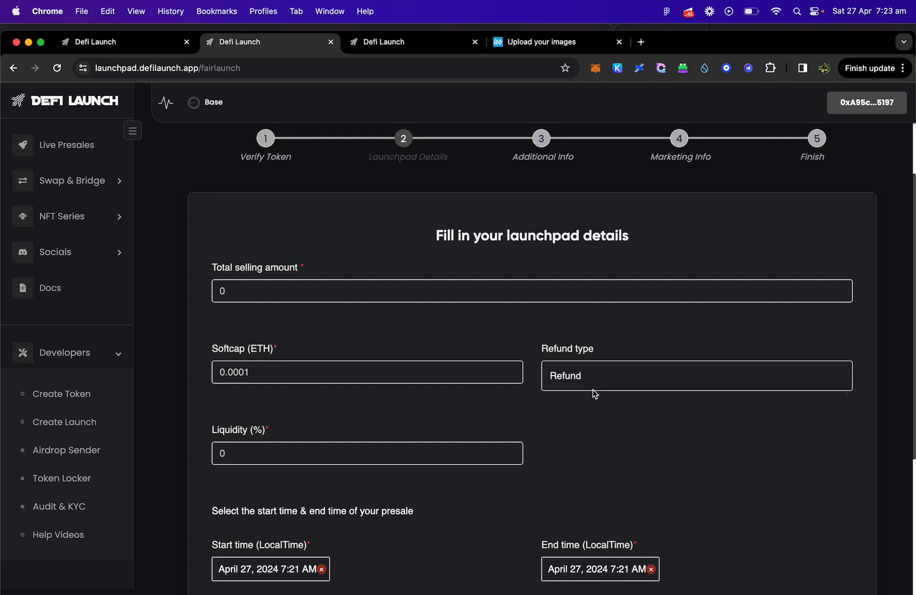
mouse_move(279, 342)
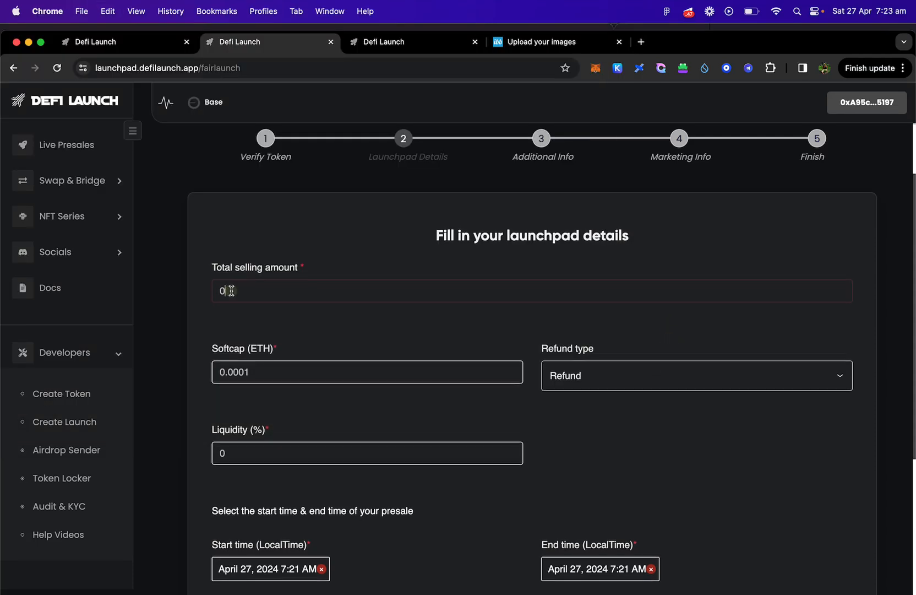
type("500000000000")
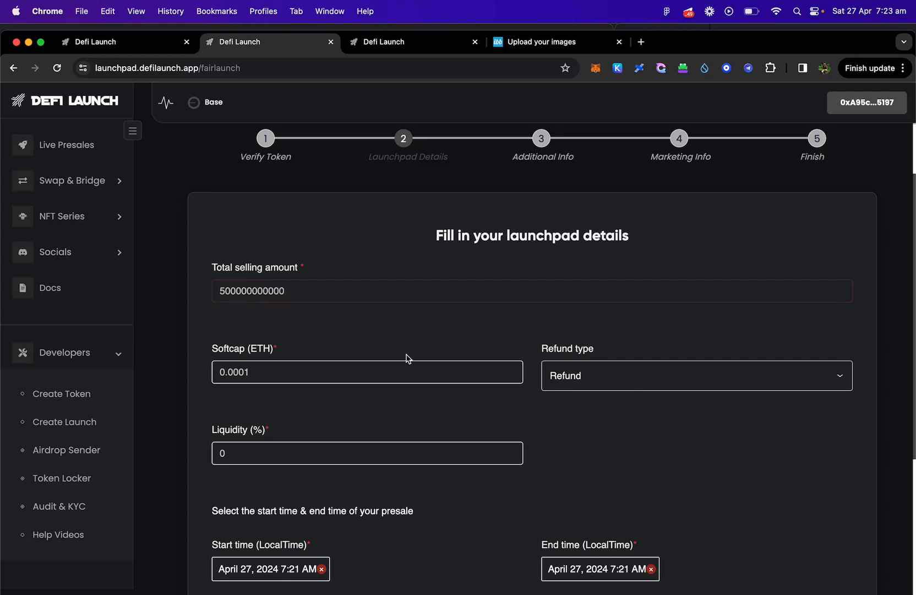
right_click(408, 358)
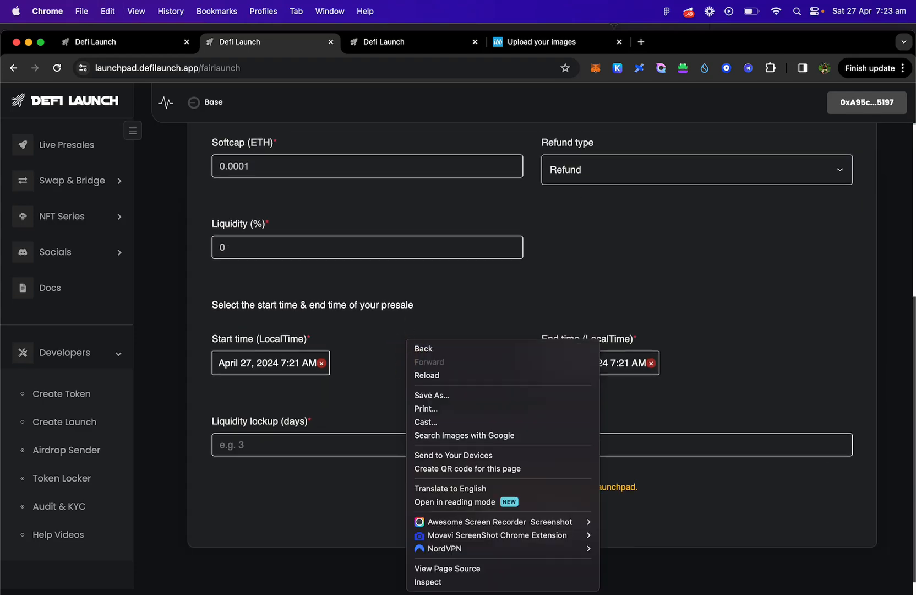
left_click(442, 462)
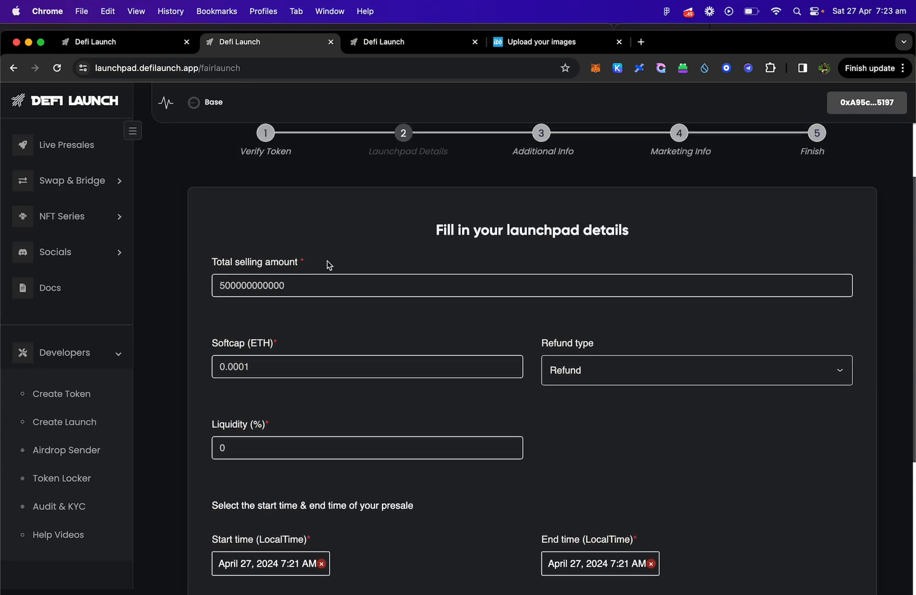
left_click(531, 285)
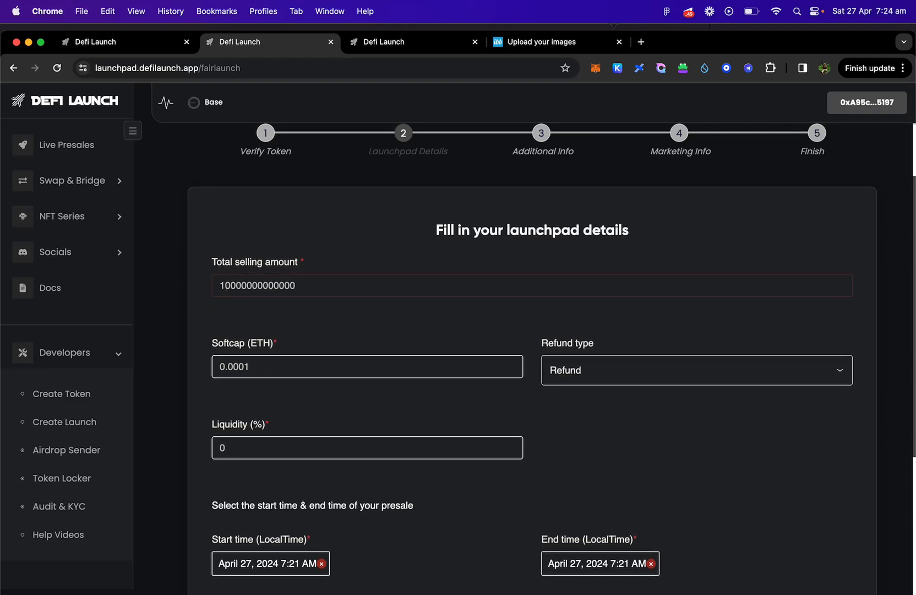
scroll("down", 3)
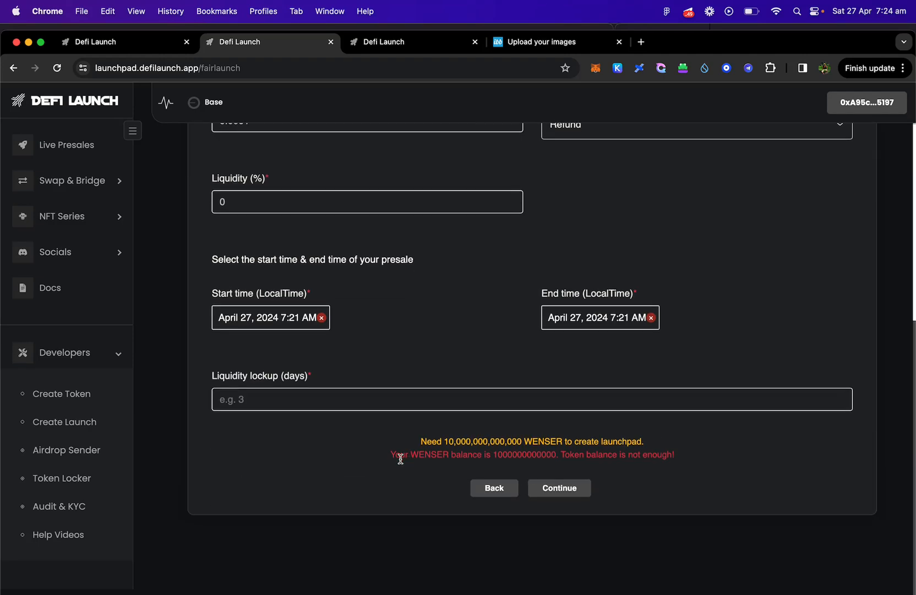
mouse_move(585, 468)
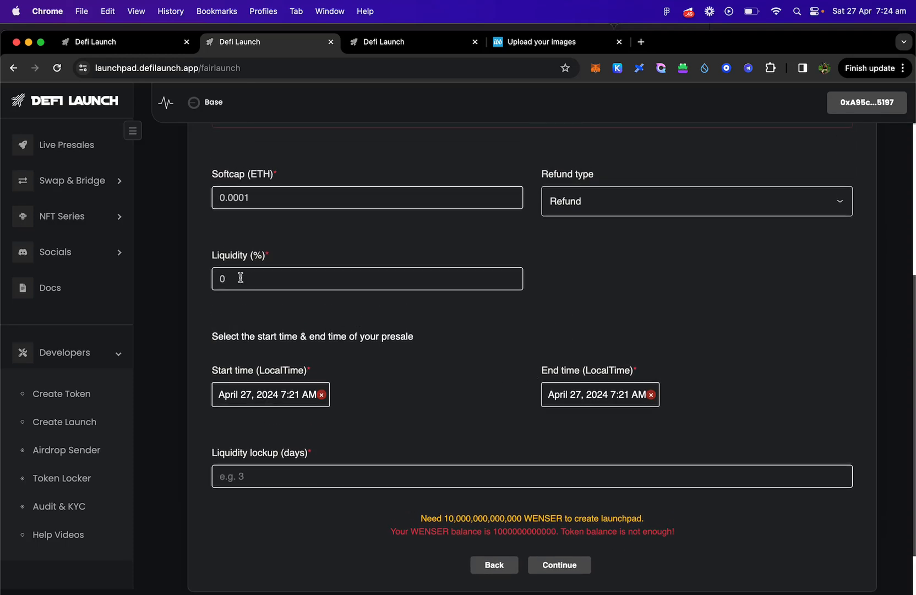
- Set Liquidity (%) to 69, raising the required WENSER to 16,900,000,000,000
type("6")
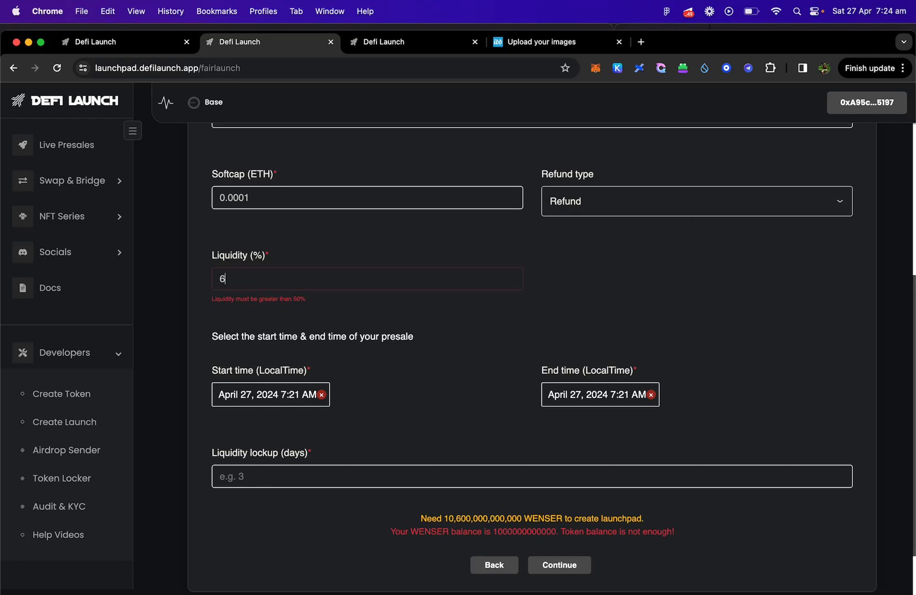
type("9")
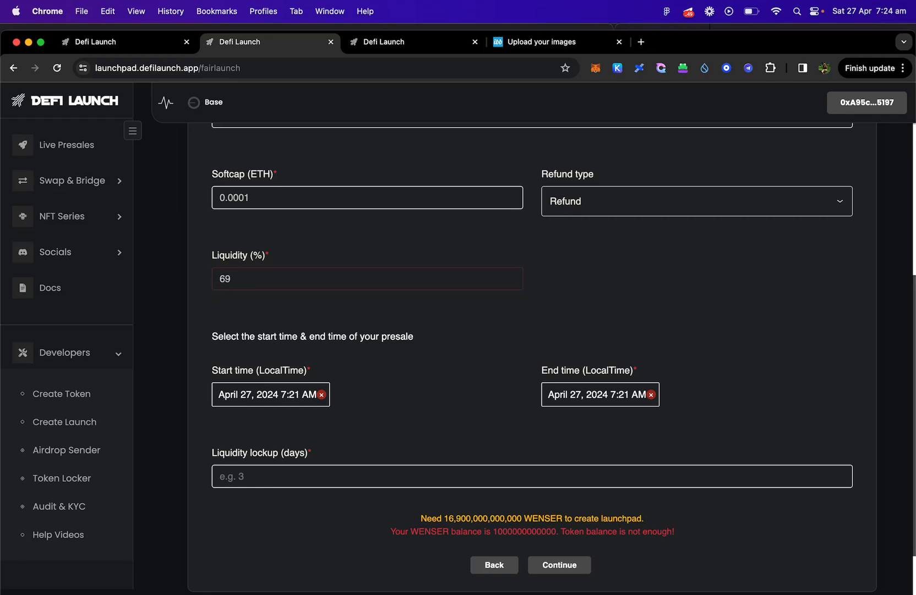
mouse_move(455, 348)
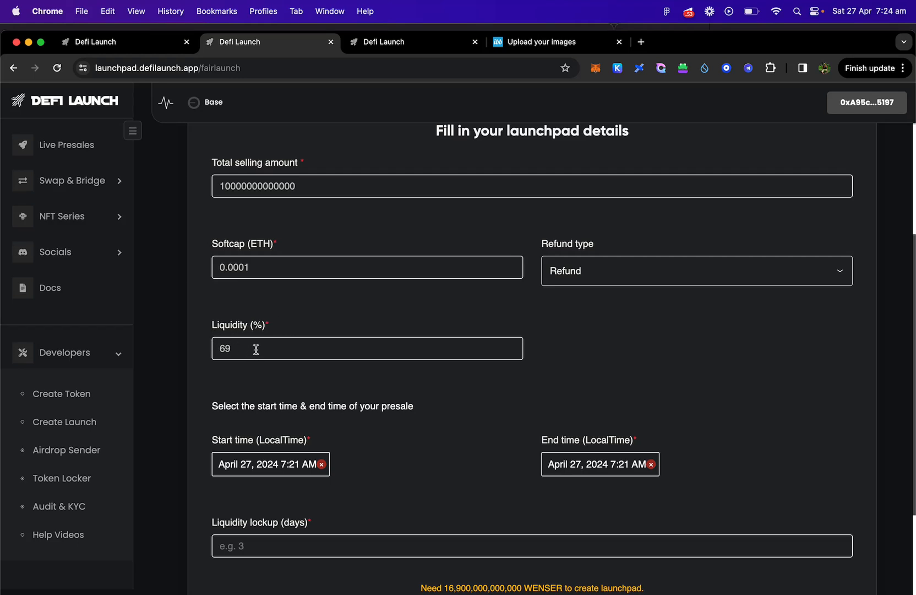
mouse_move(247, 350)
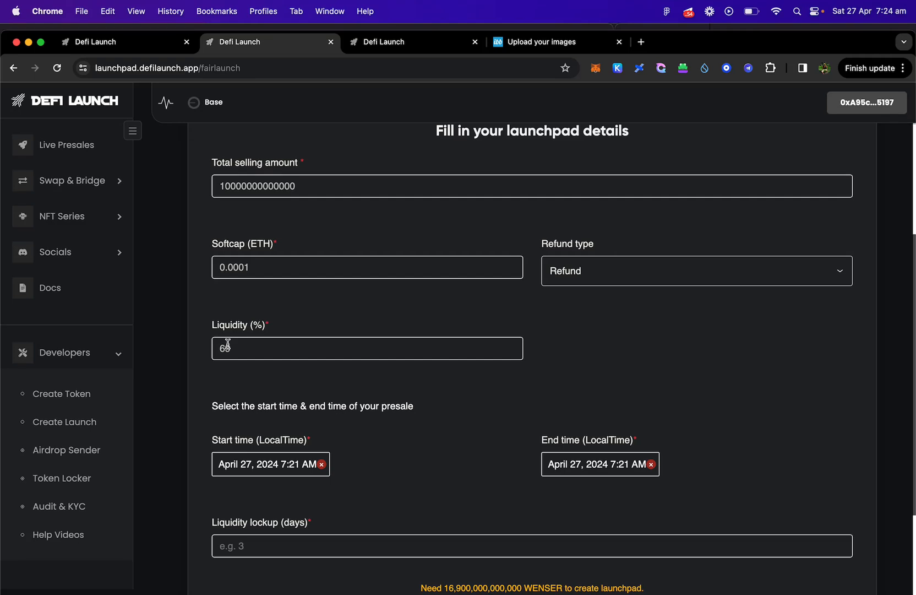
type("69")
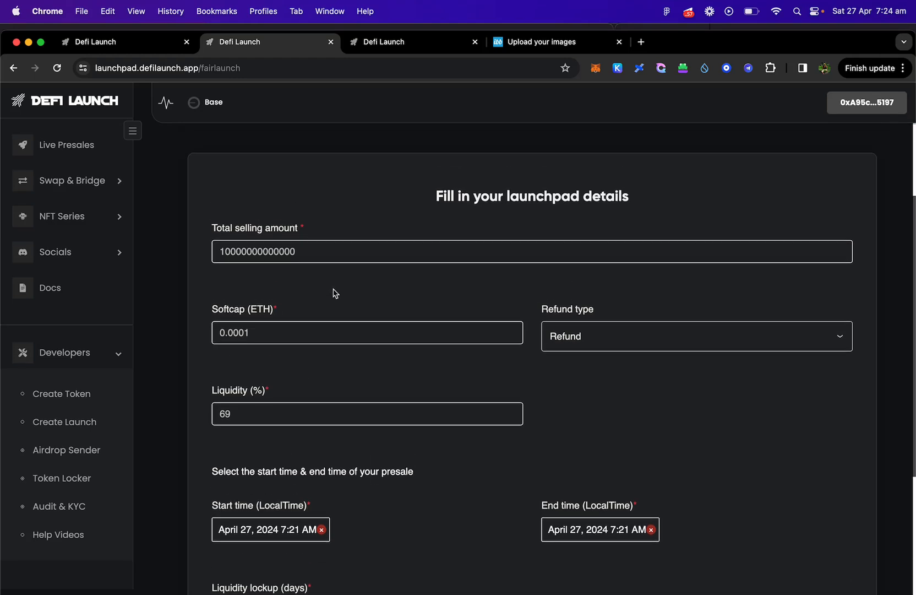
- Shorten the Total selling amount so 845,000,000,000 WENSER is required, reaching the Start time field
left_click(254, 251)
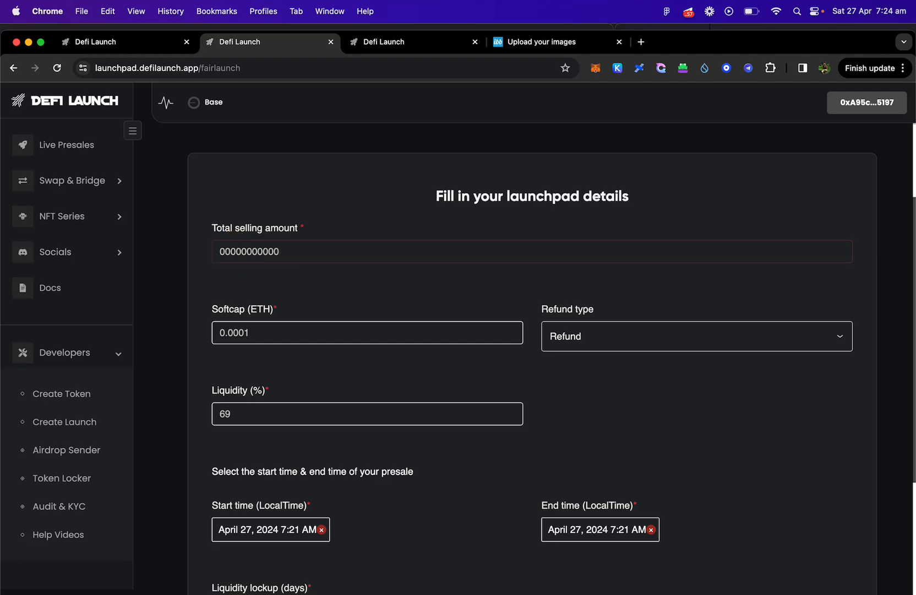
scroll("down", 3)
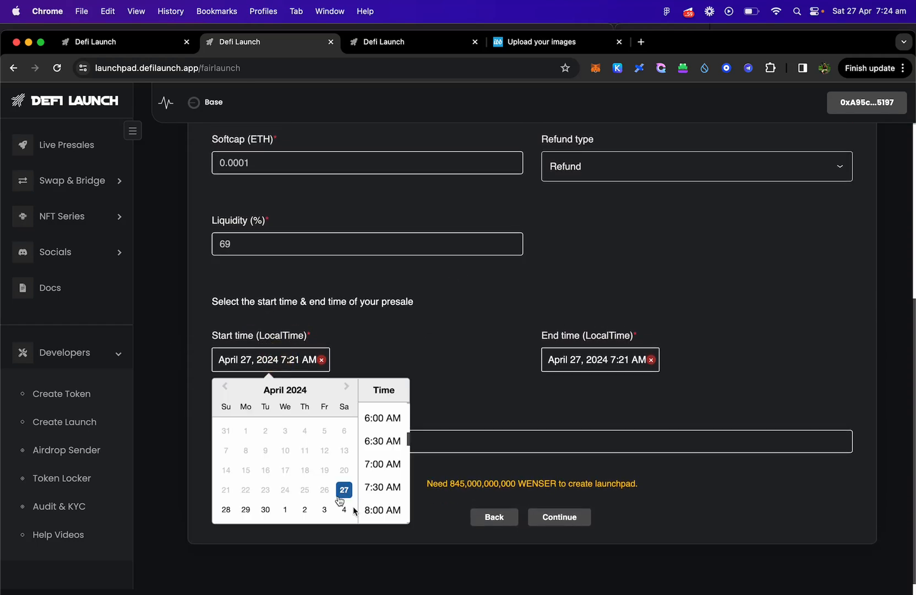
mouse_move(368, 344)
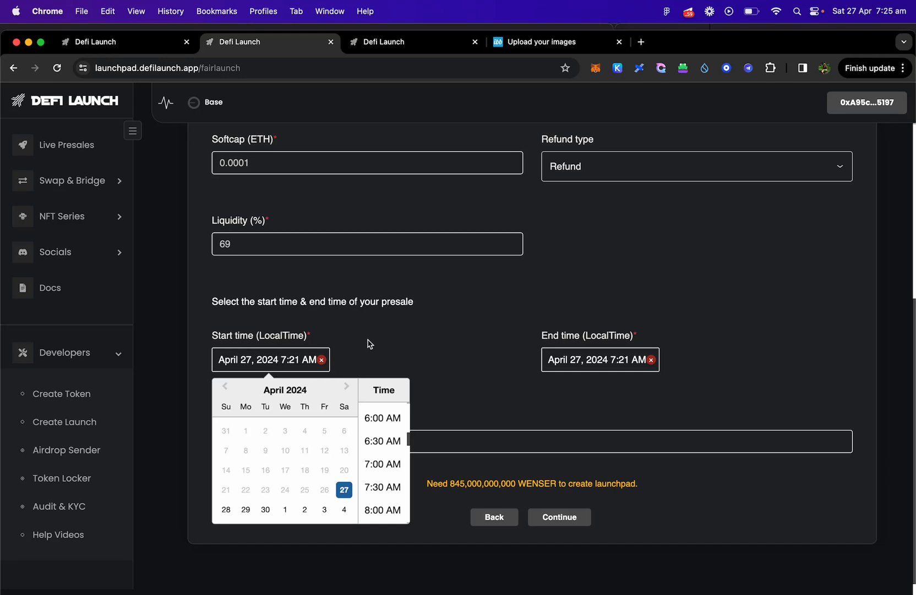
mouse_move(407, 336)
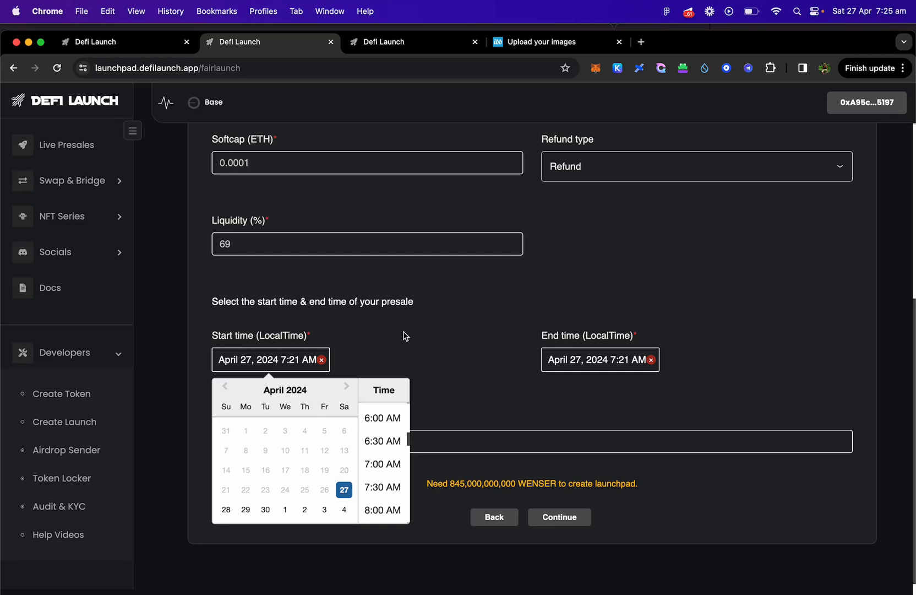
mouse_move(345, 489)
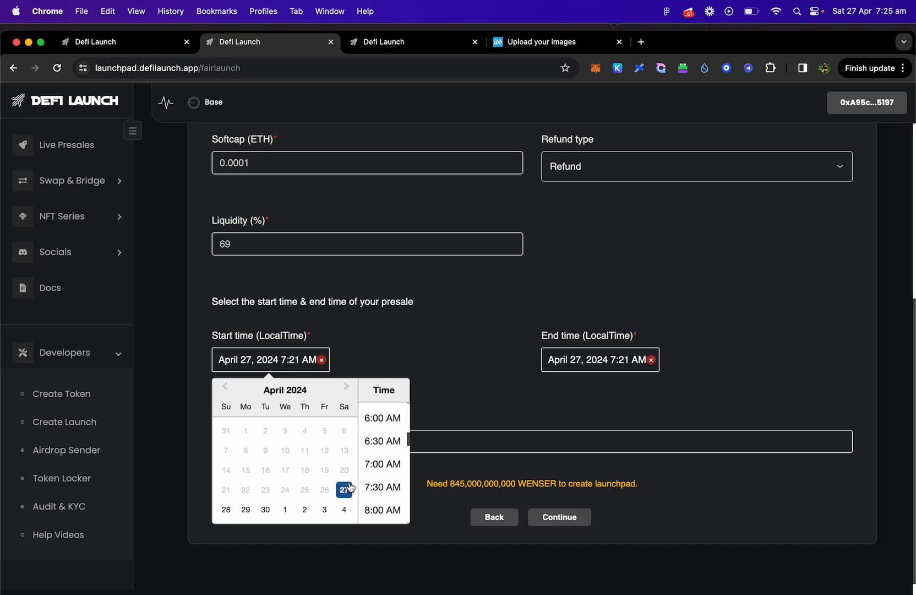
- Start the presale on April 27, 2024 at 8:00 AM
scroll("down", 3)
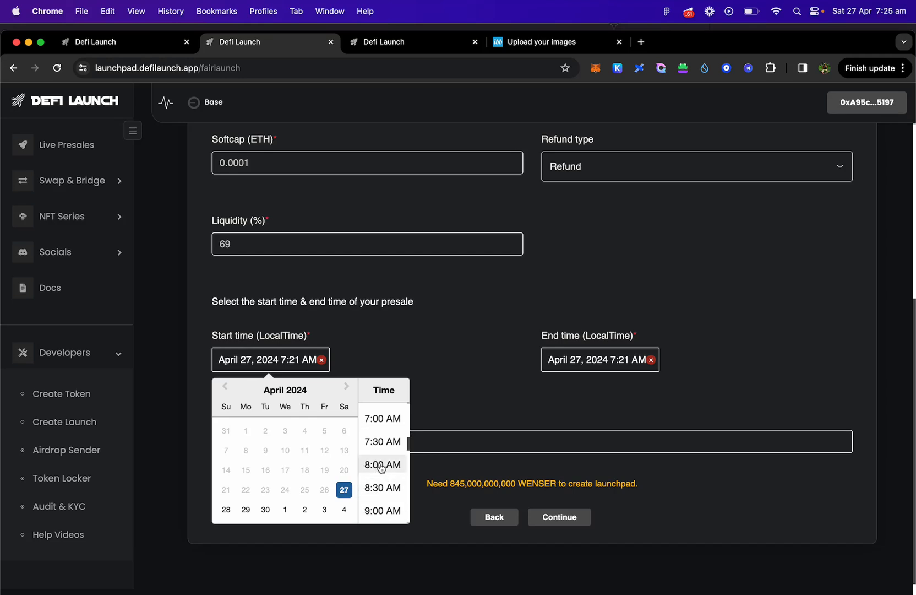
left_click(382, 464)
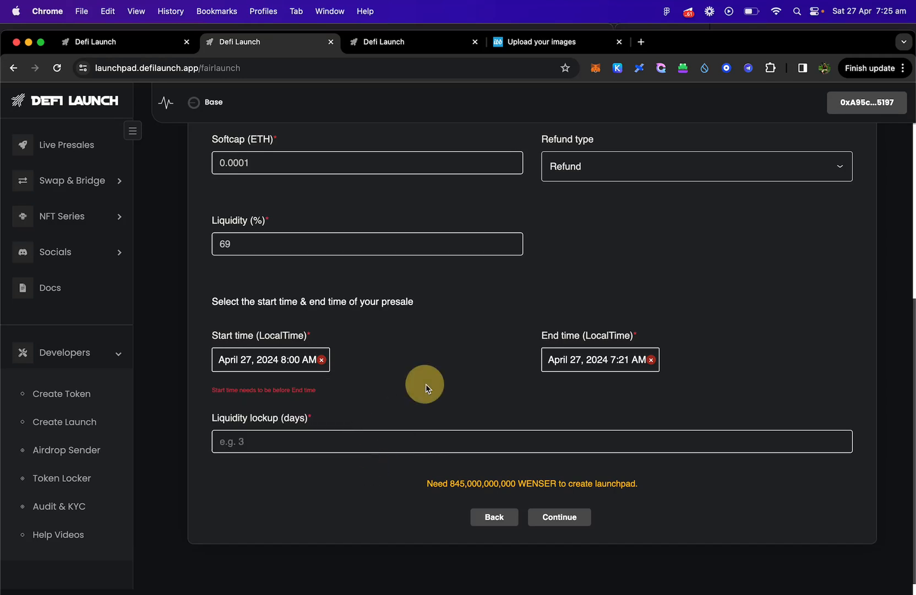
- End the presale on June 30, 2024 at 3:00 PM, clearing the end-time error
left_click(594, 359)
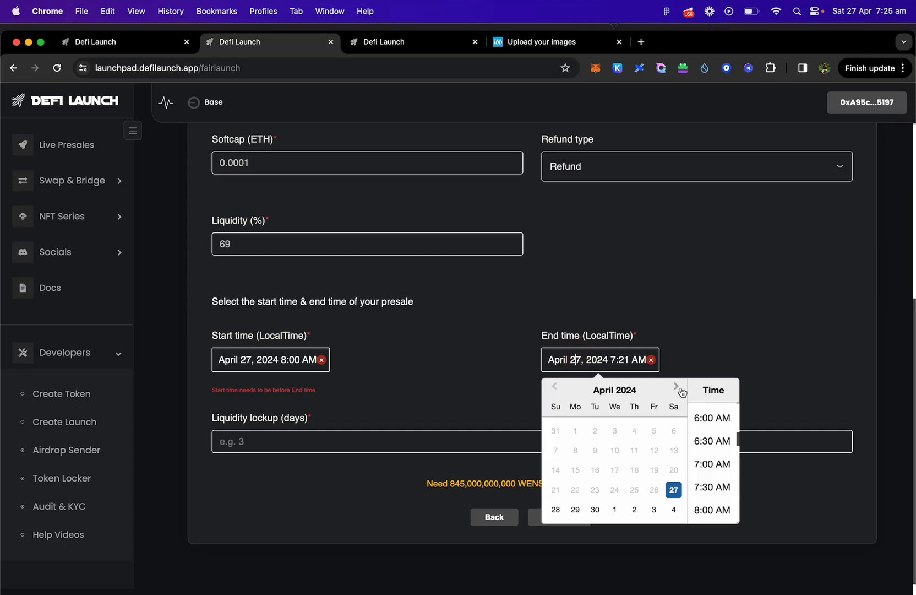
left_click(676, 386)
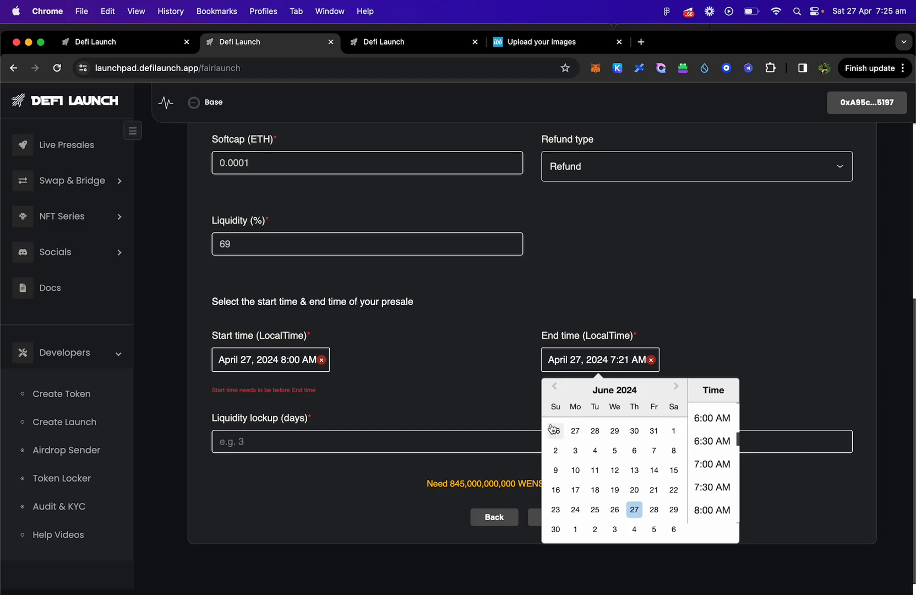
left_click(676, 386)
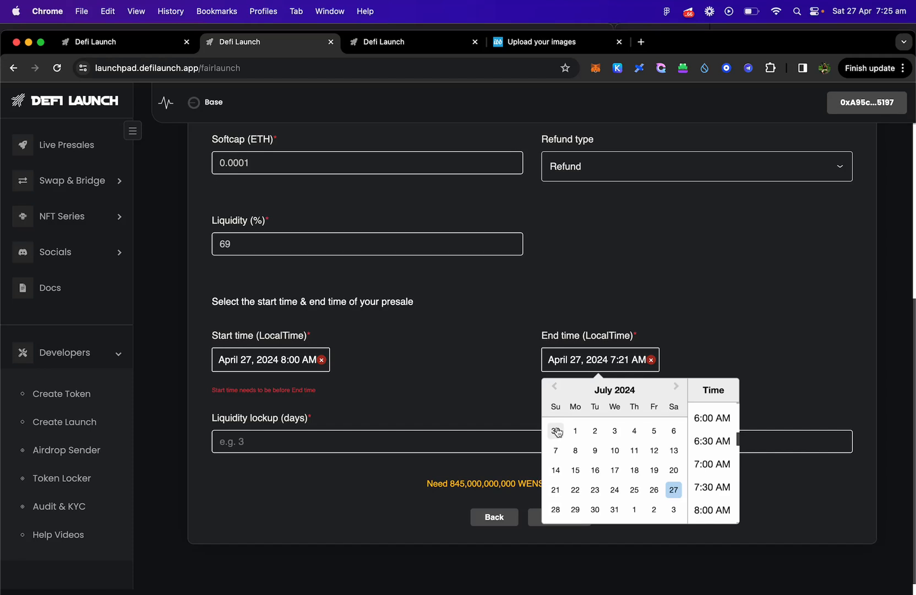
left_click(554, 387)
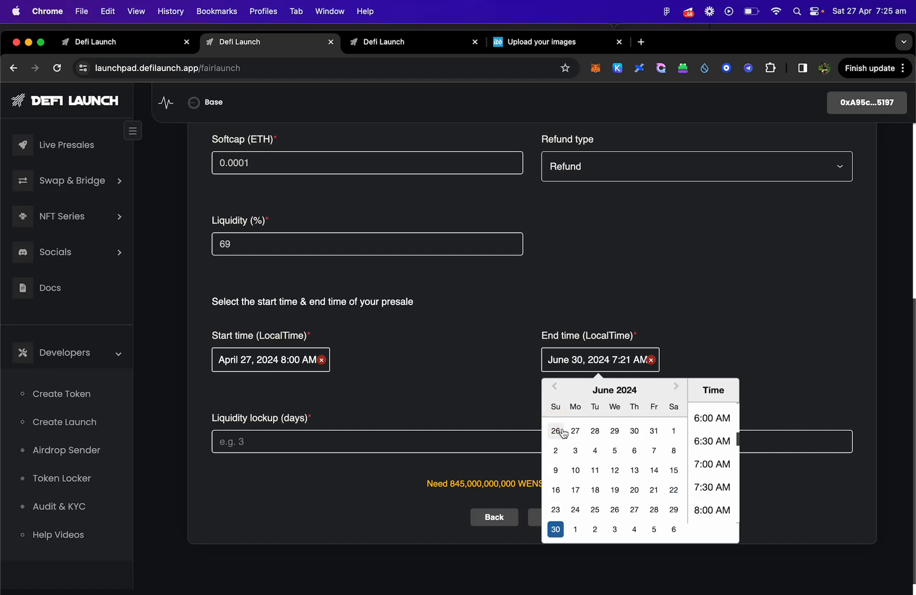
left_click(554, 385)
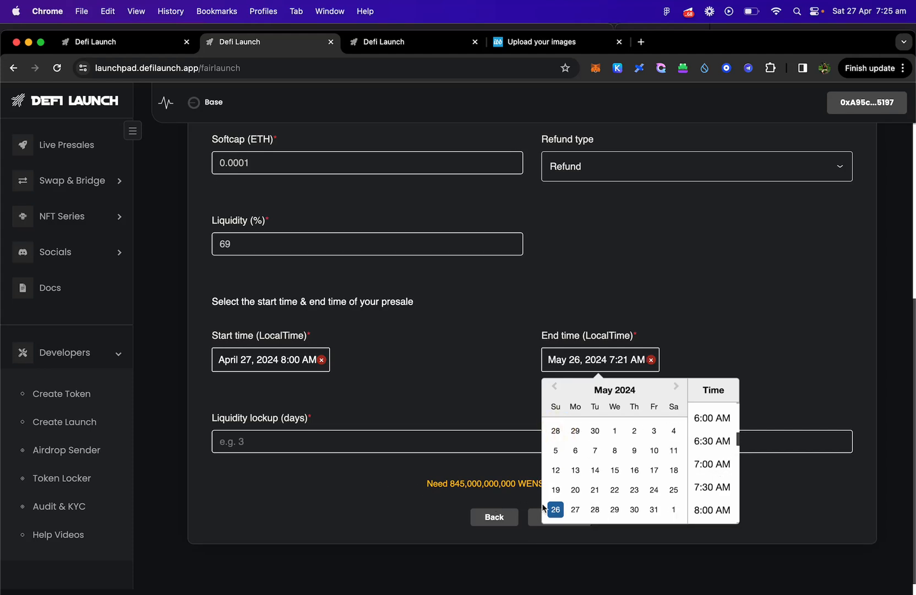
left_click(676, 386)
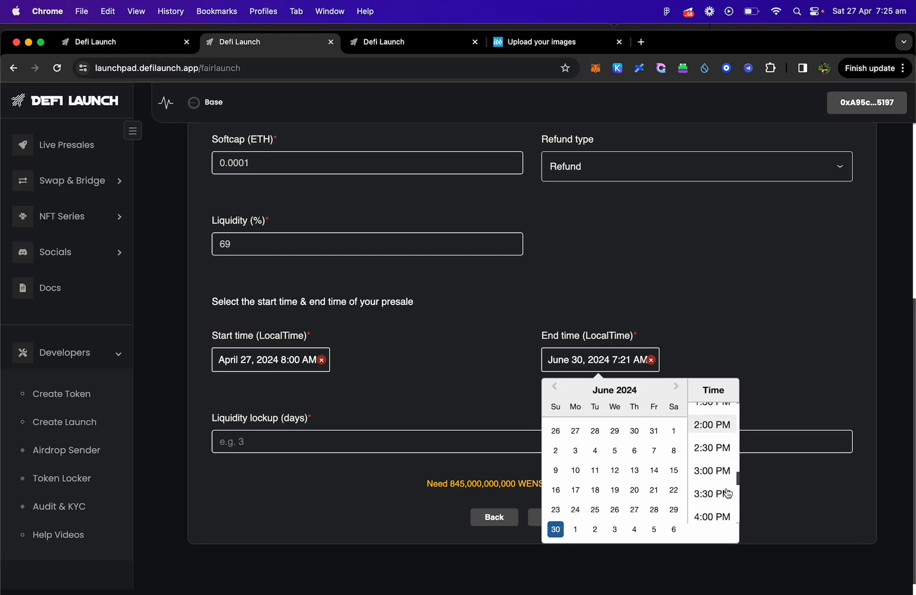
left_click(712, 470)
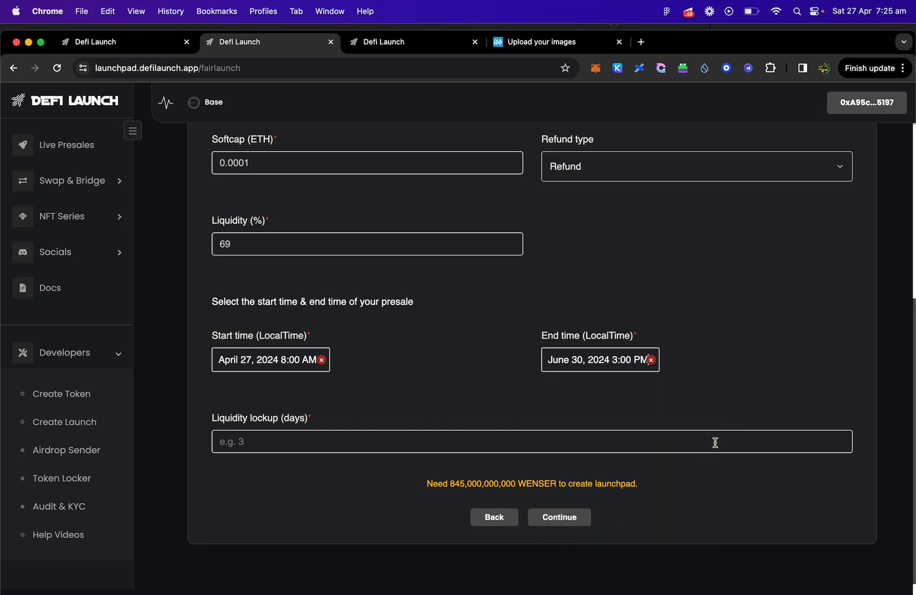
mouse_move(430, 406)
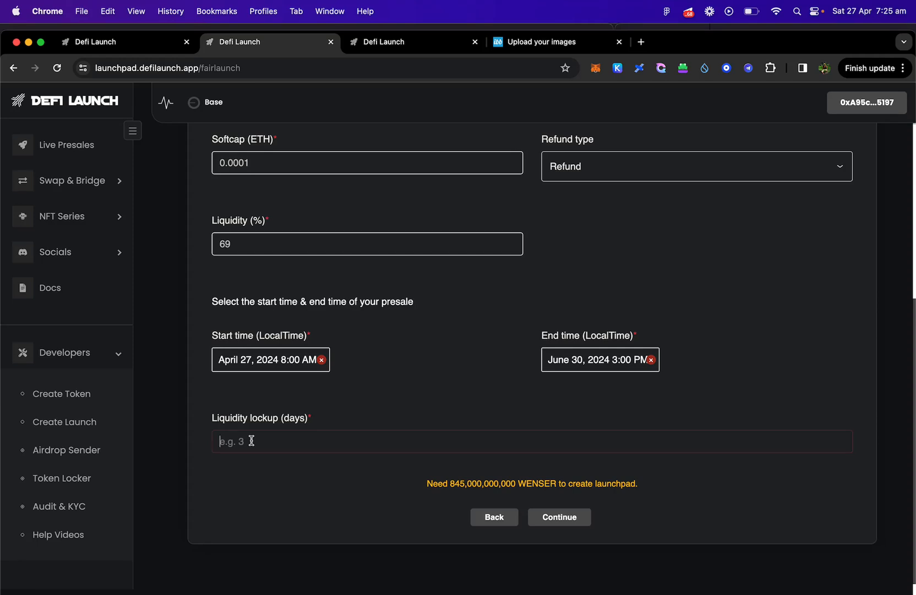
- Set Liquidity lockup to 270 days and continue to the project info step
type("270")
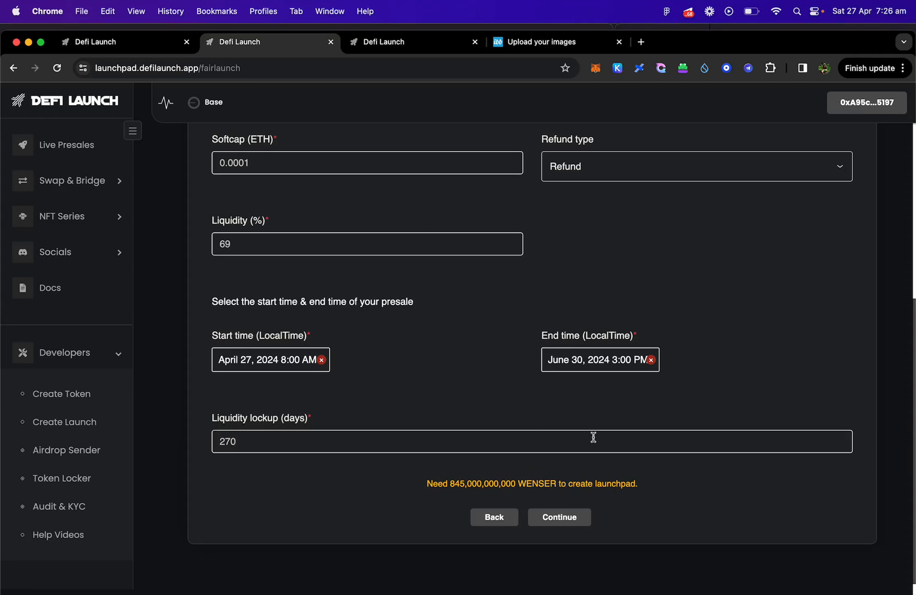
mouse_move(566, 525)
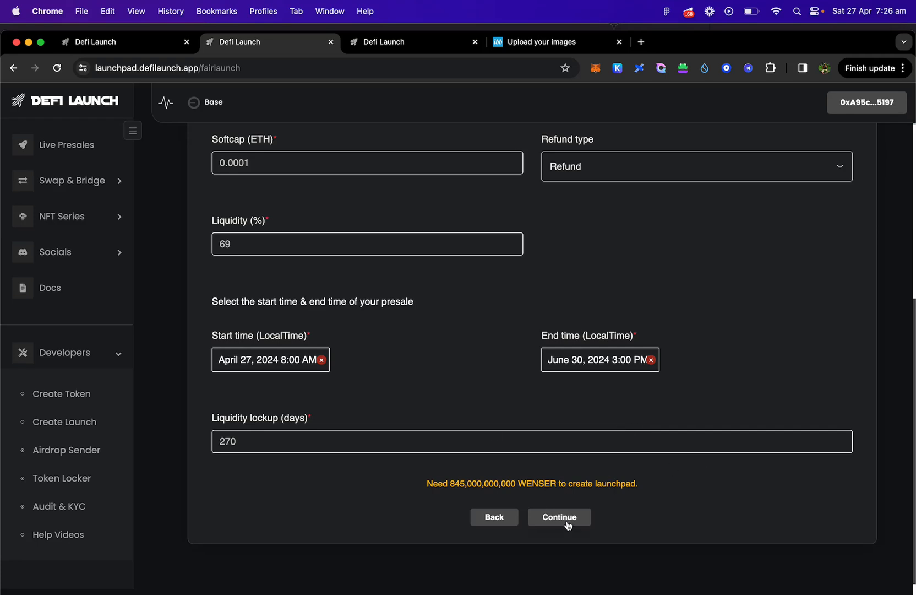
left_click(558, 517)
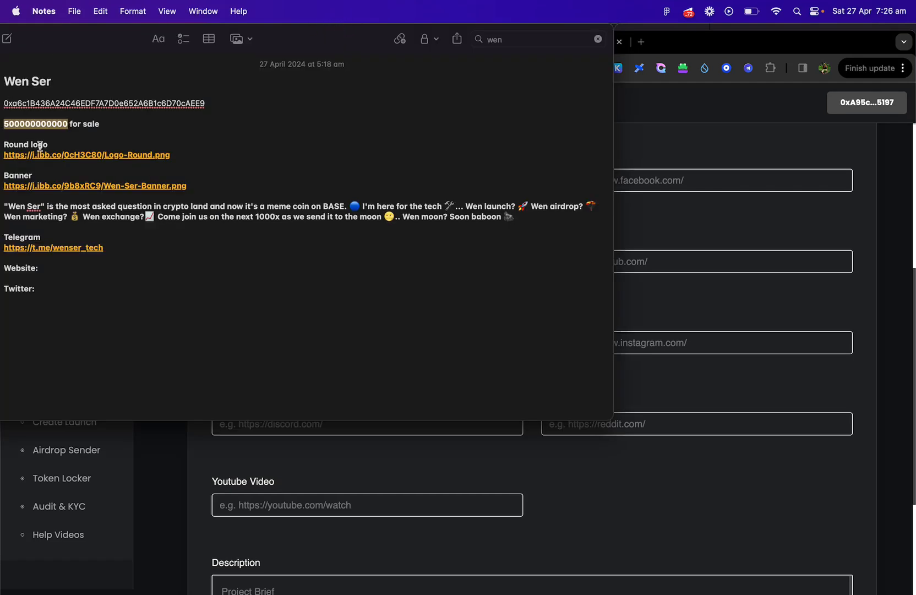
mouse_move(116, 247)
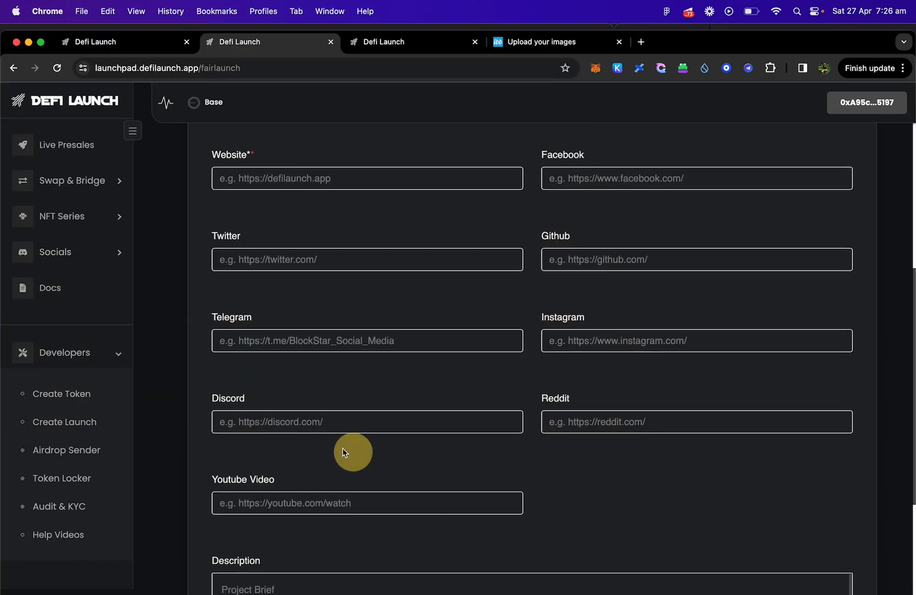
left_click(366, 177)
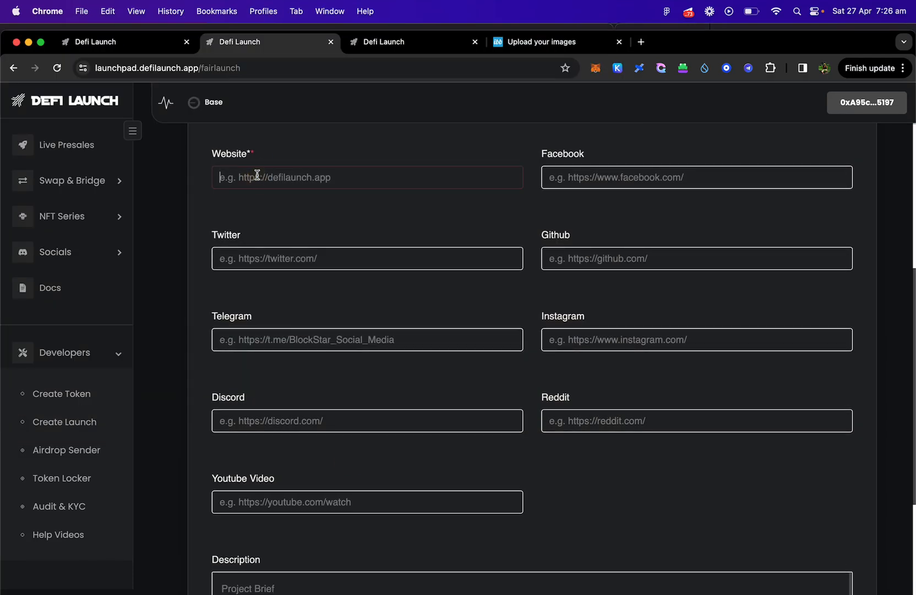
type("ht")
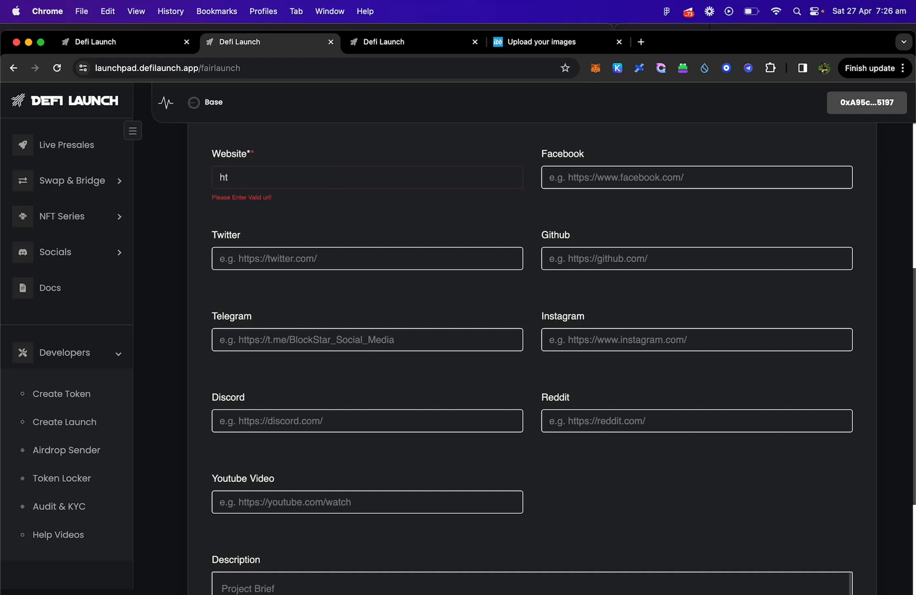
type("ps")
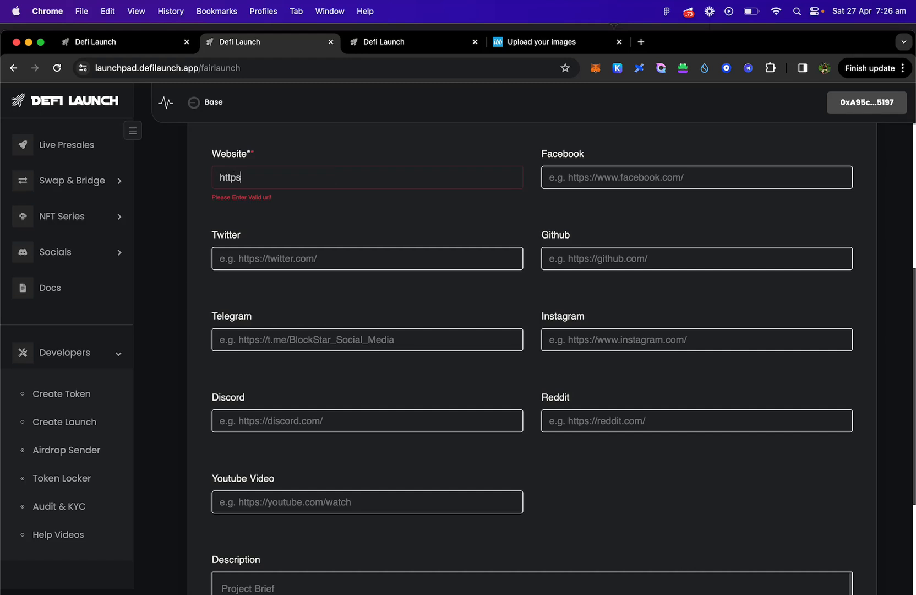
type("://wense")
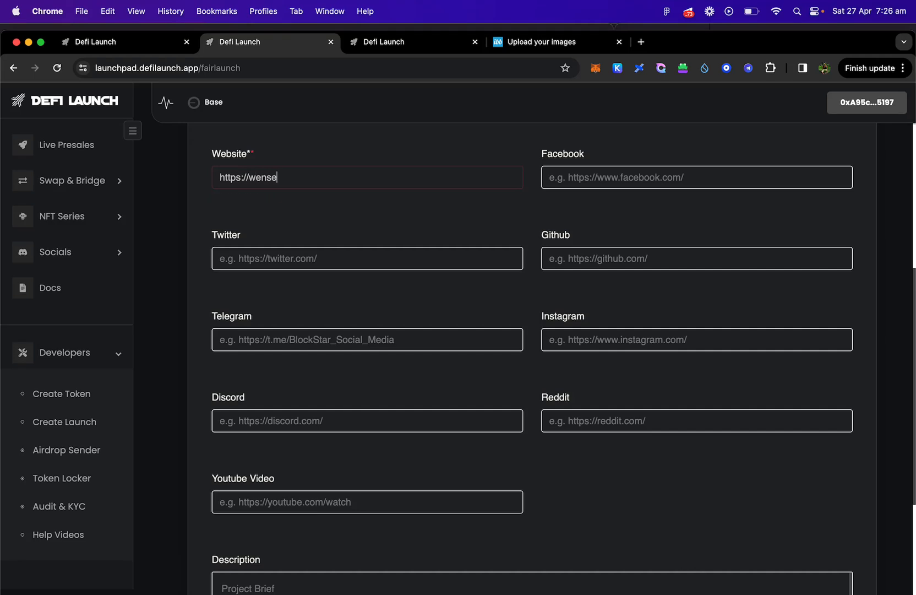
type("r.tech")
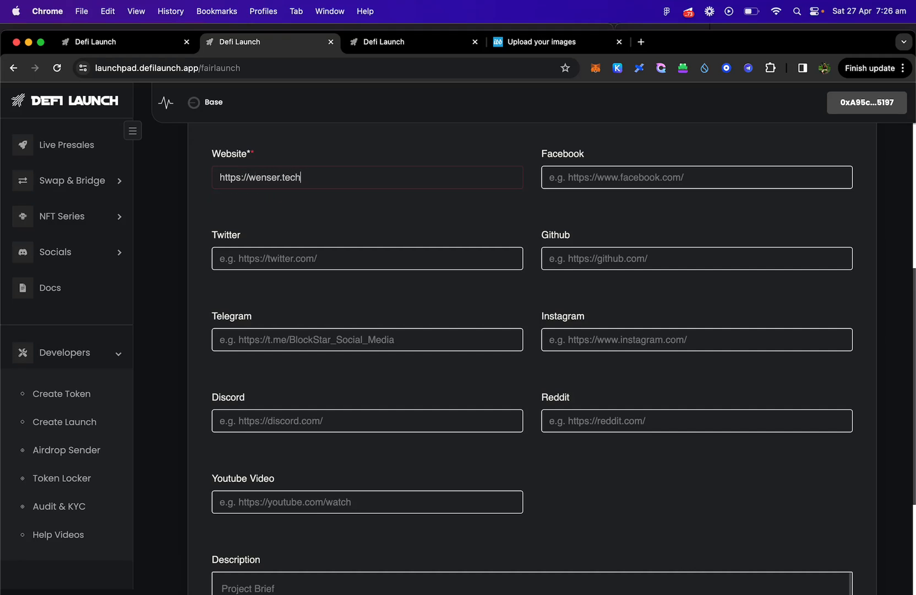
mouse_move(218, 300)
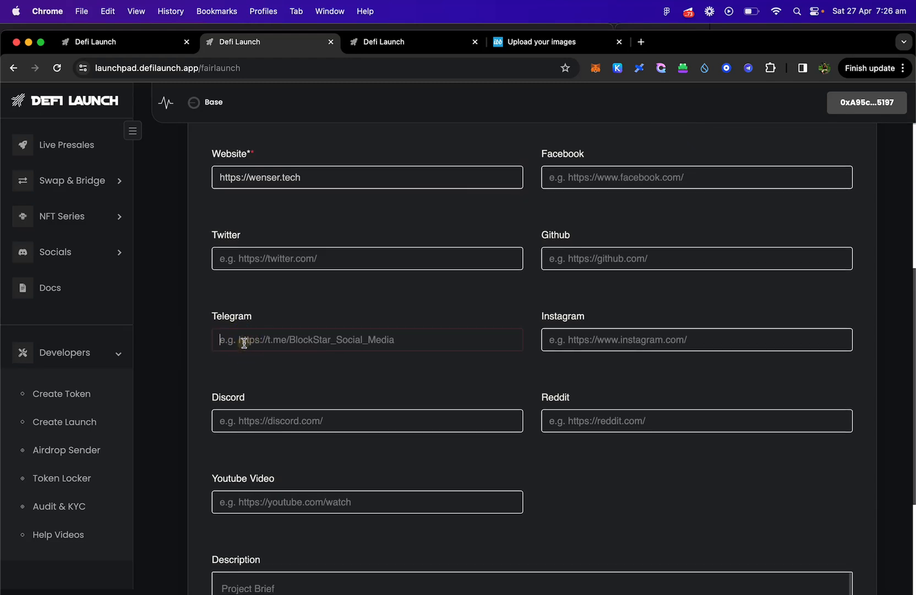
type("https://t.me/wenser_tech")
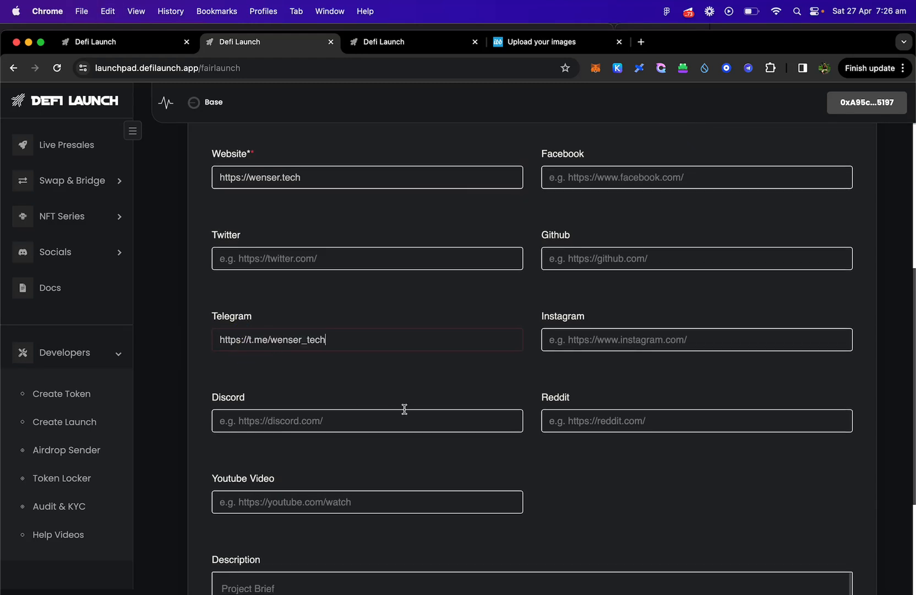
mouse_move(298, 313)
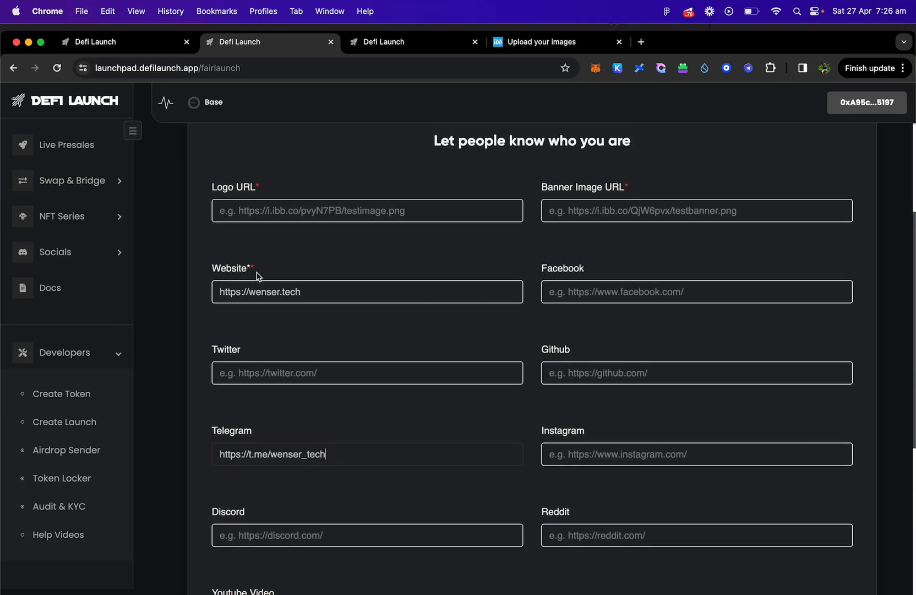
mouse_move(675, 428)
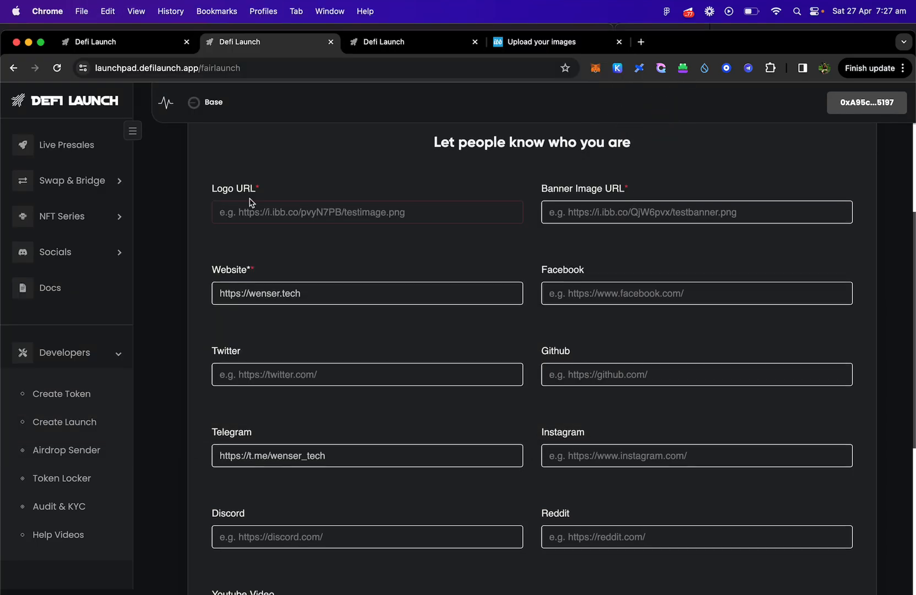
type("https://i.ibb.co/0cH3C80/Logo-Round.png")
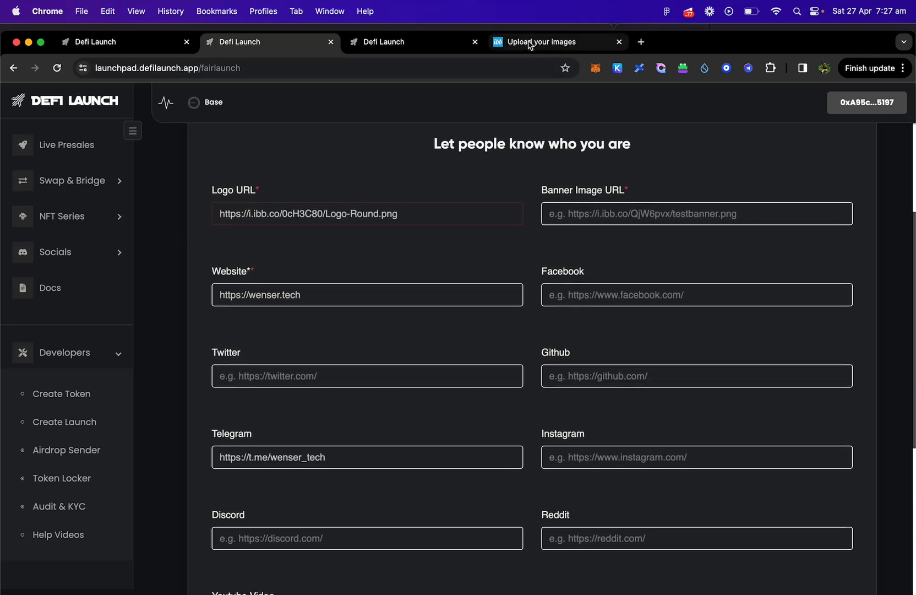
- Switch to the imgbb 'Upload your images' browser tab
left_click(540, 42)
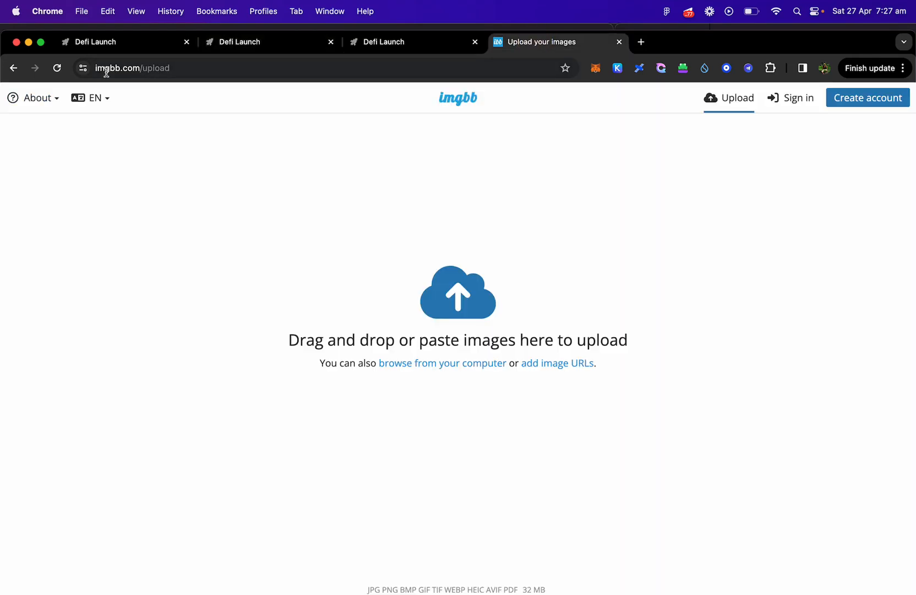
mouse_move(446, 303)
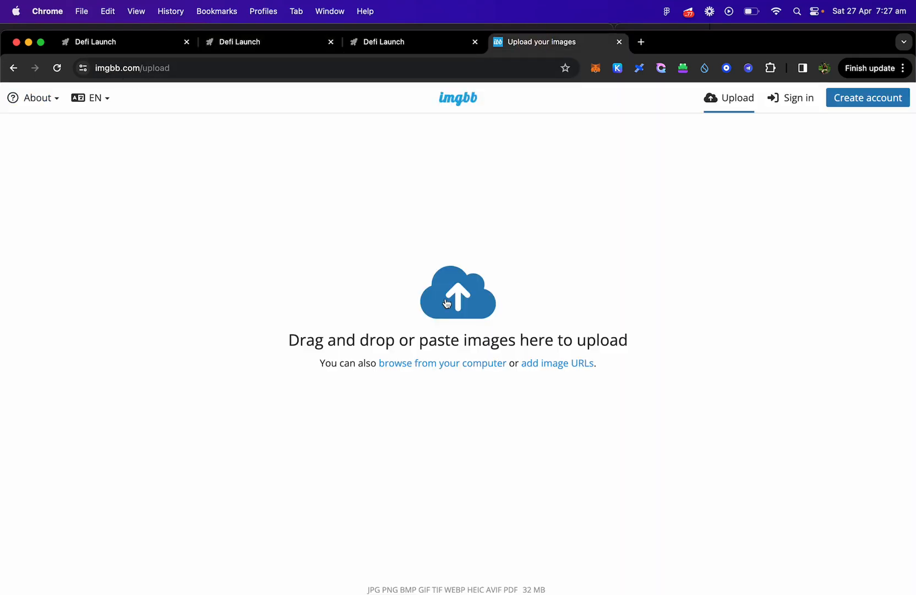
mouse_move(443, 362)
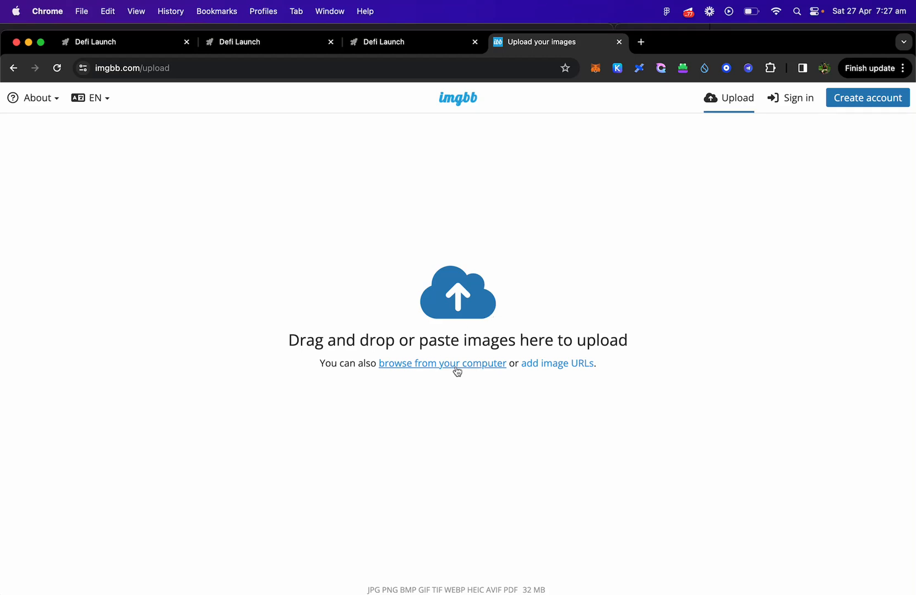
mouse_move(470, 280)
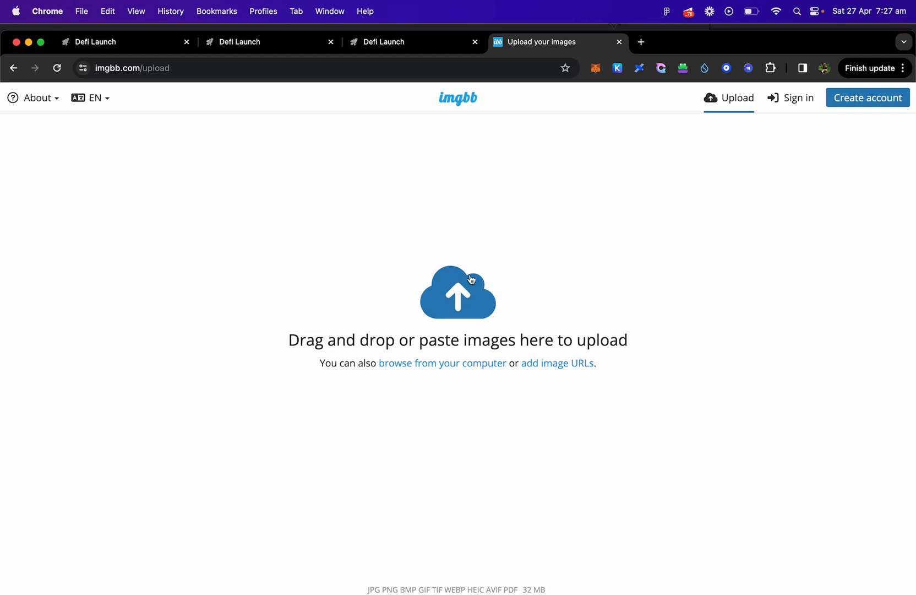
mouse_move(589, 49)
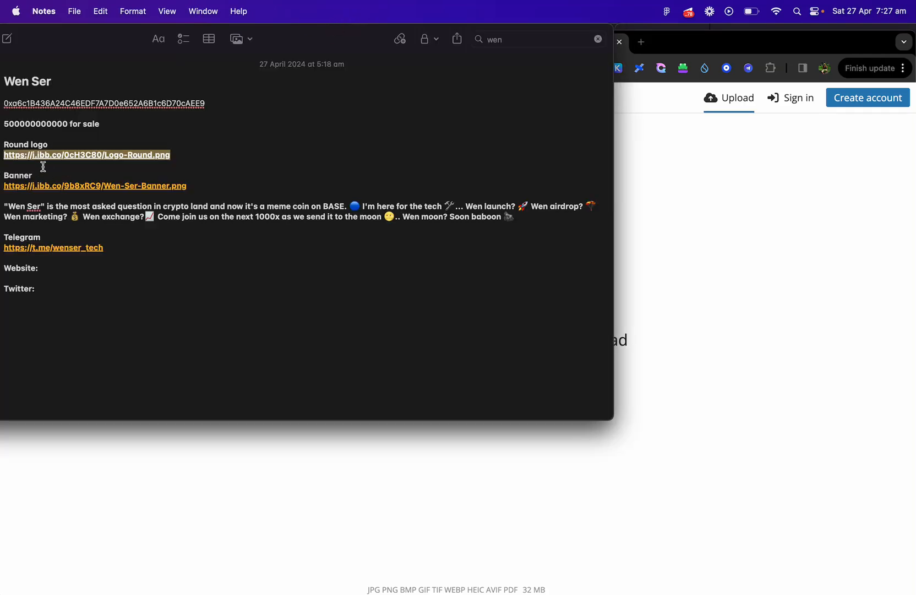
mouse_move(186, 191)
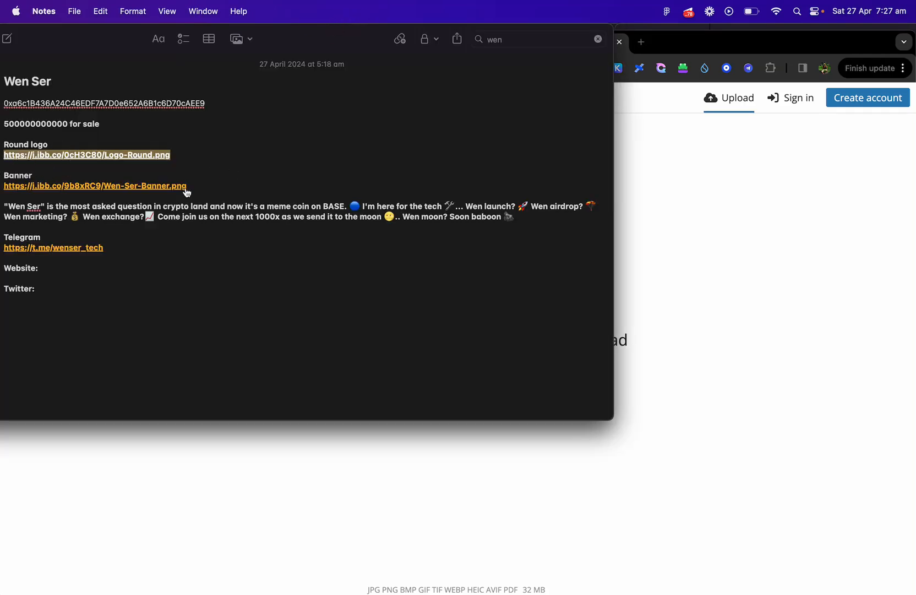
double_click(94, 186)
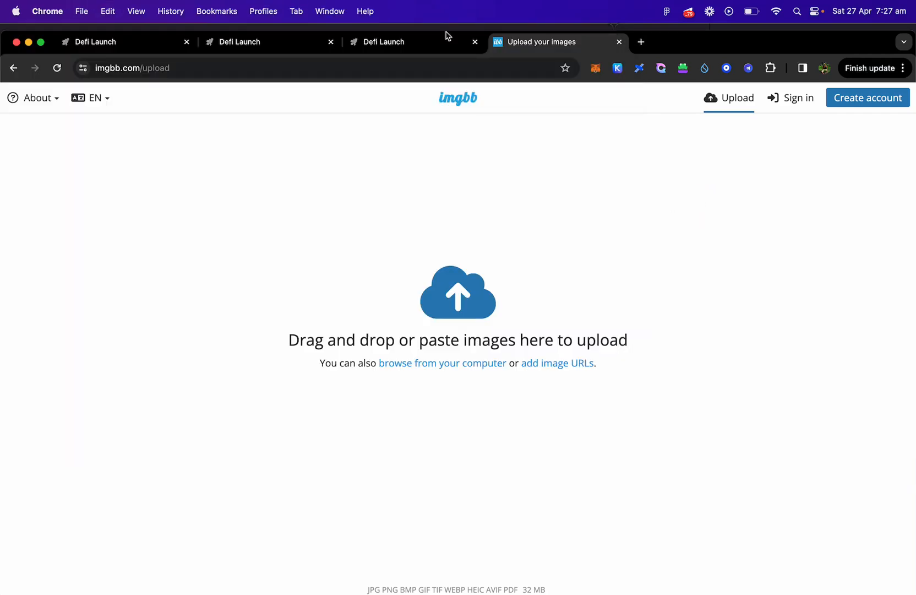
left_click(240, 42)
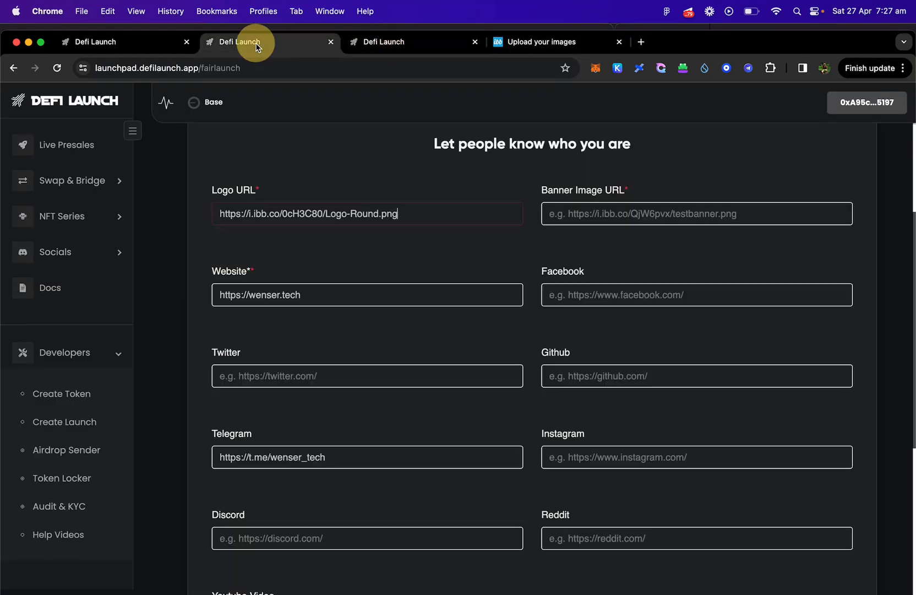
left_click(695, 210)
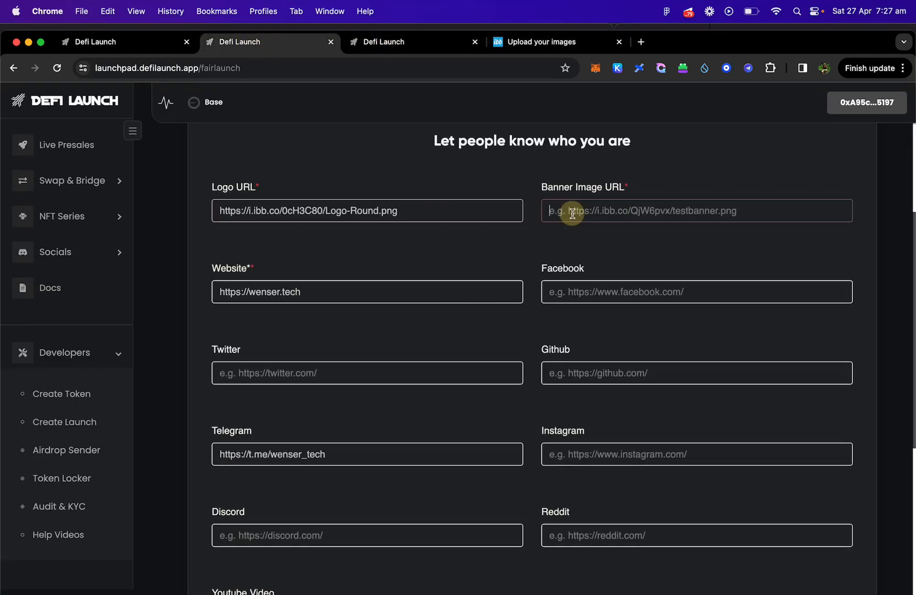
type("https://i.ibb.co/9b8xRC9/Wen-Ser-Banner.png")
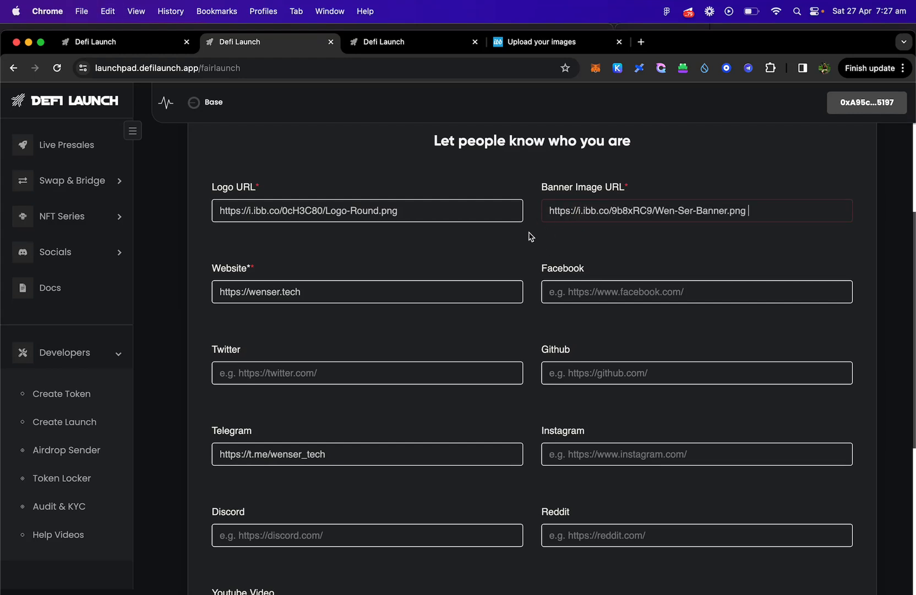
scroll("down", 3)
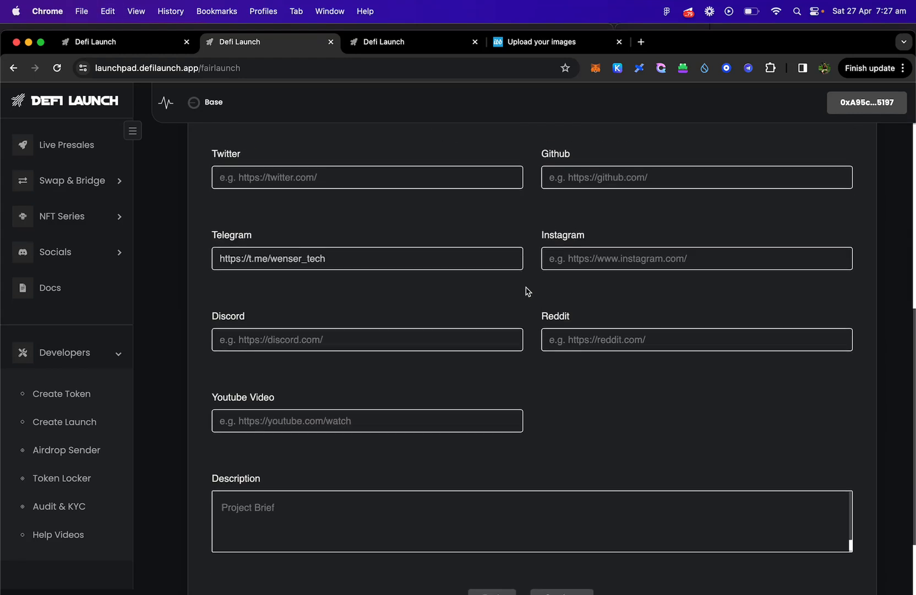
scroll("down", 3)
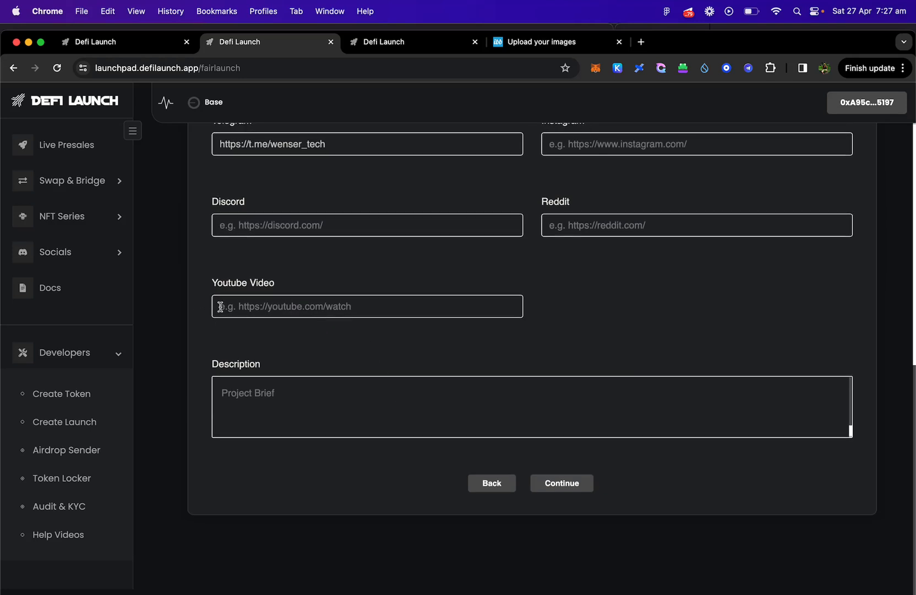
mouse_move(647, 502)
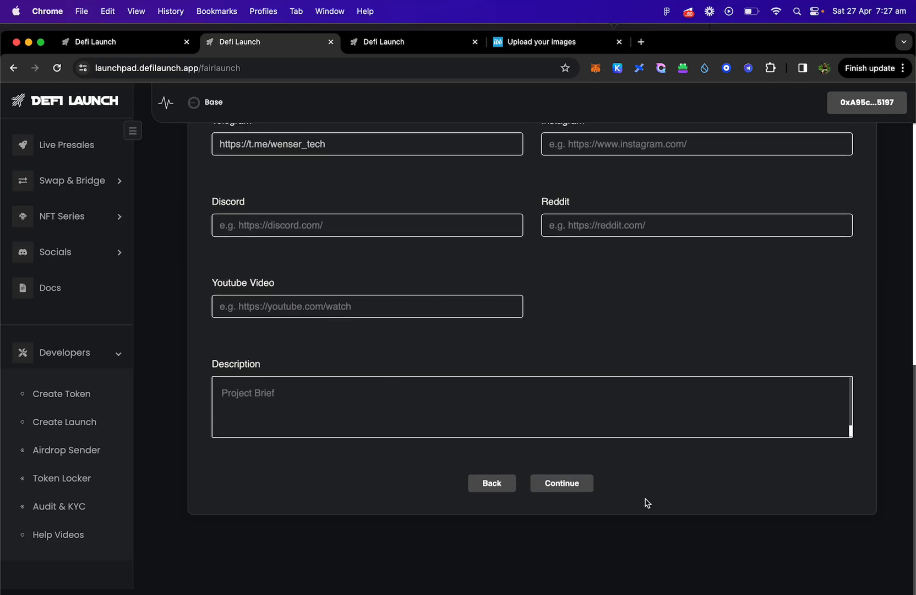
- Continue from project info to the Audit, KYC & SAFU badges step
left_click(560, 482)
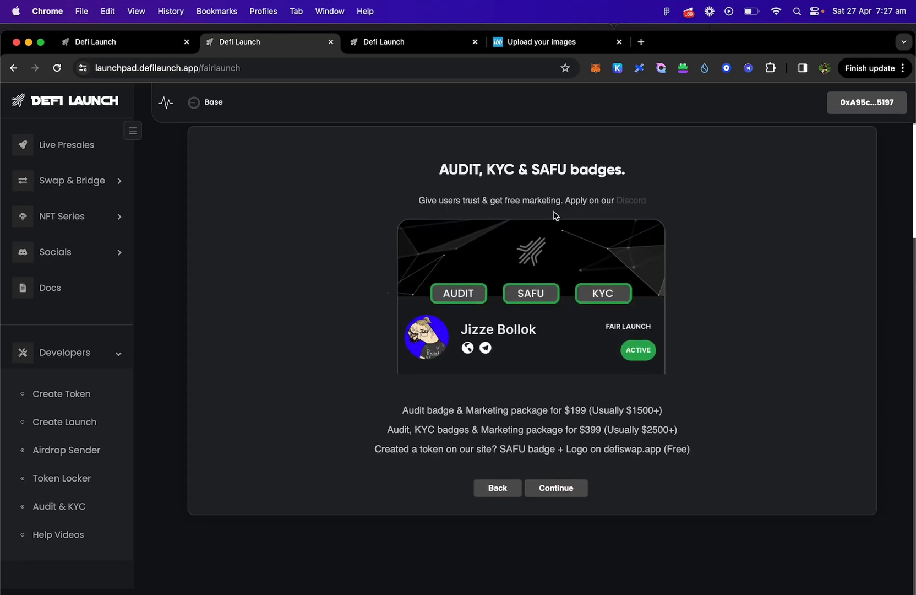
mouse_move(614, 242)
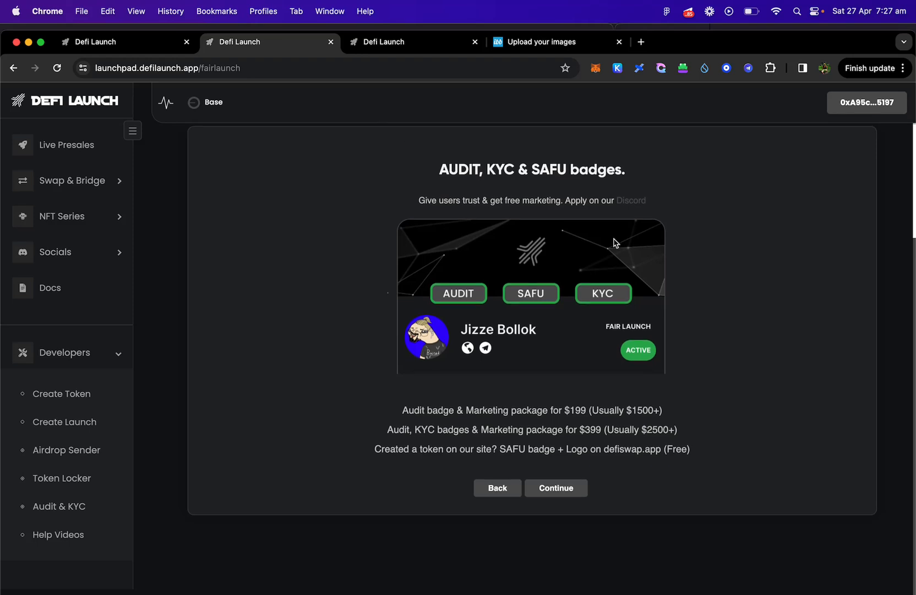
mouse_move(386, 170)
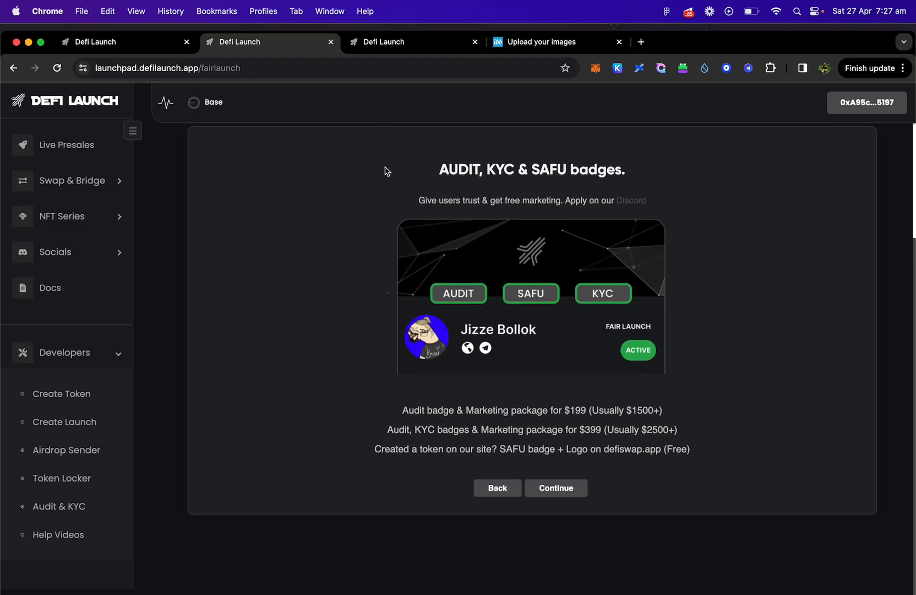
mouse_move(548, 295)
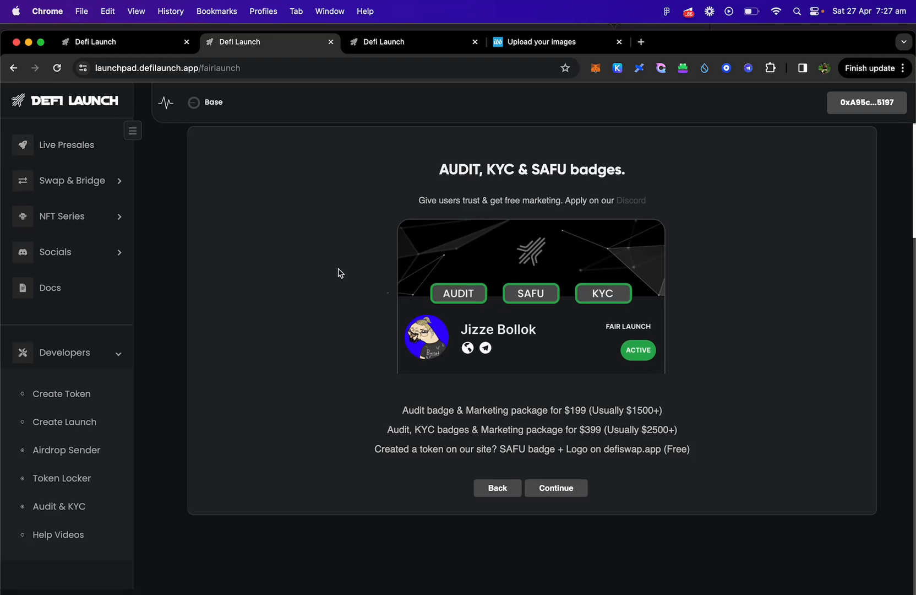
mouse_move(612, 273)
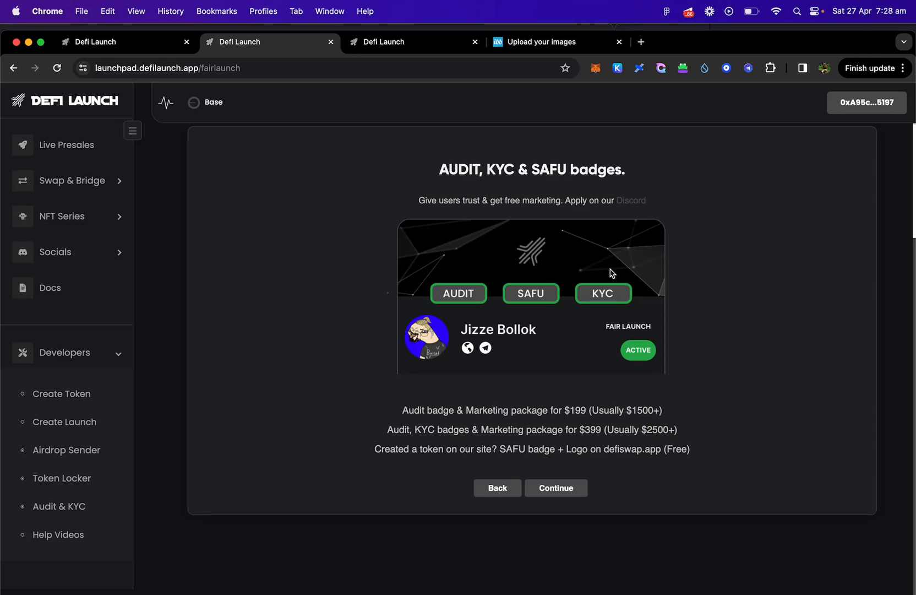
mouse_move(379, 252)
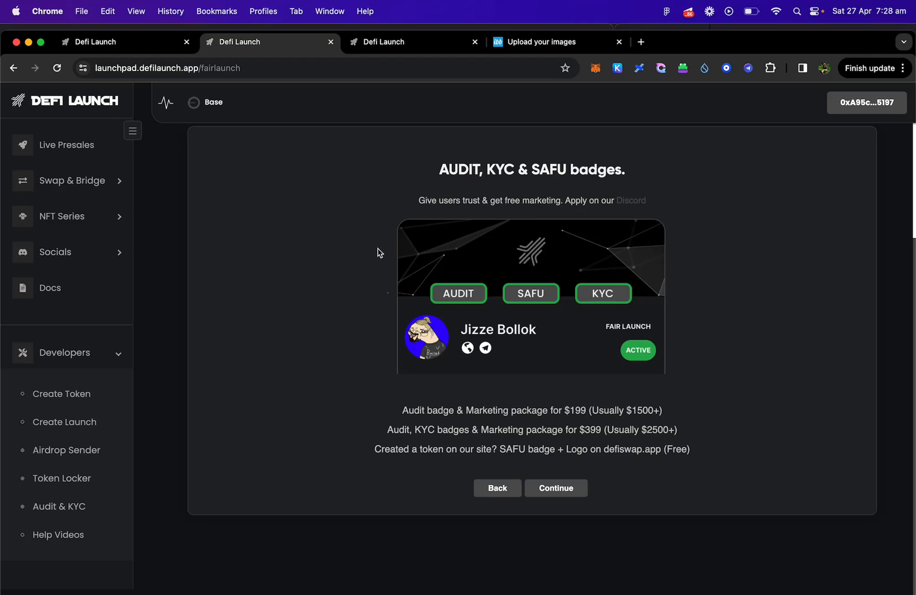
mouse_move(344, 331)
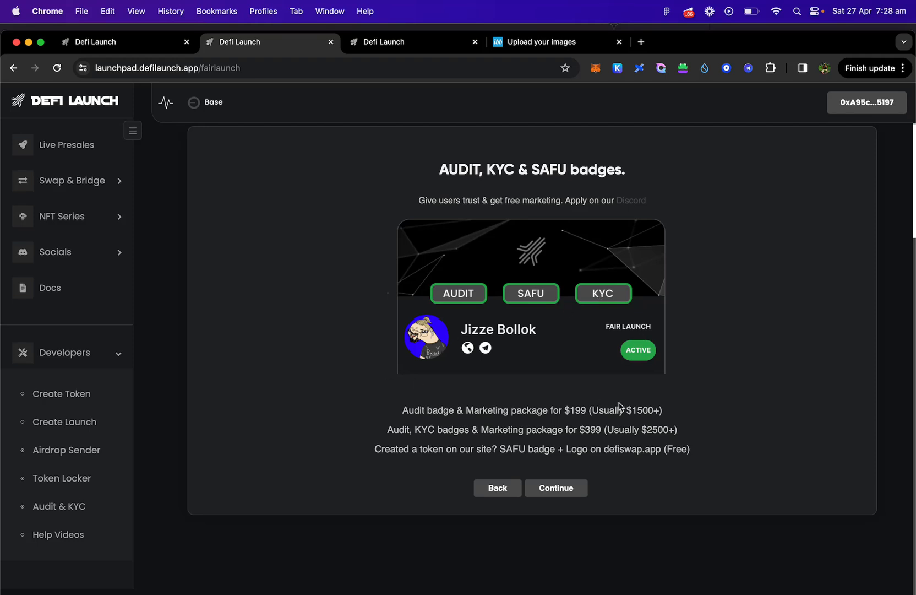
mouse_move(304, 422)
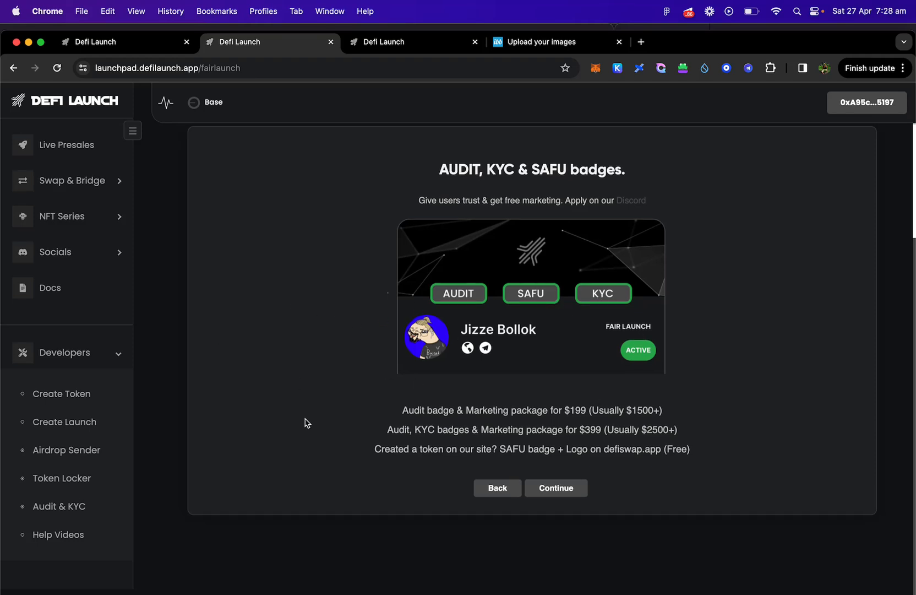
mouse_move(519, 409)
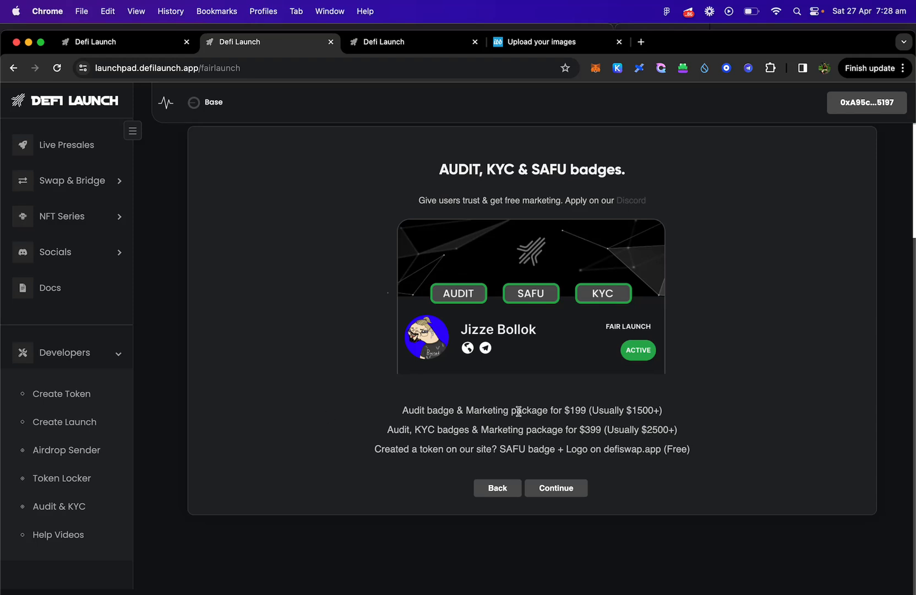
mouse_move(549, 419)
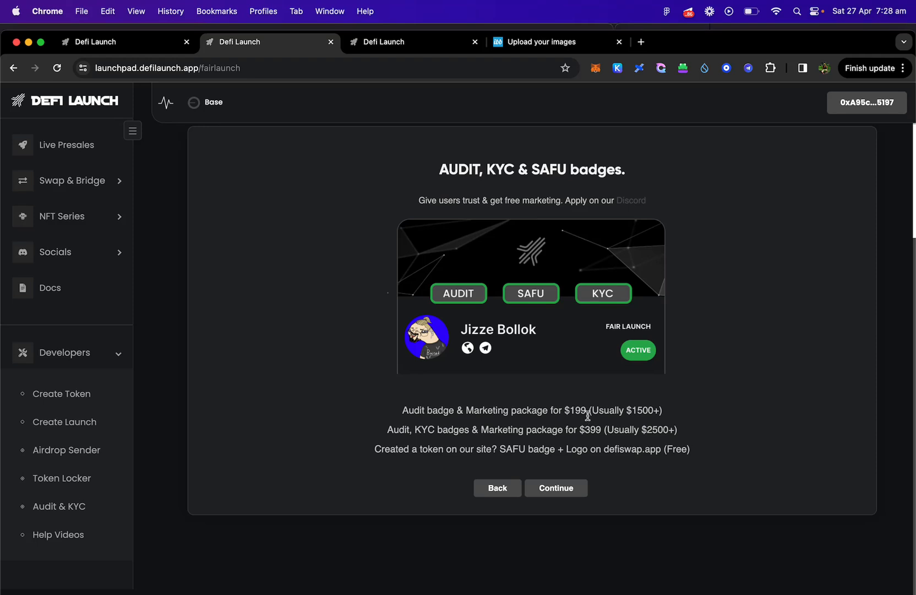
mouse_move(264, 275)
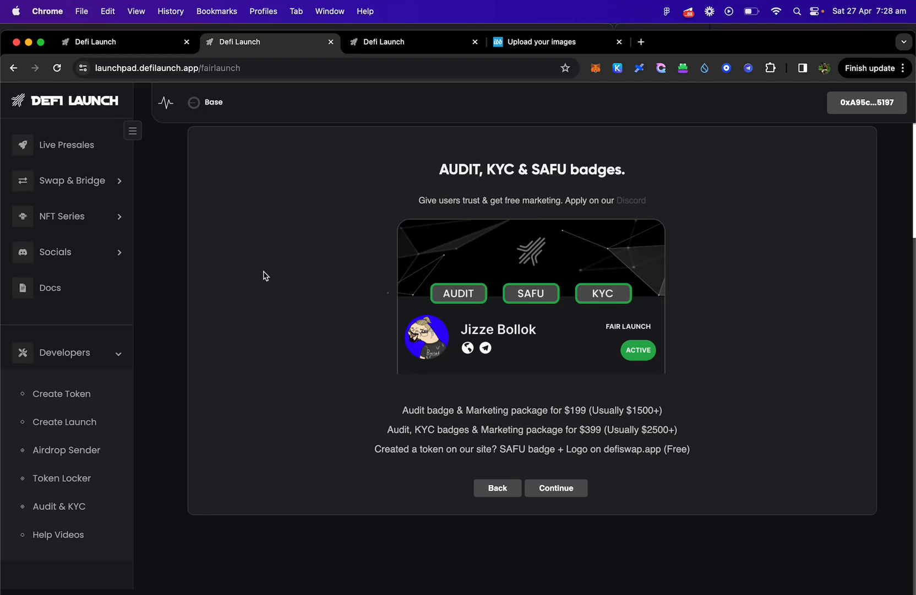
mouse_move(377, 205)
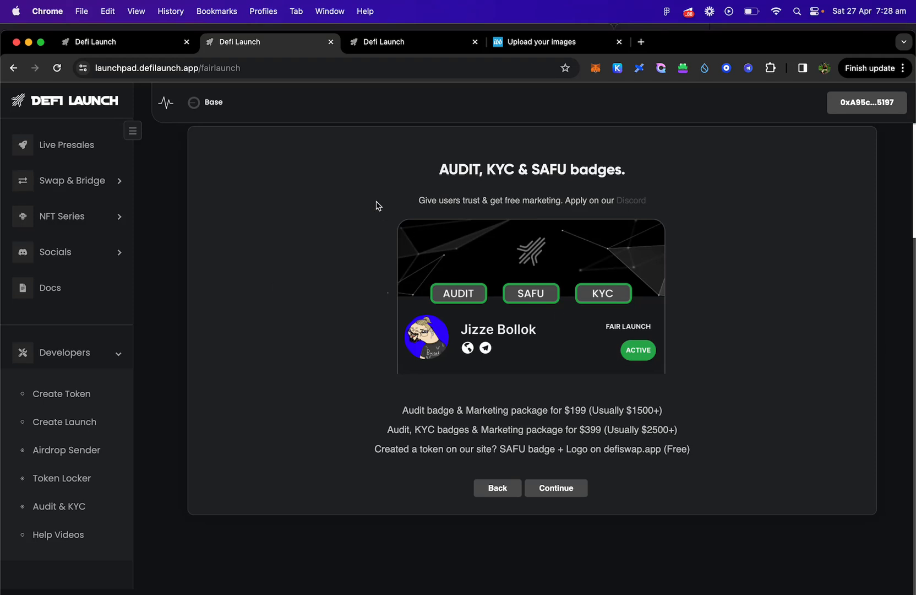
mouse_move(637, 377)
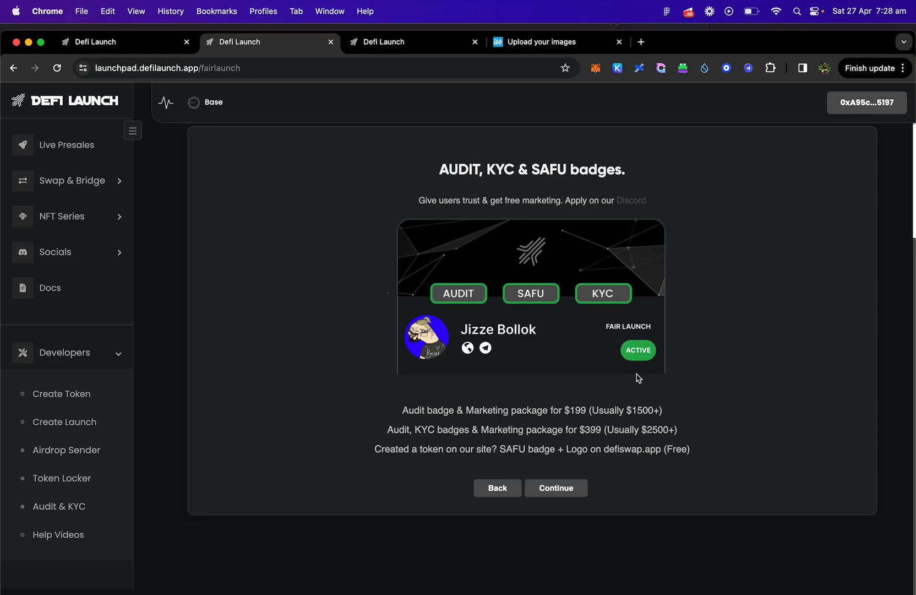
mouse_move(643, 443)
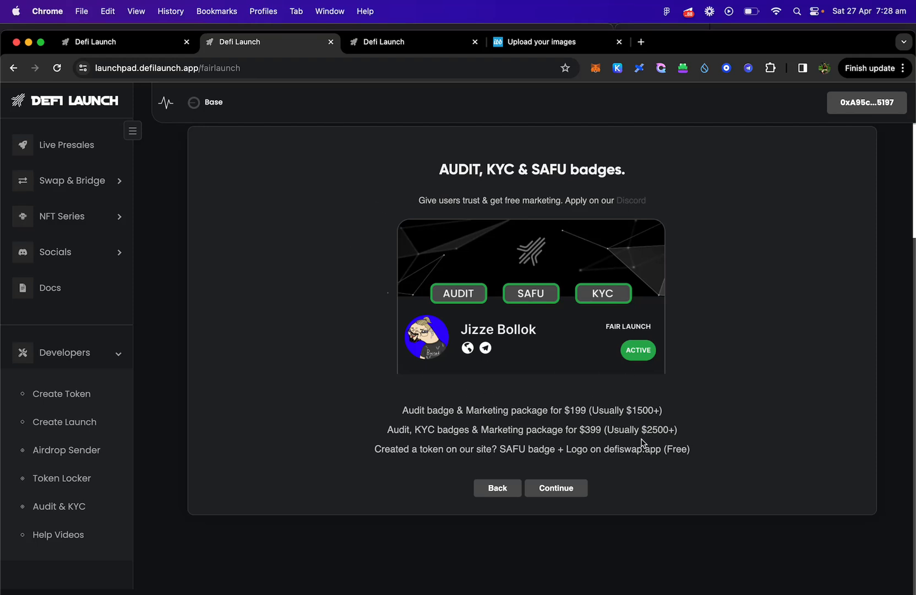
mouse_move(665, 466)
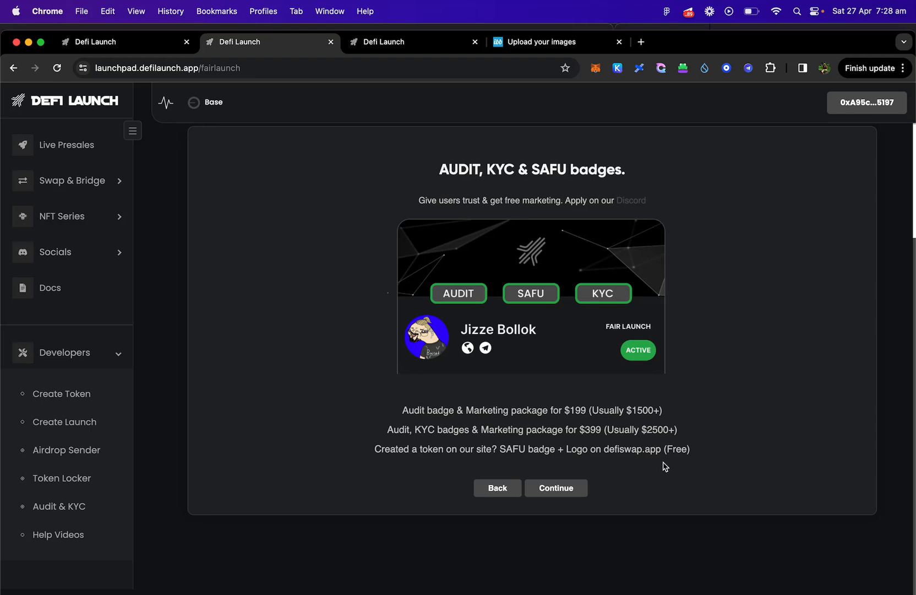
mouse_move(322, 320)
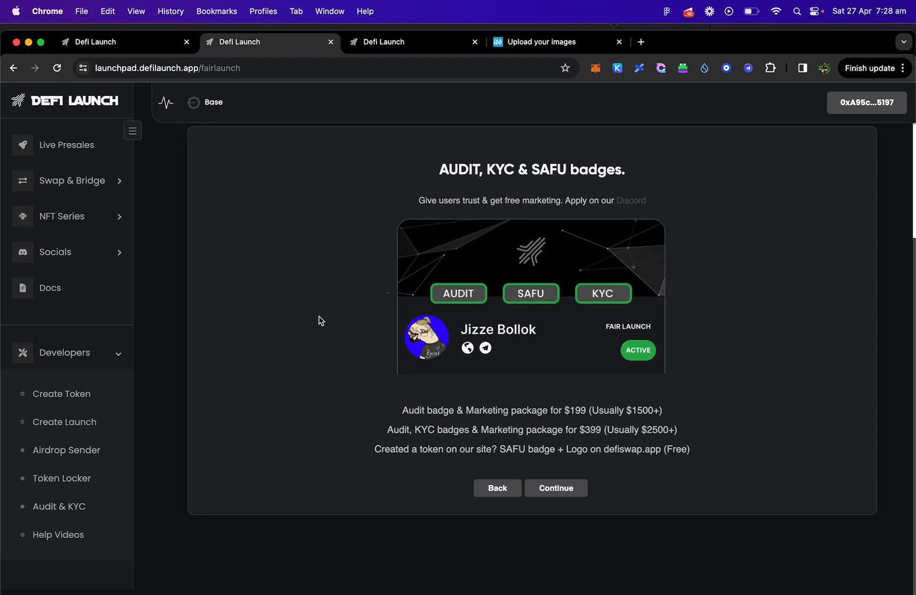
mouse_move(454, 305)
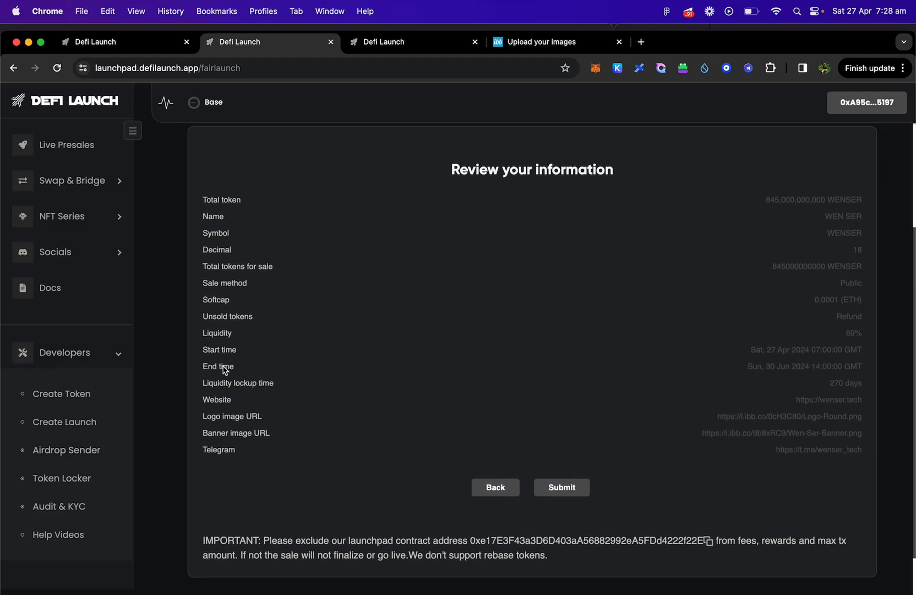
mouse_move(249, 411)
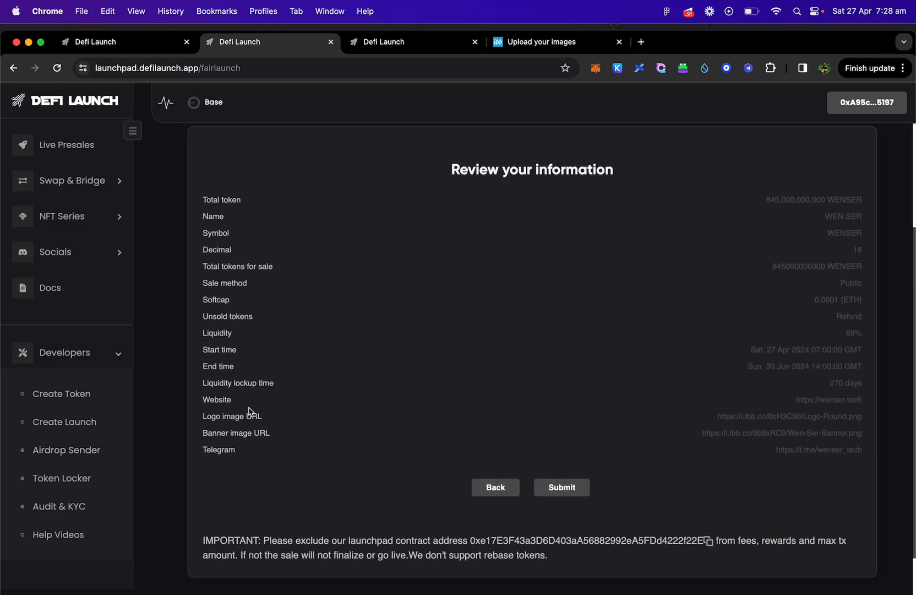
mouse_move(526, 472)
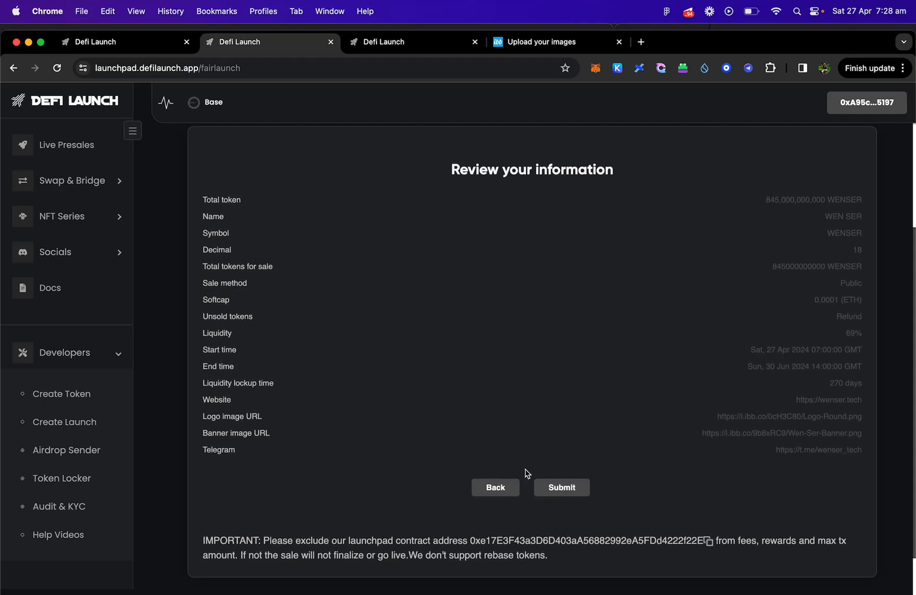
- Submit the reviewed WENSER fair launch details for creation
left_click(561, 486)
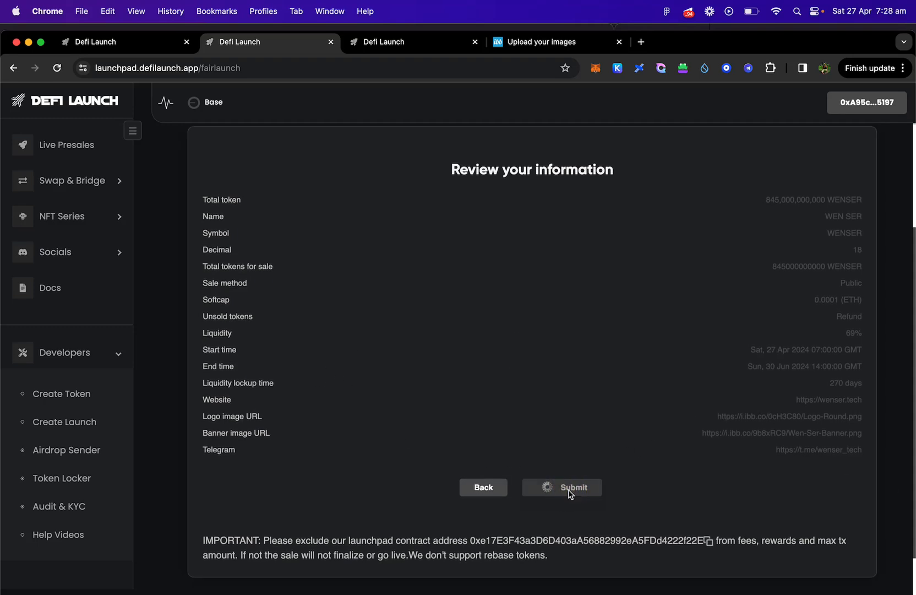
- Confirm the Coinbase Wallet request authorizing WENSER withdrawal plus the 0.002 ETH fee
left_click(561, 487)
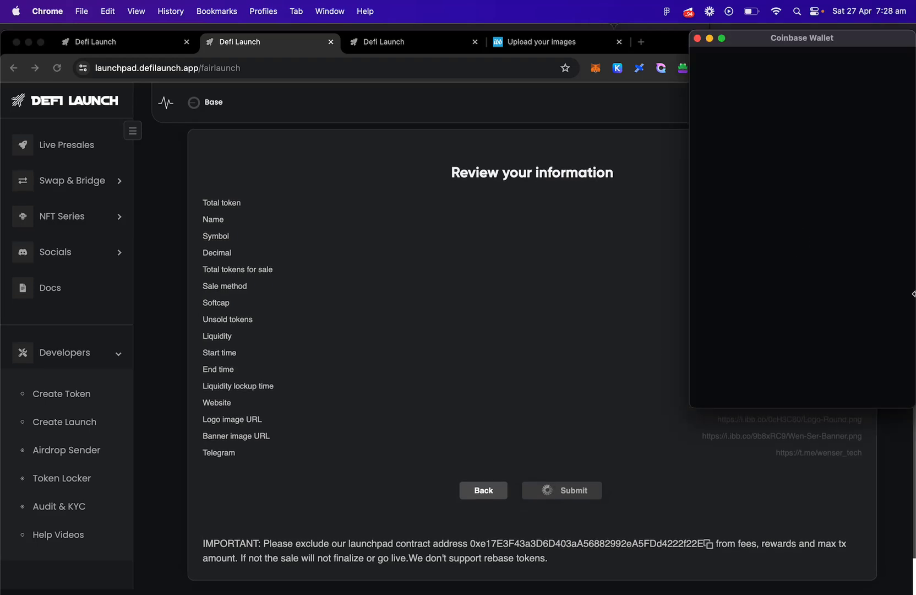
left_click(560, 490)
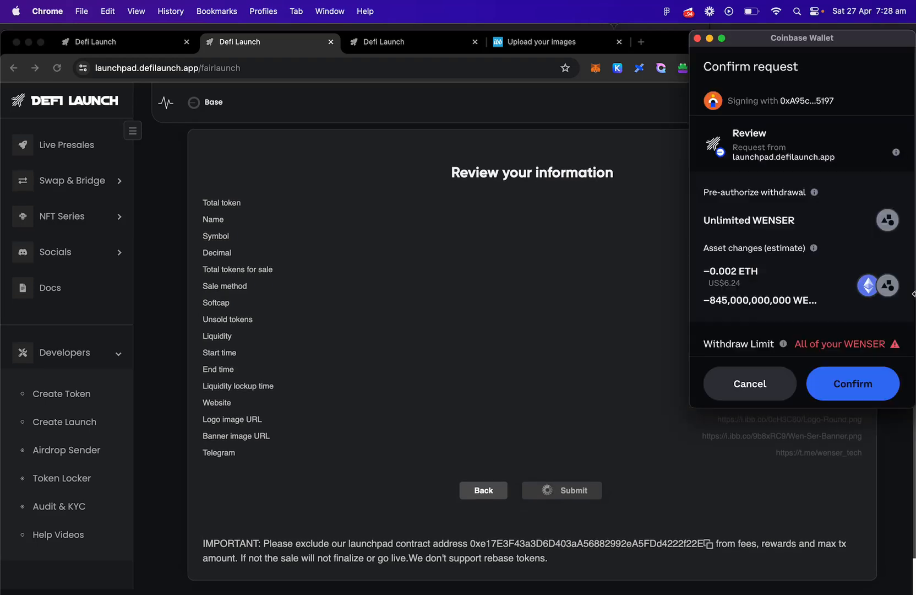
scroll("down", 3)
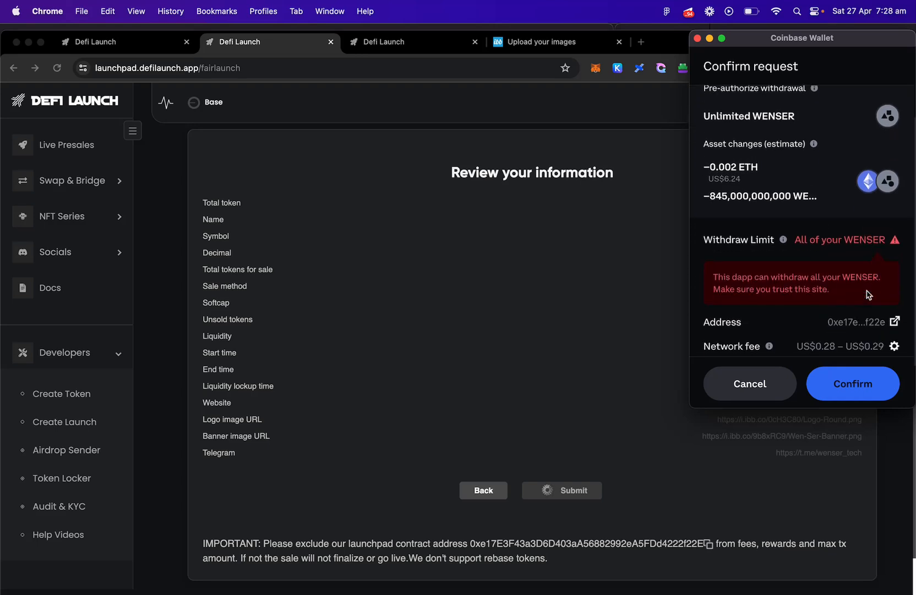
mouse_move(781, 266)
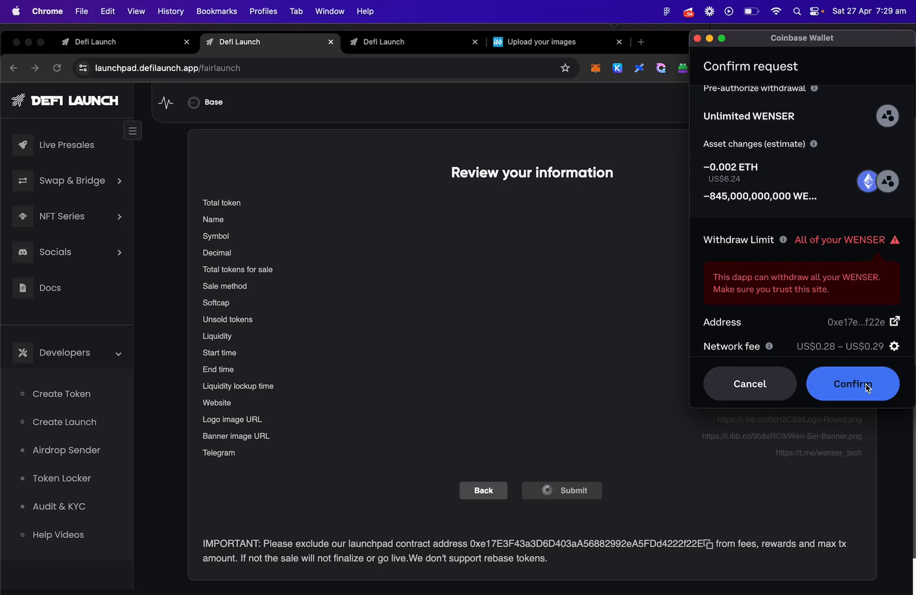
left_click(852, 383)
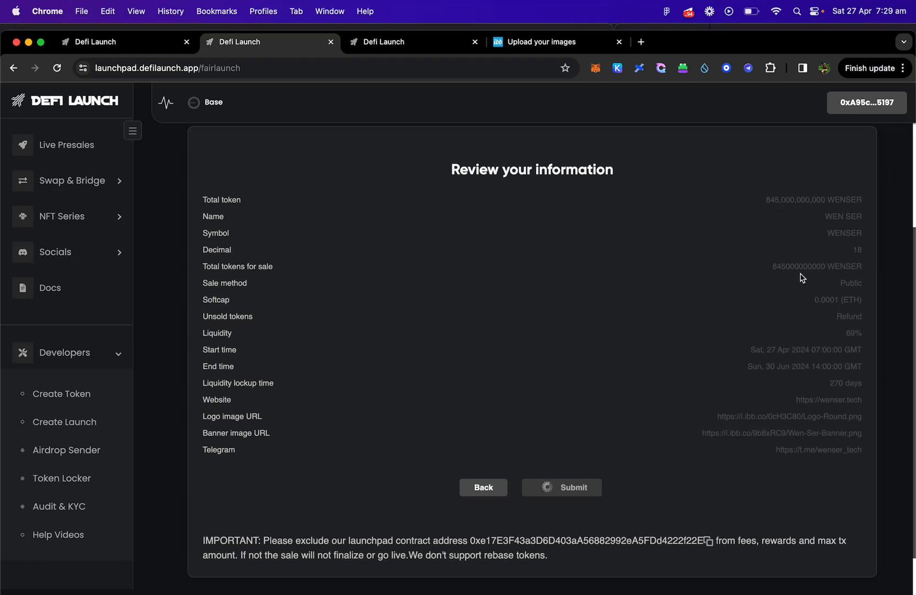
mouse_move(491, 298)
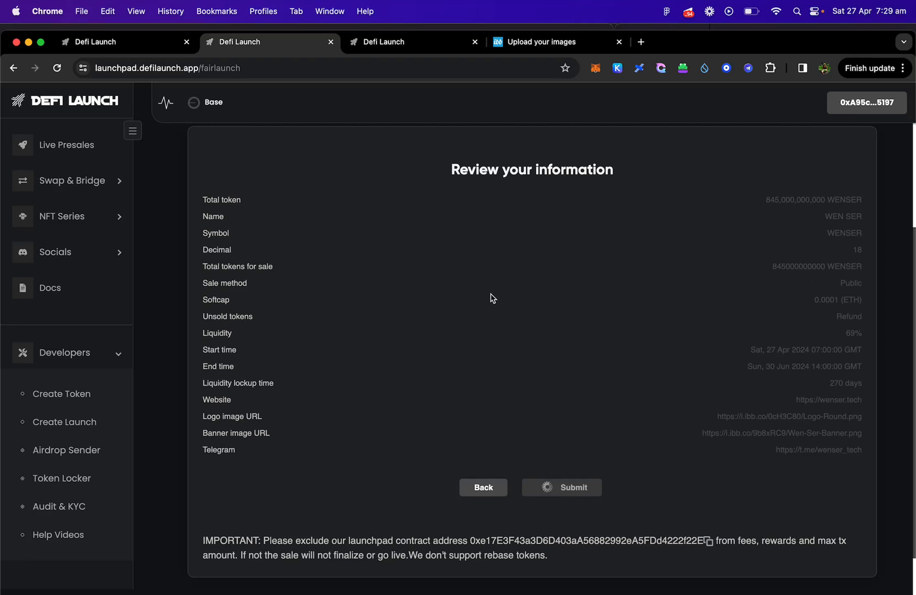
mouse_move(536, 329)
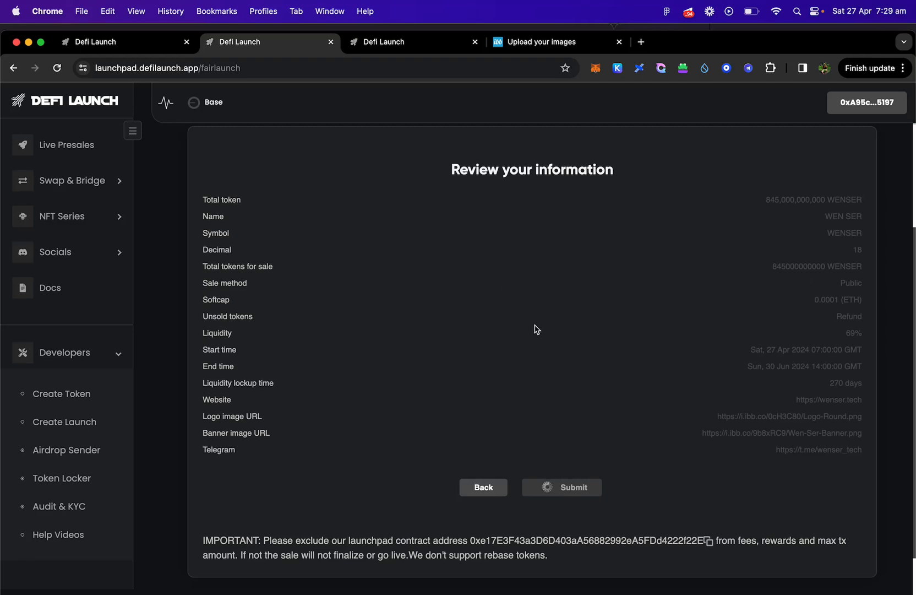
mouse_move(788, 238)
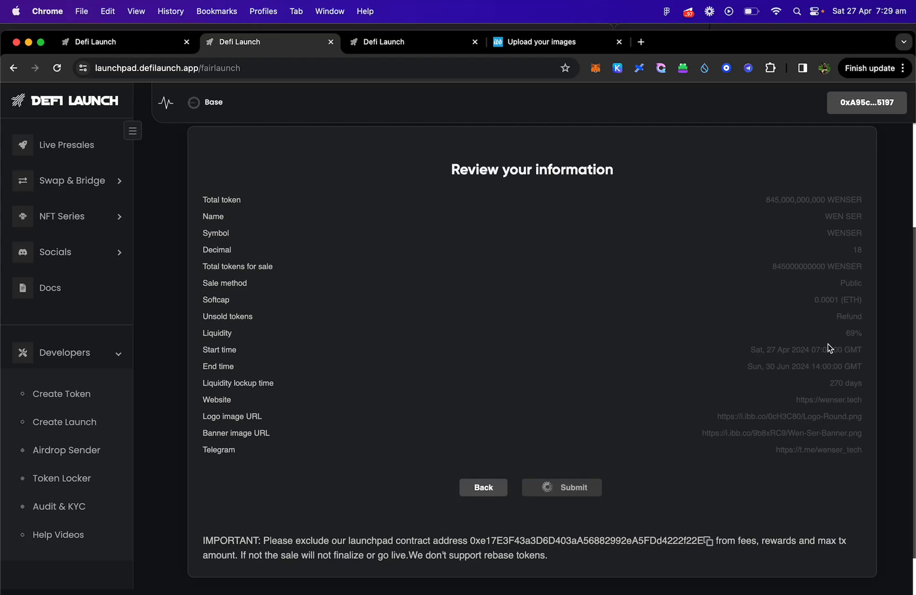
mouse_move(460, 315)
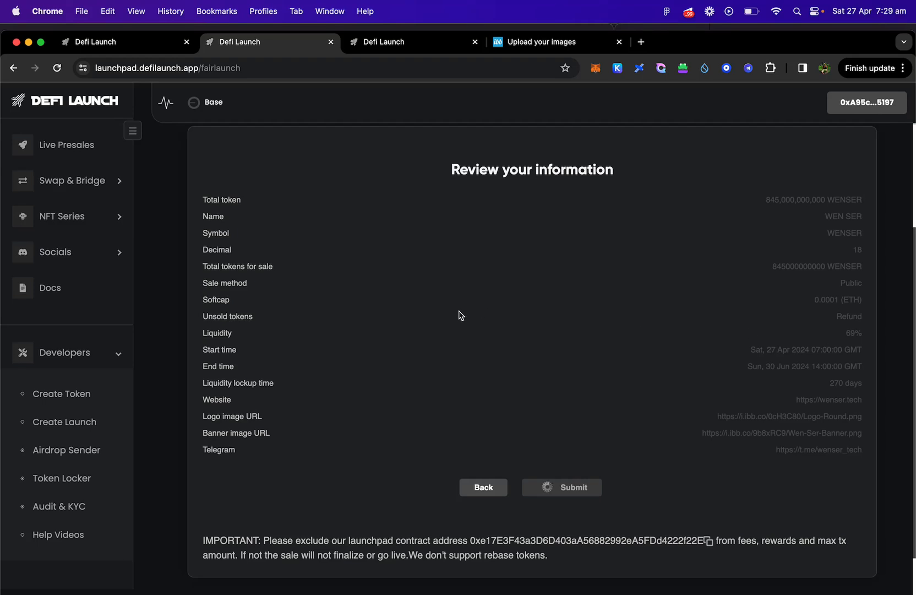
mouse_move(363, 230)
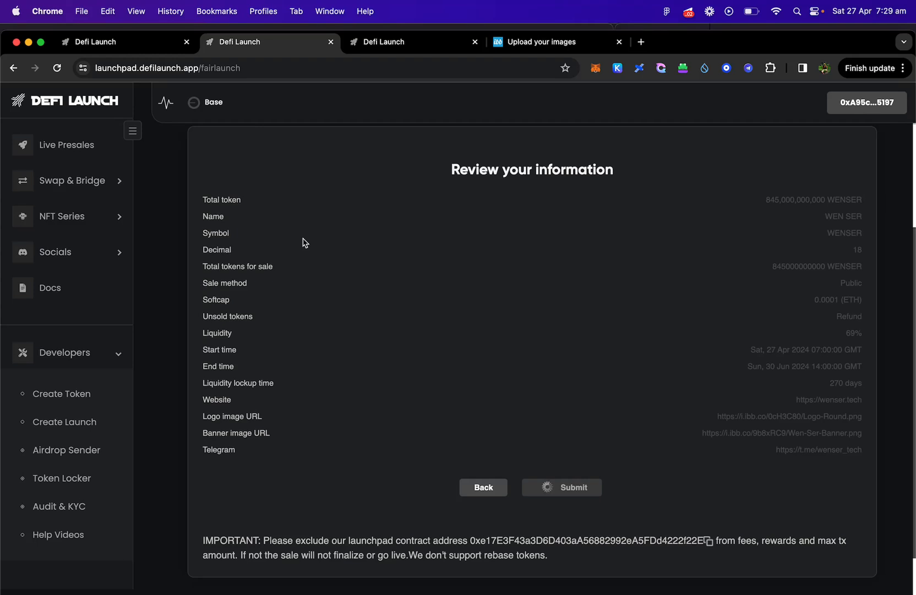
mouse_move(492, 285)
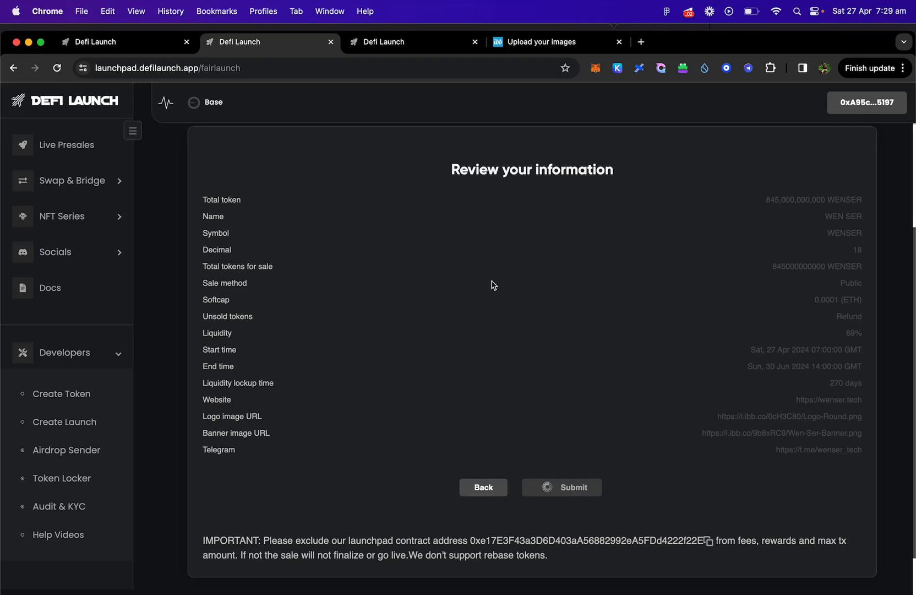
mouse_move(342, 295)
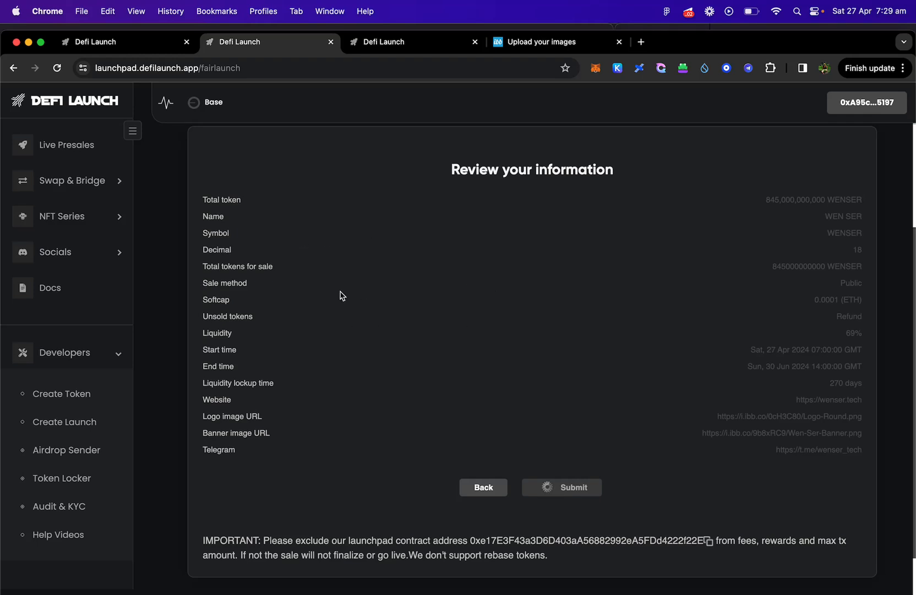
mouse_move(631, 349)
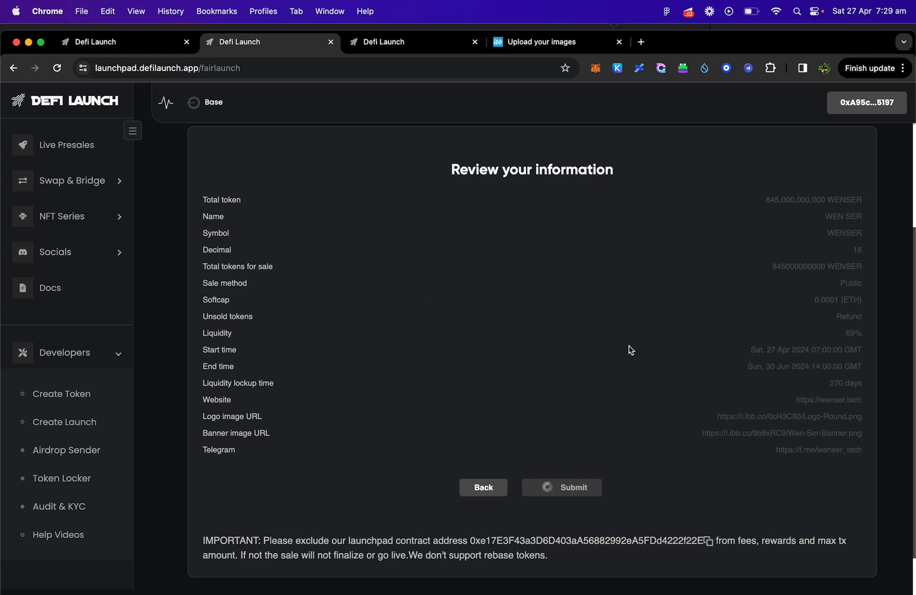
mouse_move(610, 343)
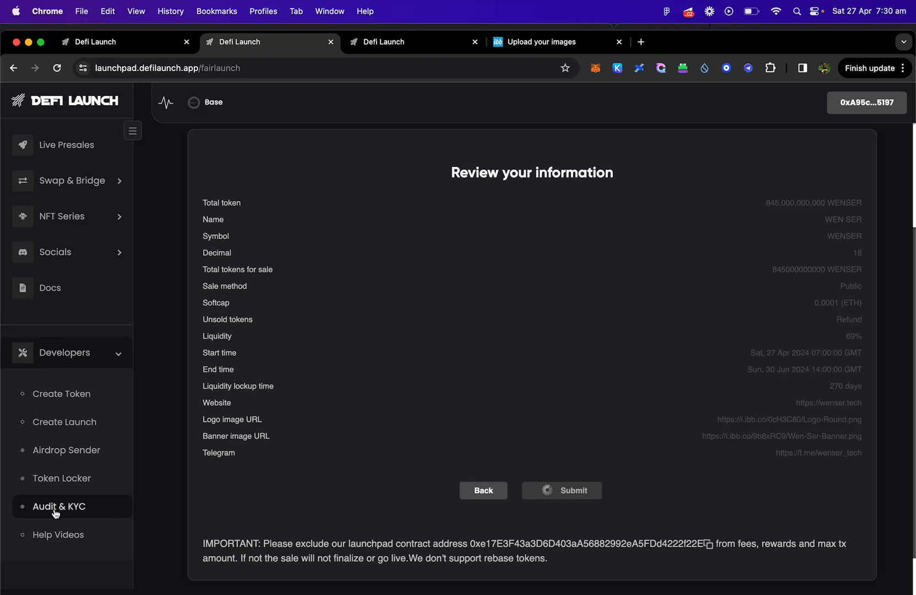
- Wait on the review page until the fair launch transaction confirms on-chain
left_click(560, 490)
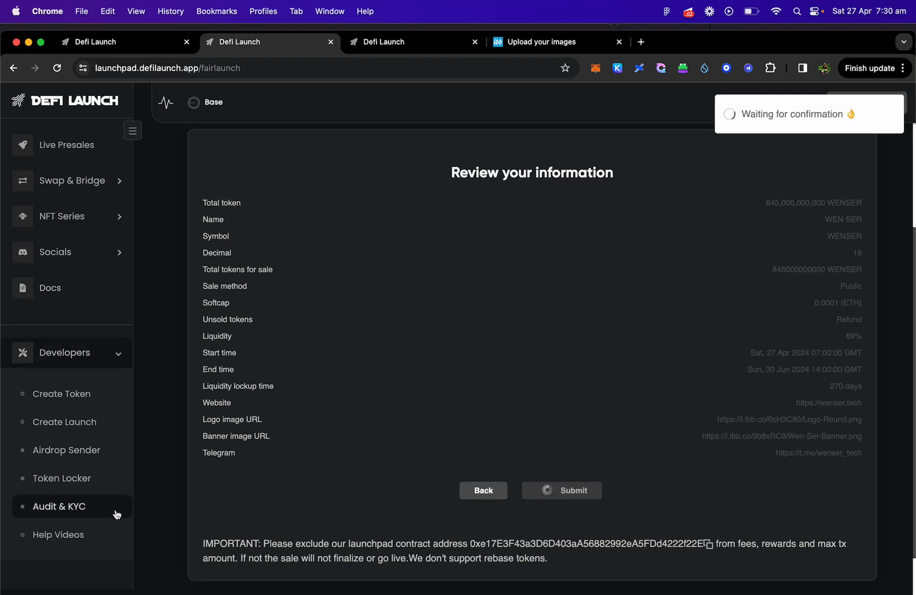
left_click(562, 490)
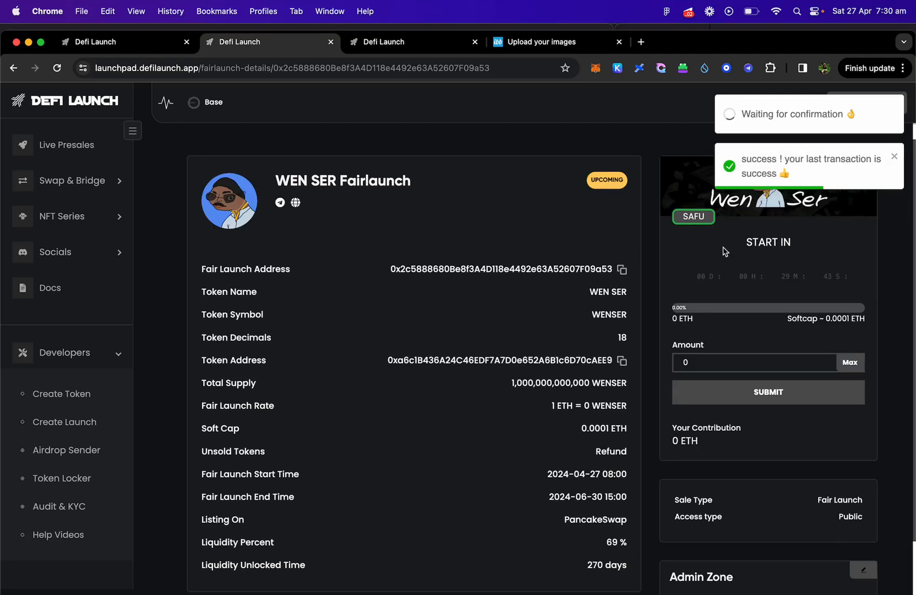
mouse_move(488, 217)
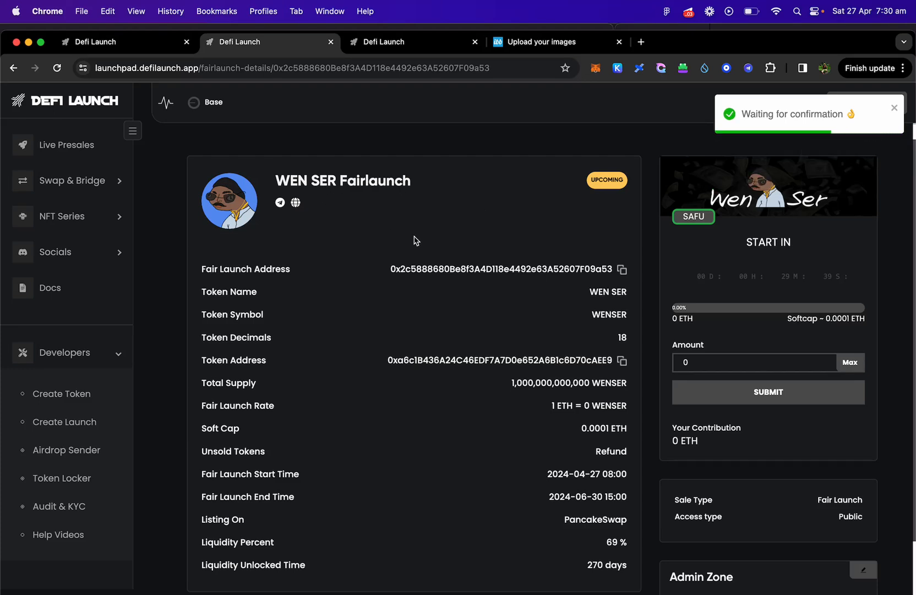
mouse_move(456, 323)
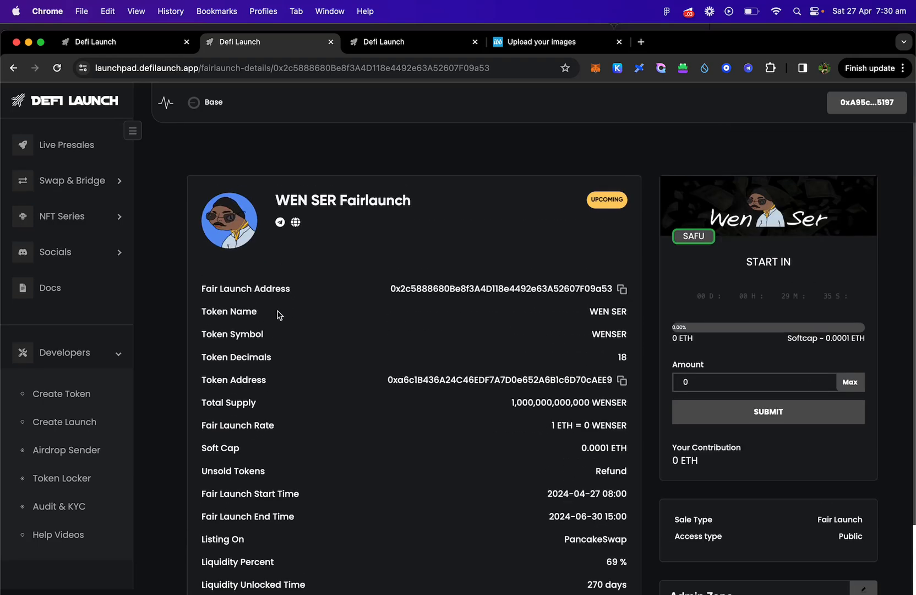
mouse_move(772, 308)
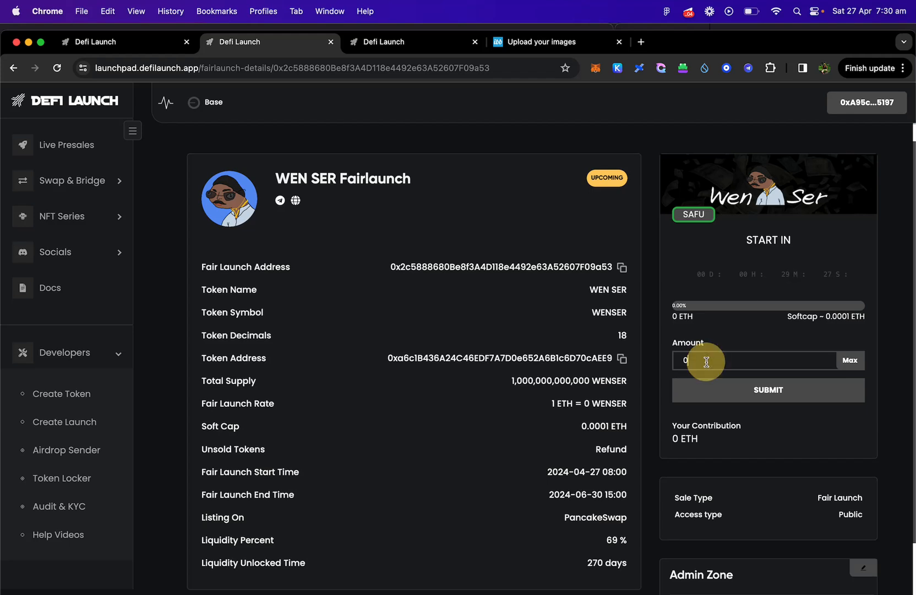
- Enter 0.1 as the contribution amount on the WEN SER Fairlaunch page
type(".1")
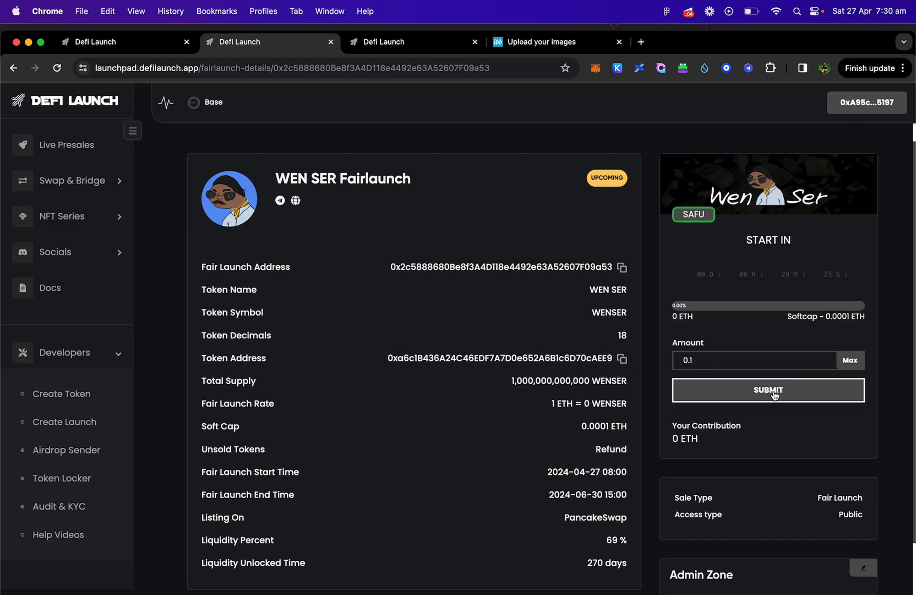
mouse_move(426, 519)
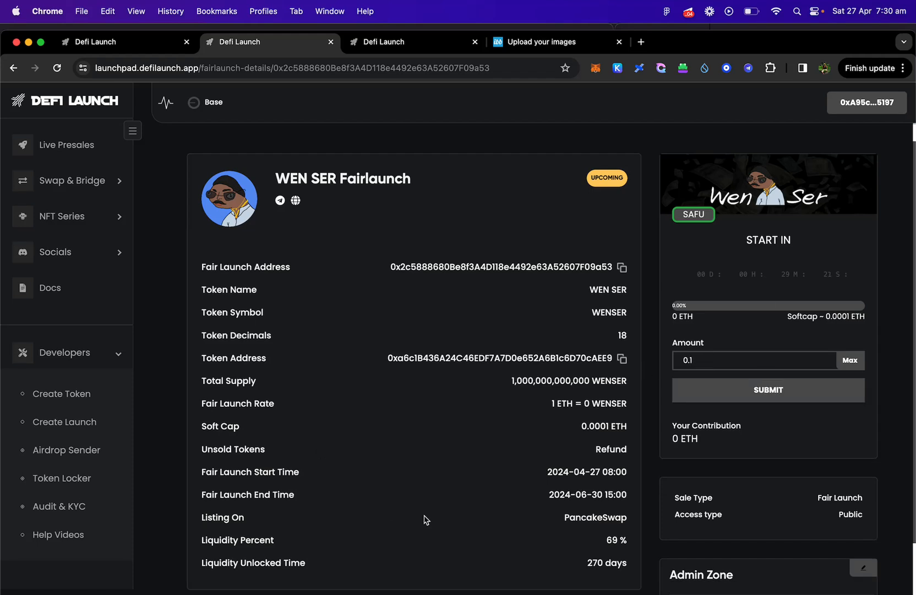
scroll("down", 3)
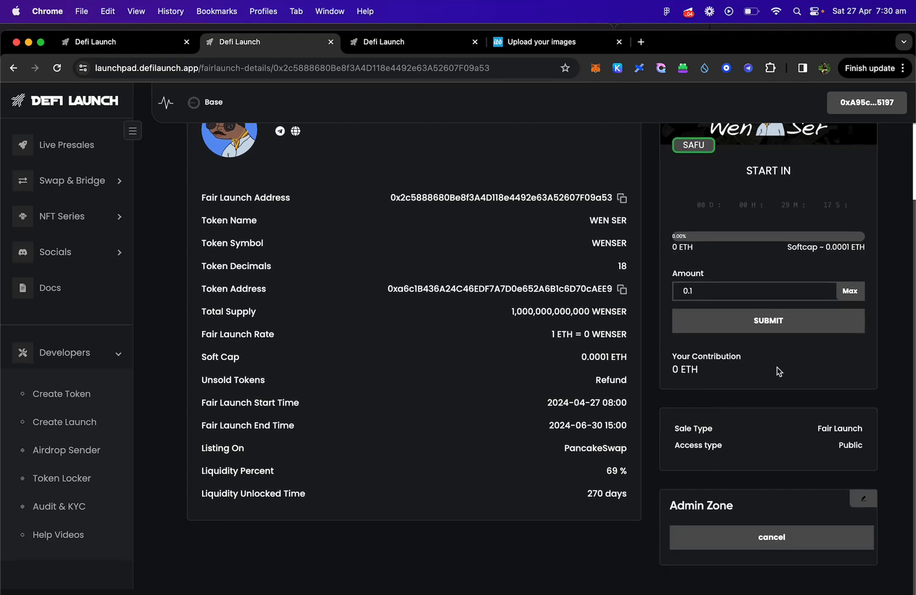
mouse_move(730, 353)
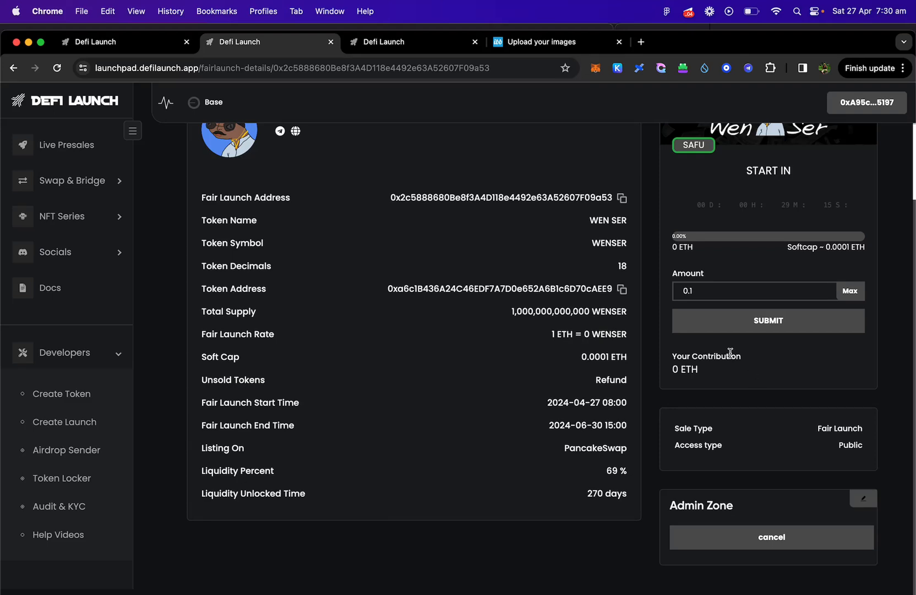
mouse_move(815, 263)
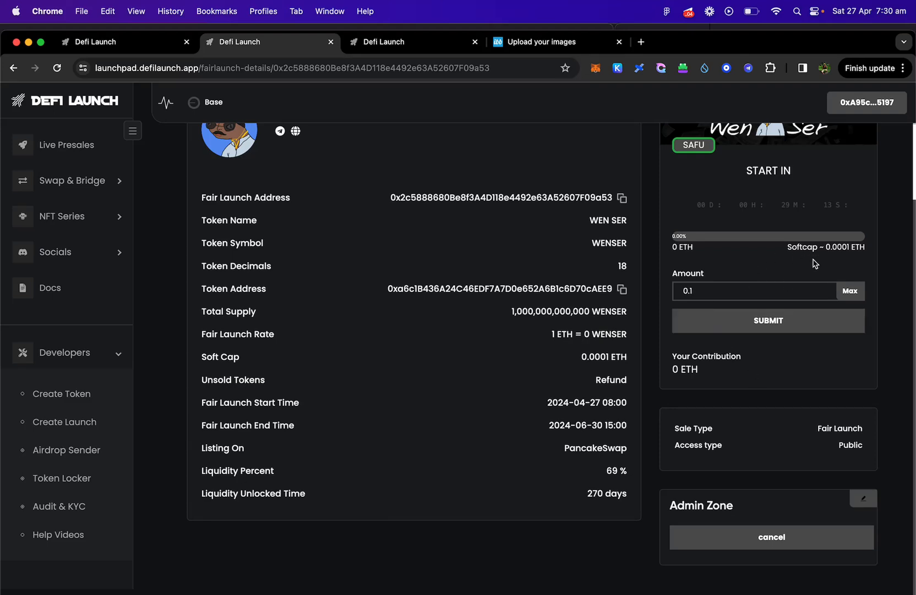
mouse_move(735, 272)
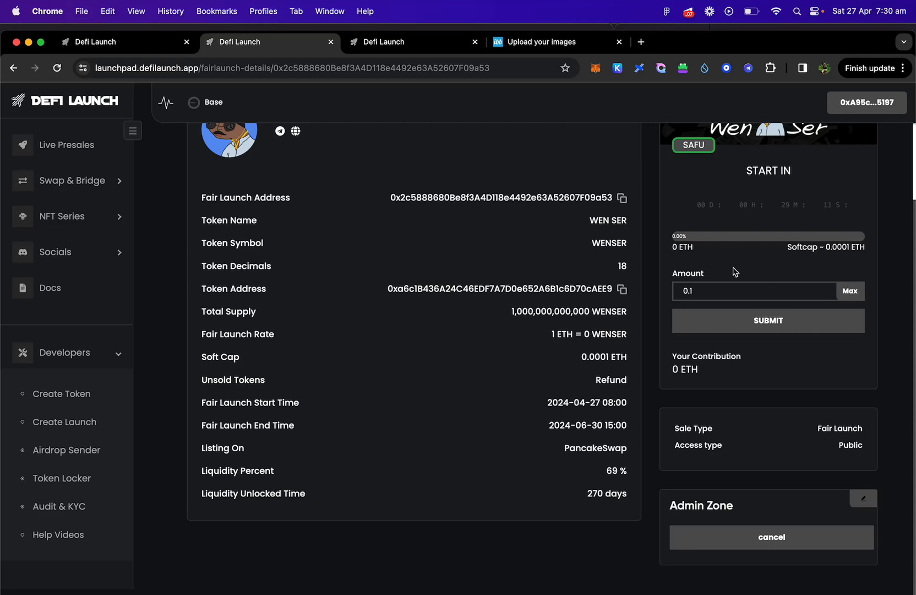
mouse_move(749, 445)
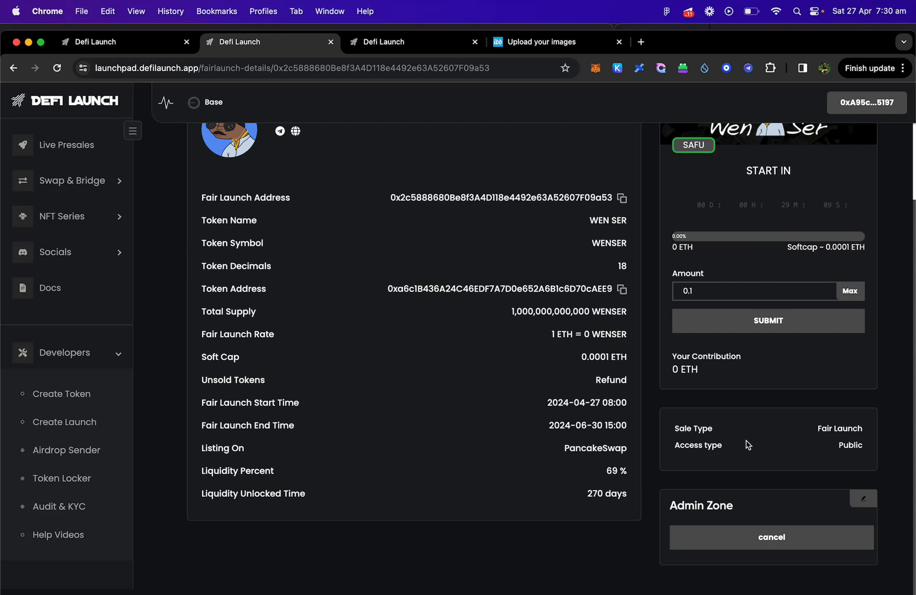
mouse_move(857, 524)
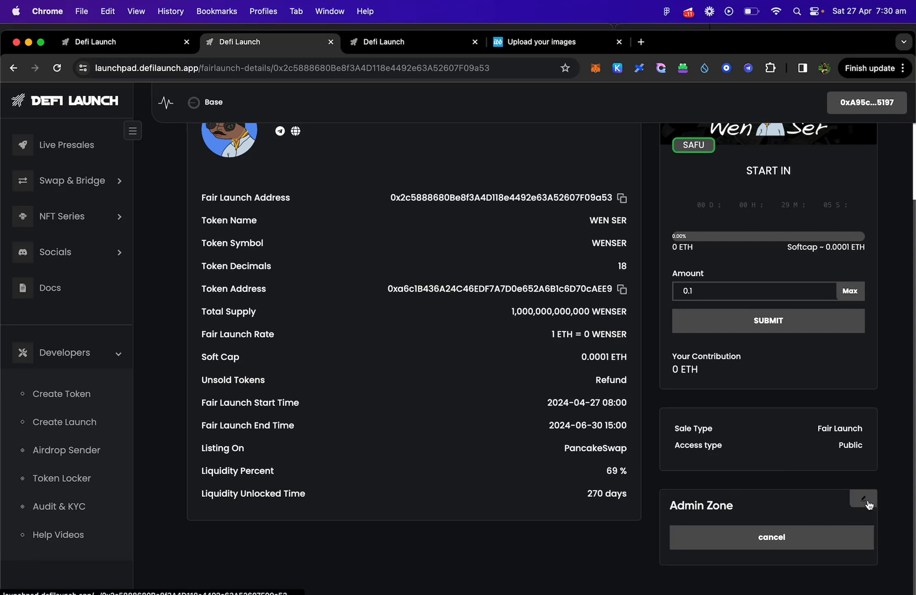
left_click(862, 500)
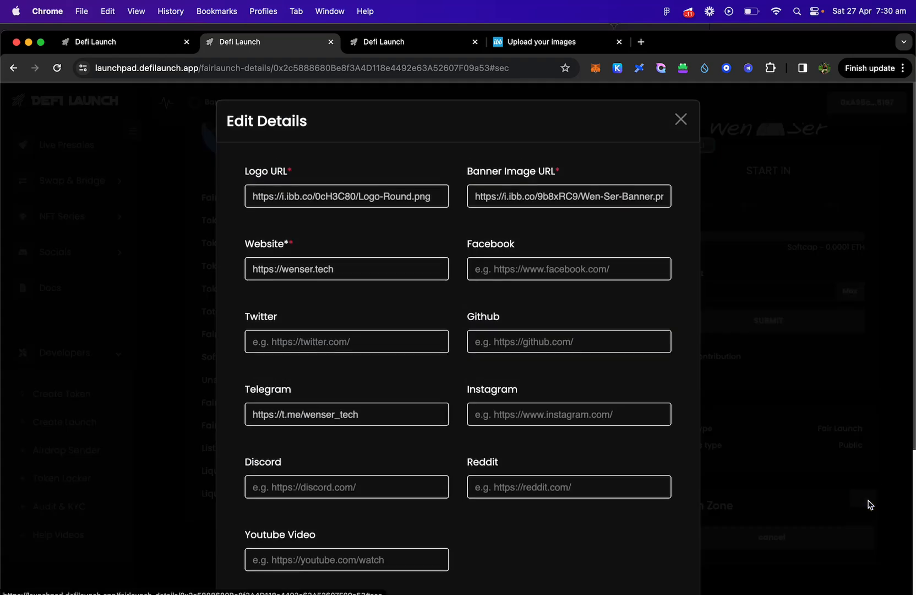
scroll("down", 3)
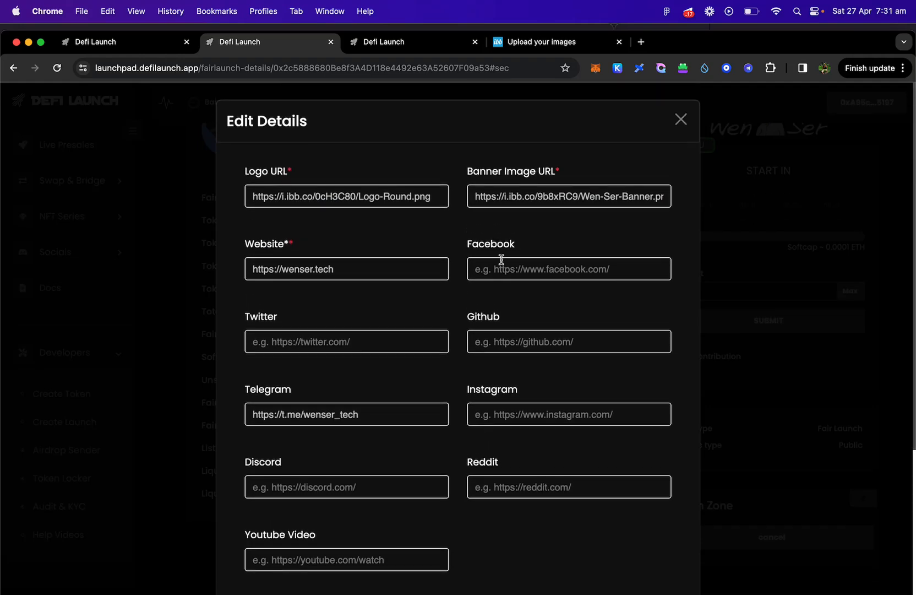
scroll("down", 3)
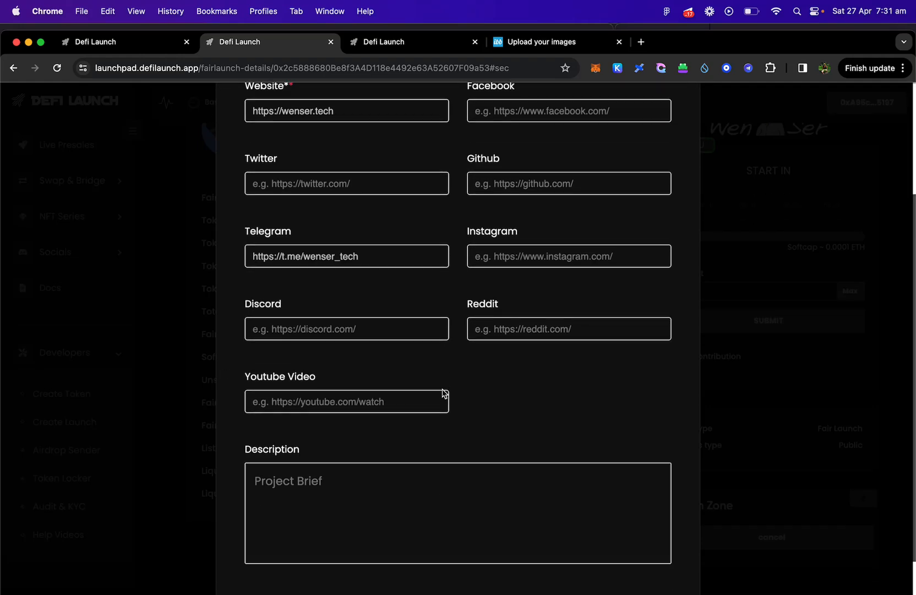
scroll("down", 3)
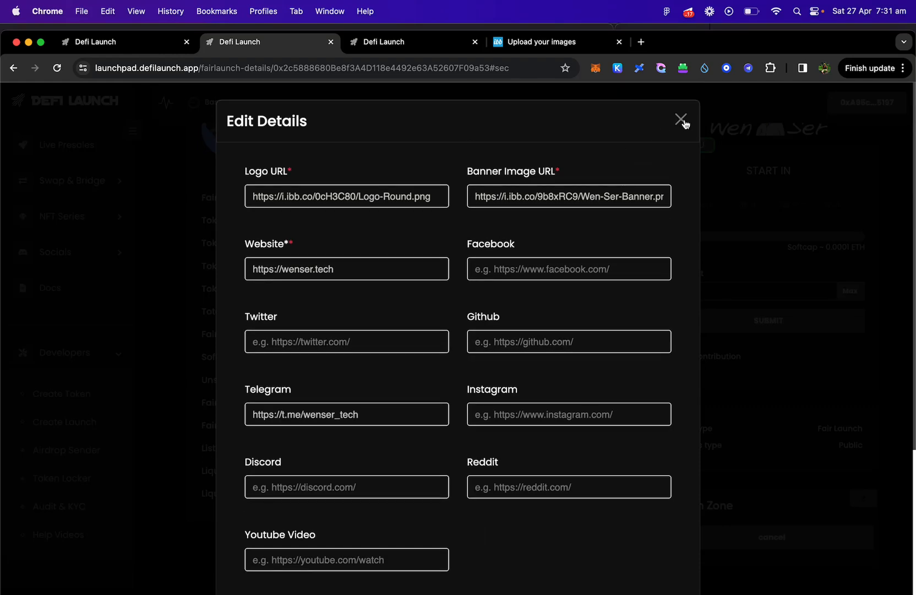
left_click(681, 120)
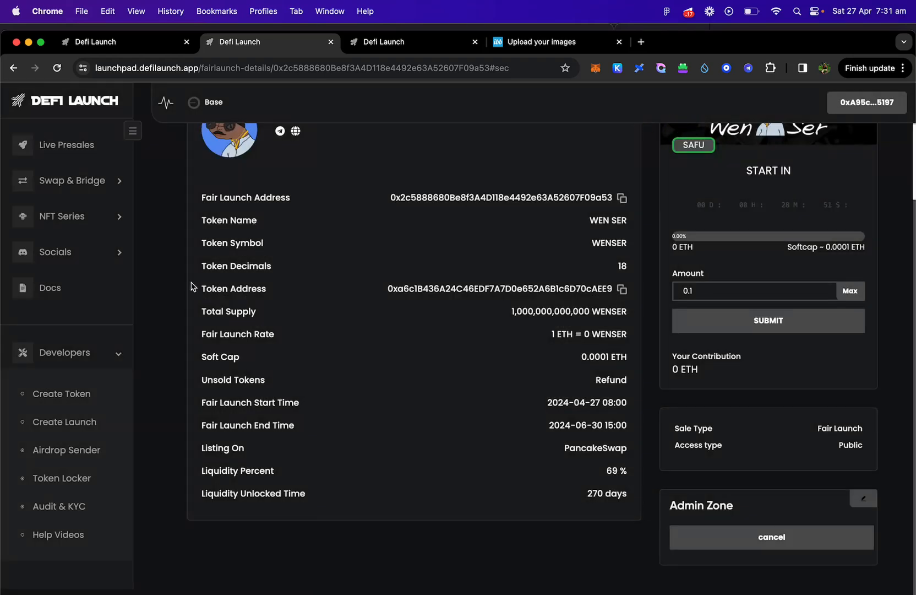
- Show the Live Presales listing and scroll to the WEN SER card marked Upcoming with 0.0001 ETH softcap
left_click(66, 144)
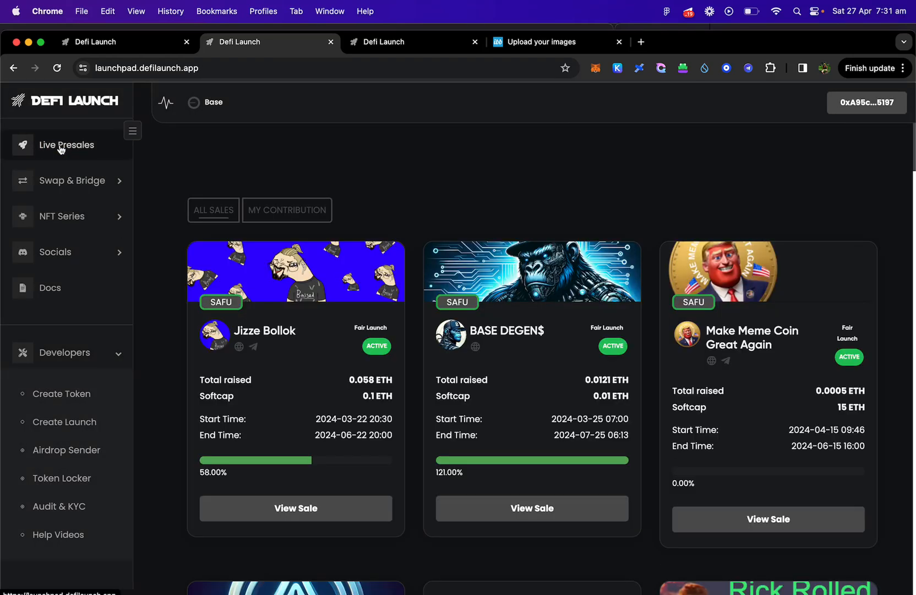
scroll("down", 3)
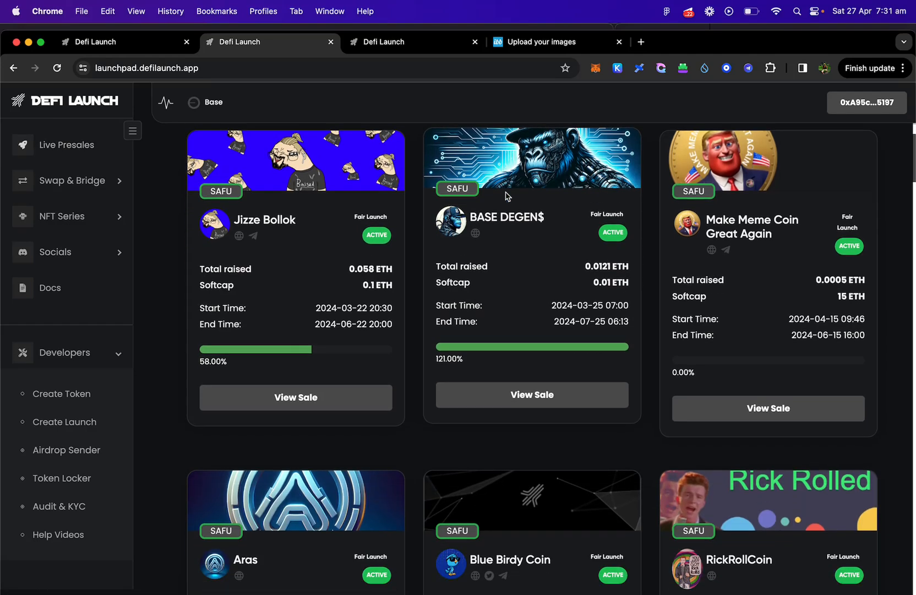
scroll("down", 3)
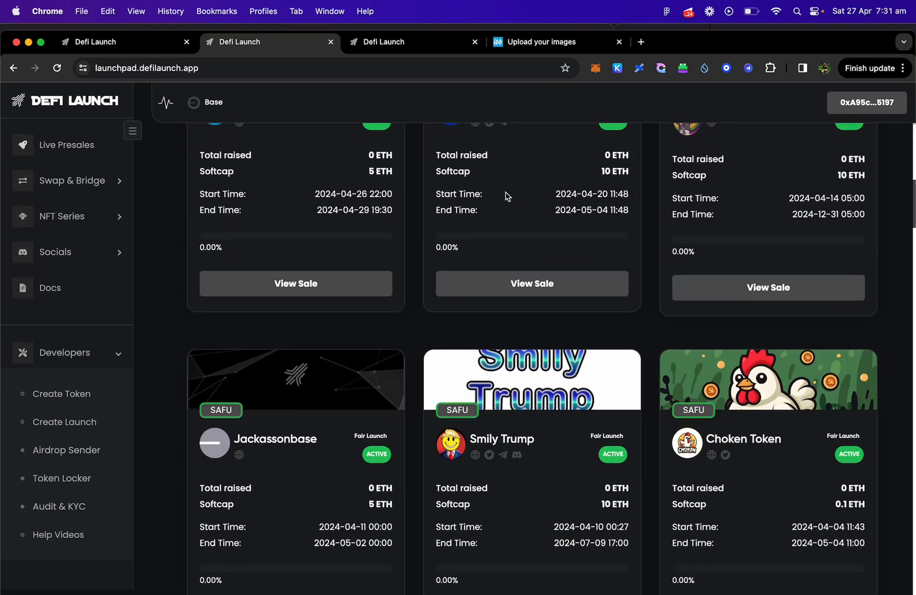
scroll("down", 3)
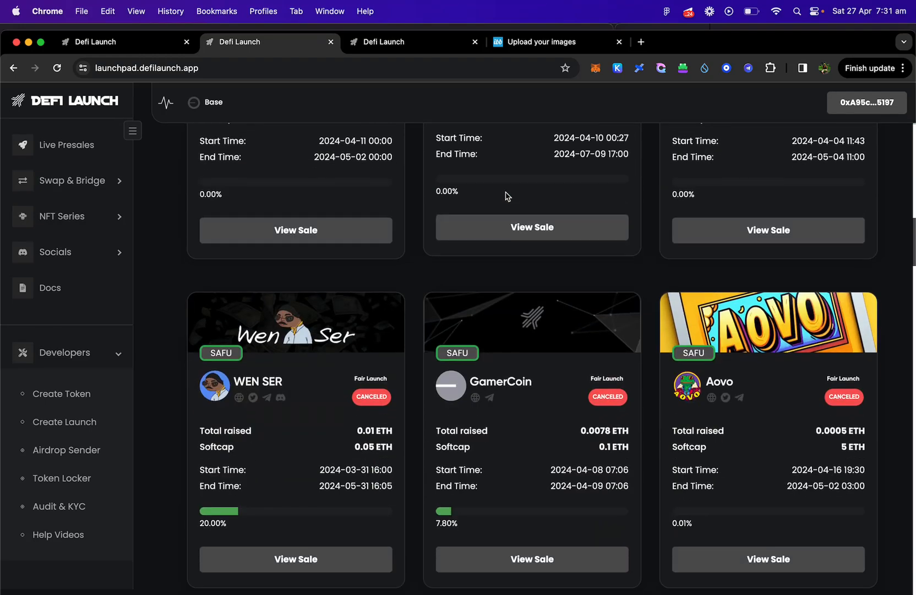
scroll("down", 3)
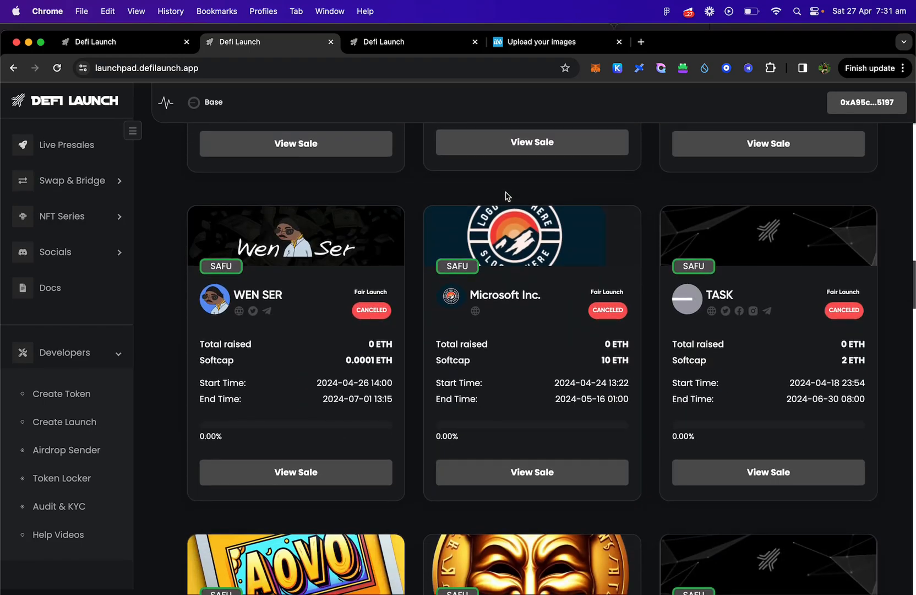
scroll("down", 3)
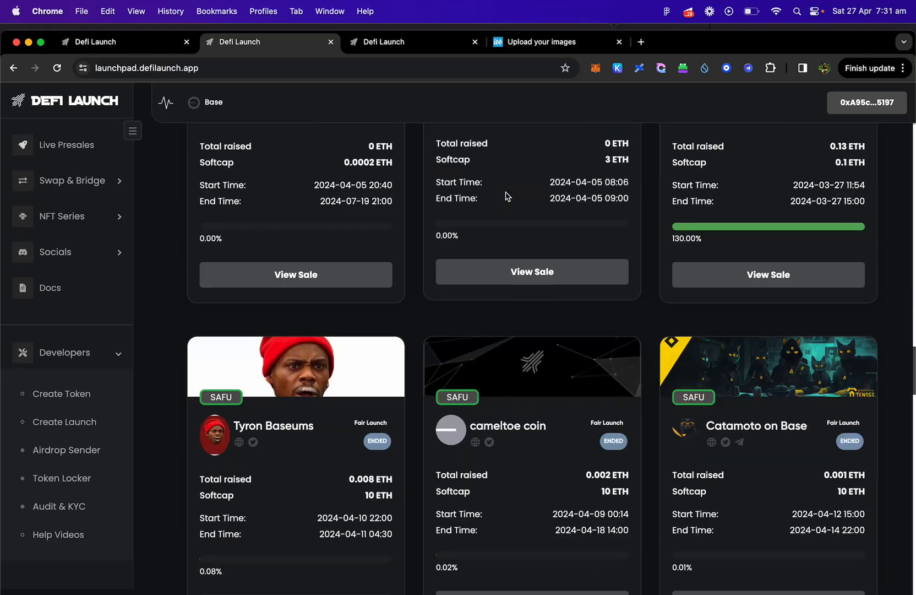
scroll("down", 3)
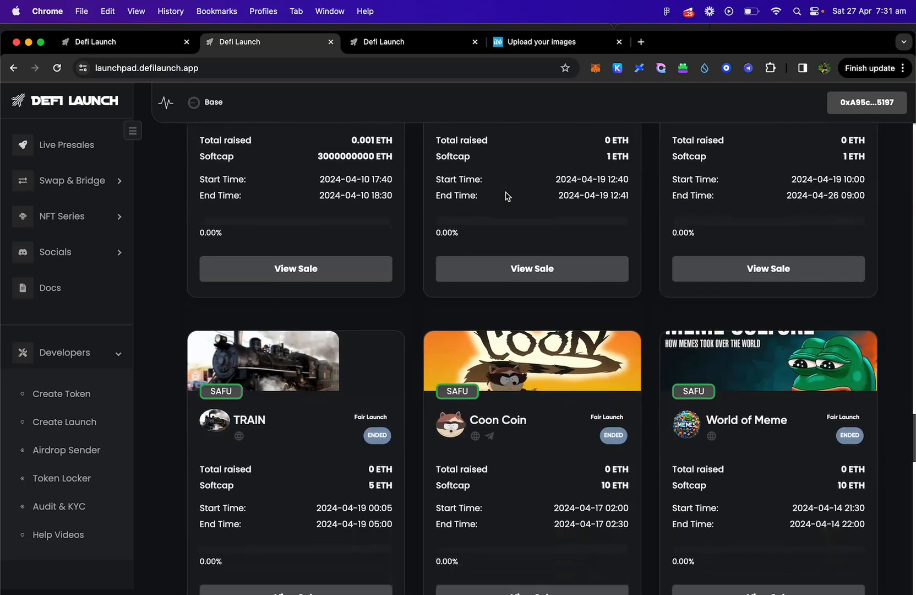
scroll("down", 3)
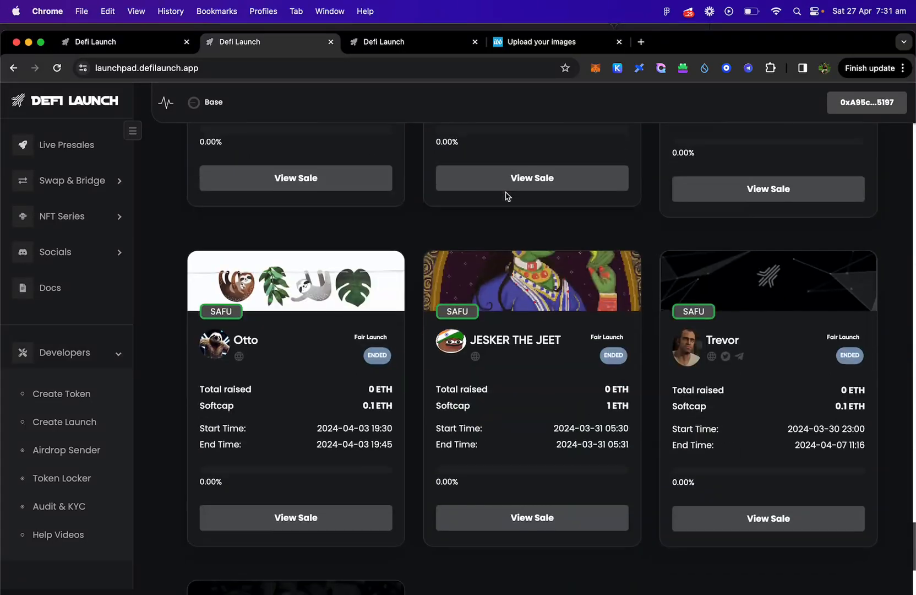
scroll("down", 3)
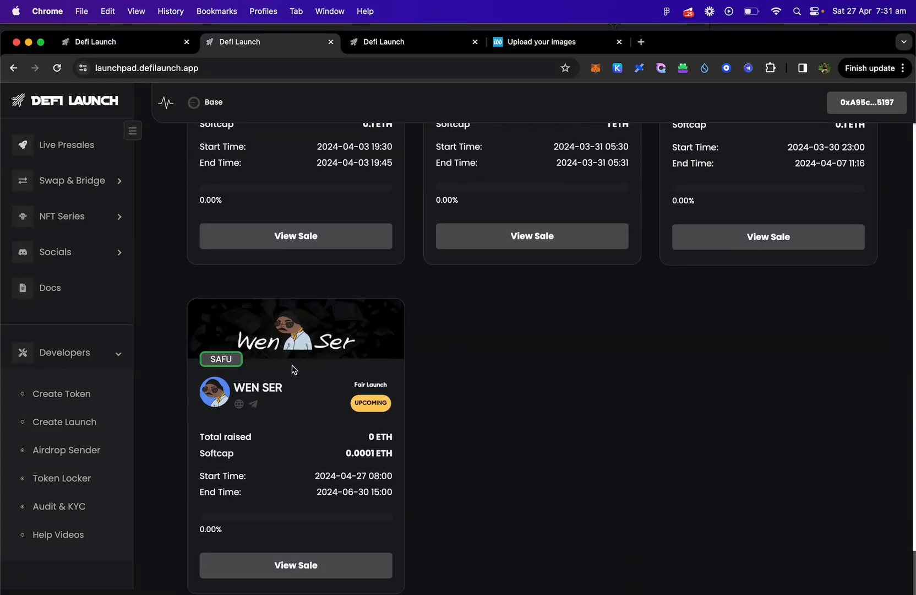
scroll("down", 3)
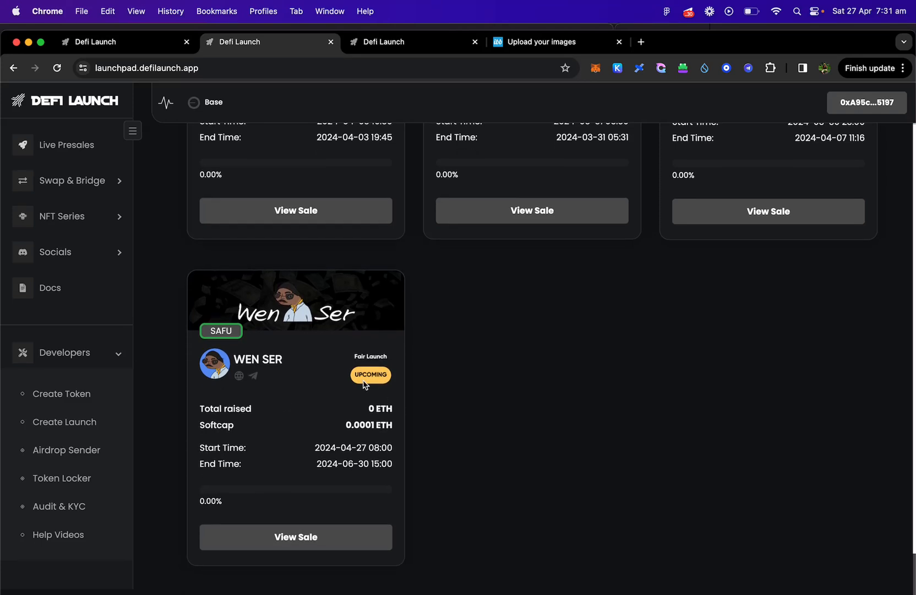
mouse_move(349, 456)
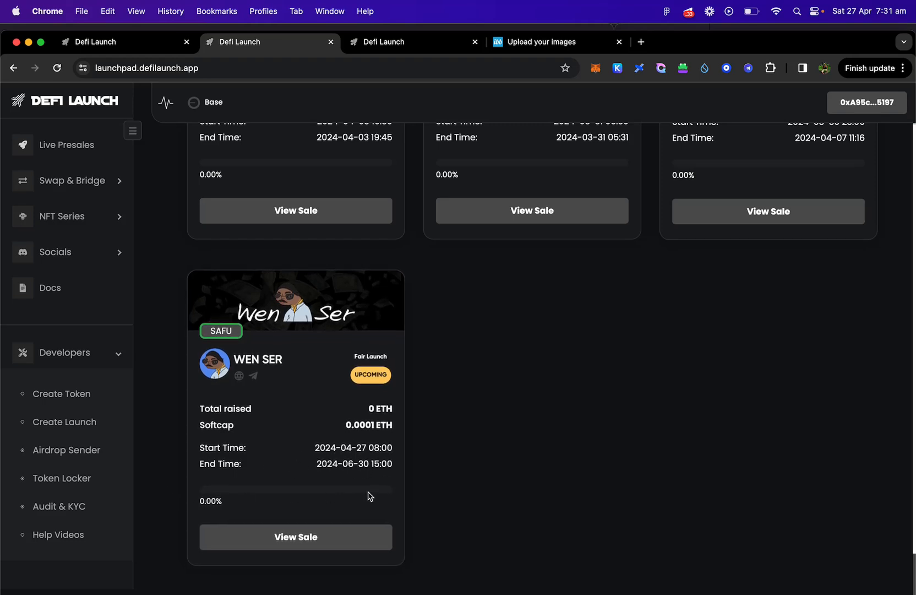
mouse_move(335, 344)
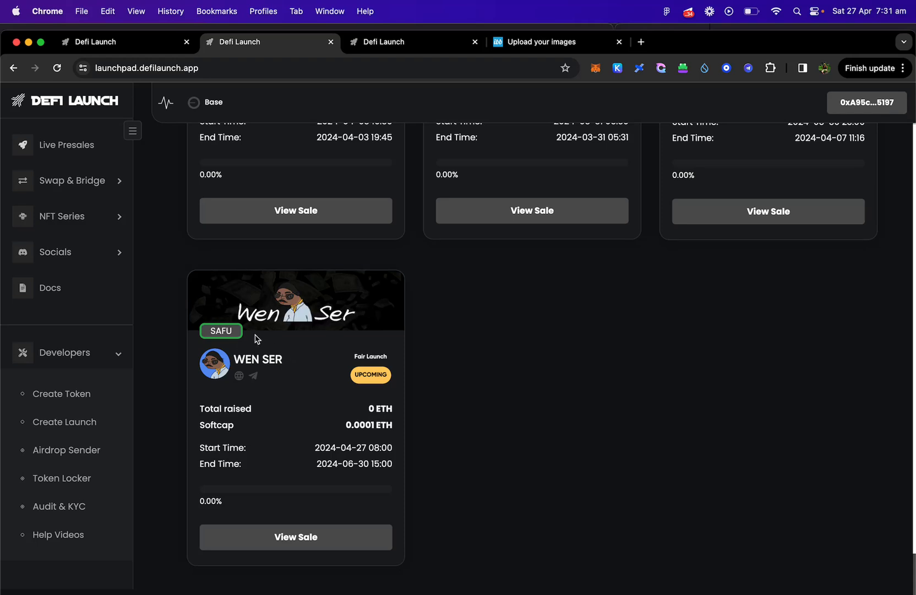
mouse_move(395, 327)
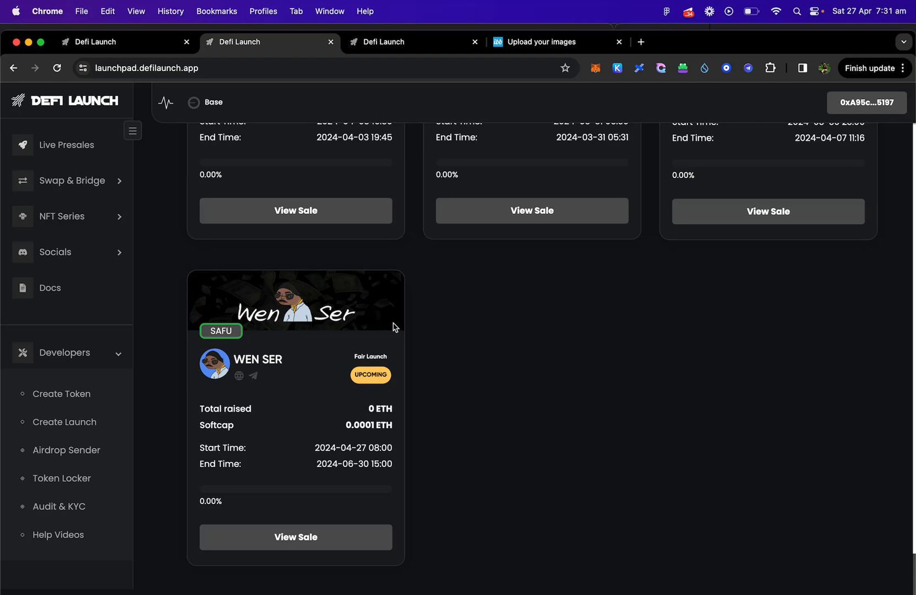
mouse_move(335, 508)
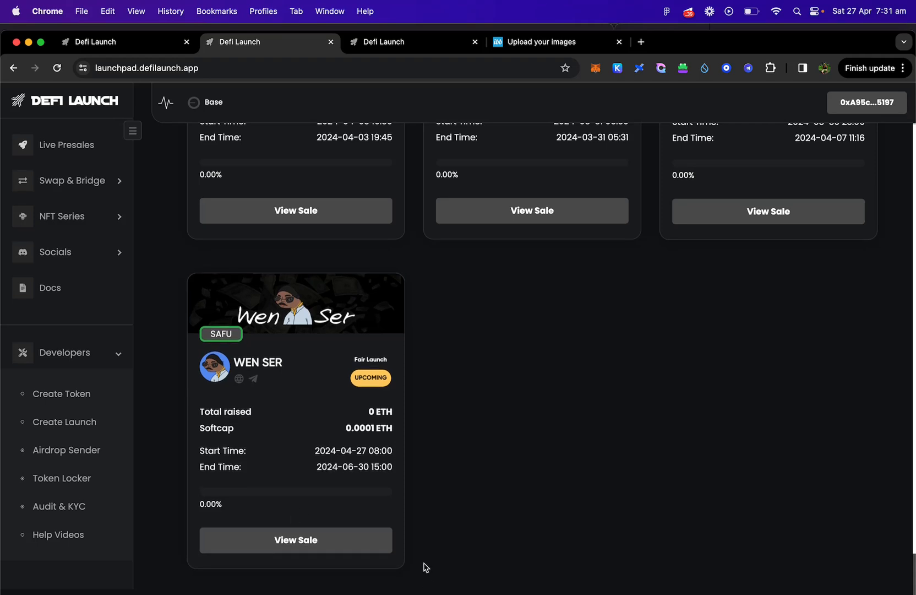
mouse_move(424, 366)
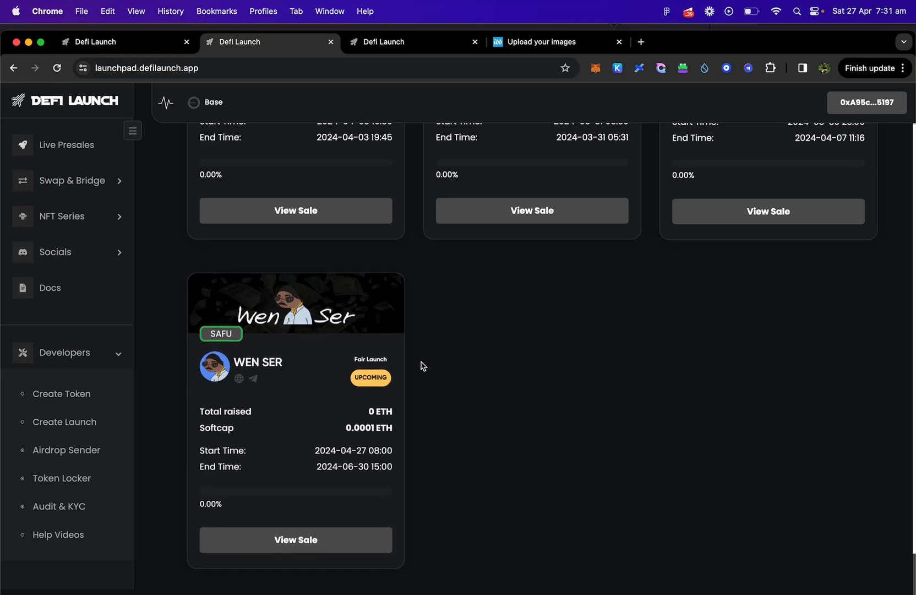
mouse_move(408, 4)
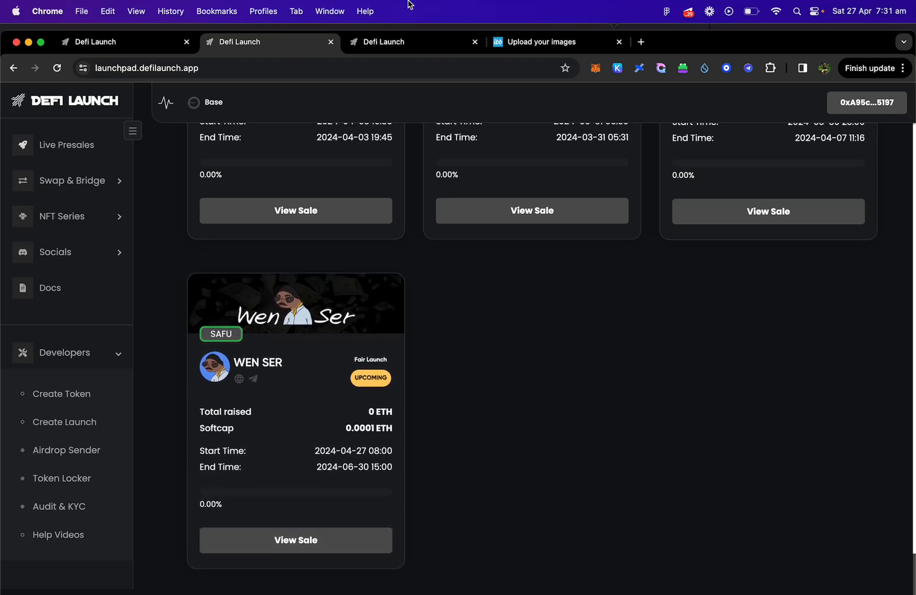